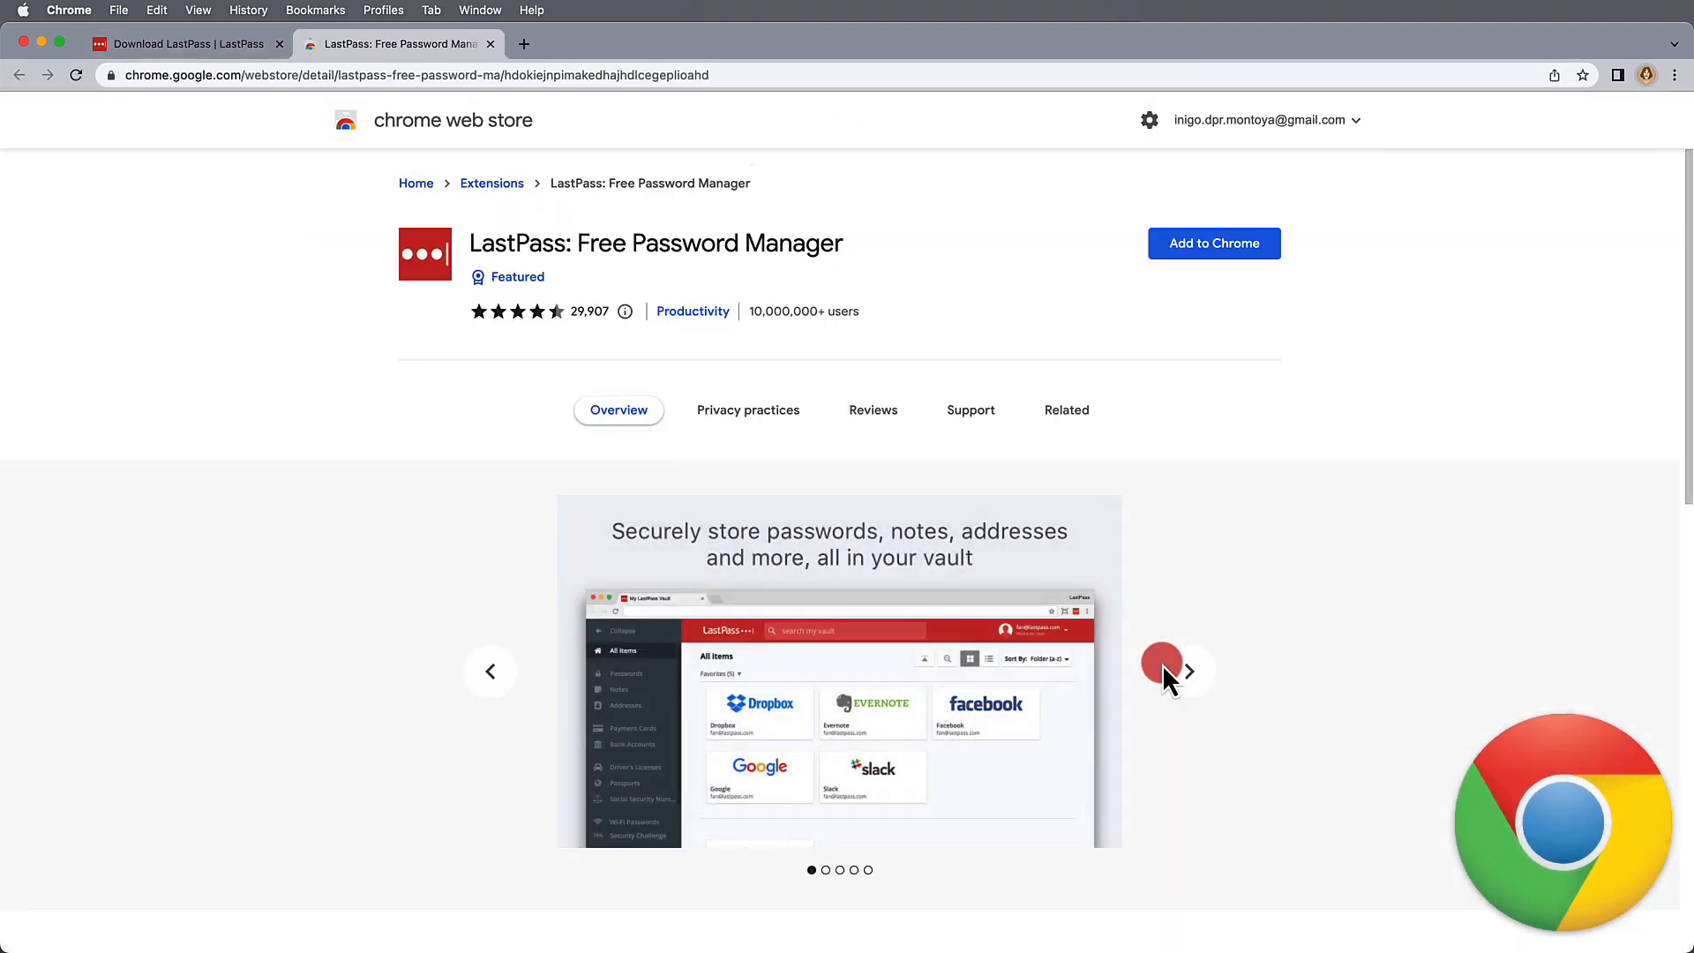
# Step: Add LastPass from the Chrome Web Store and pin it in Chrome's extensions menu
pyautogui.click(1214, 244)
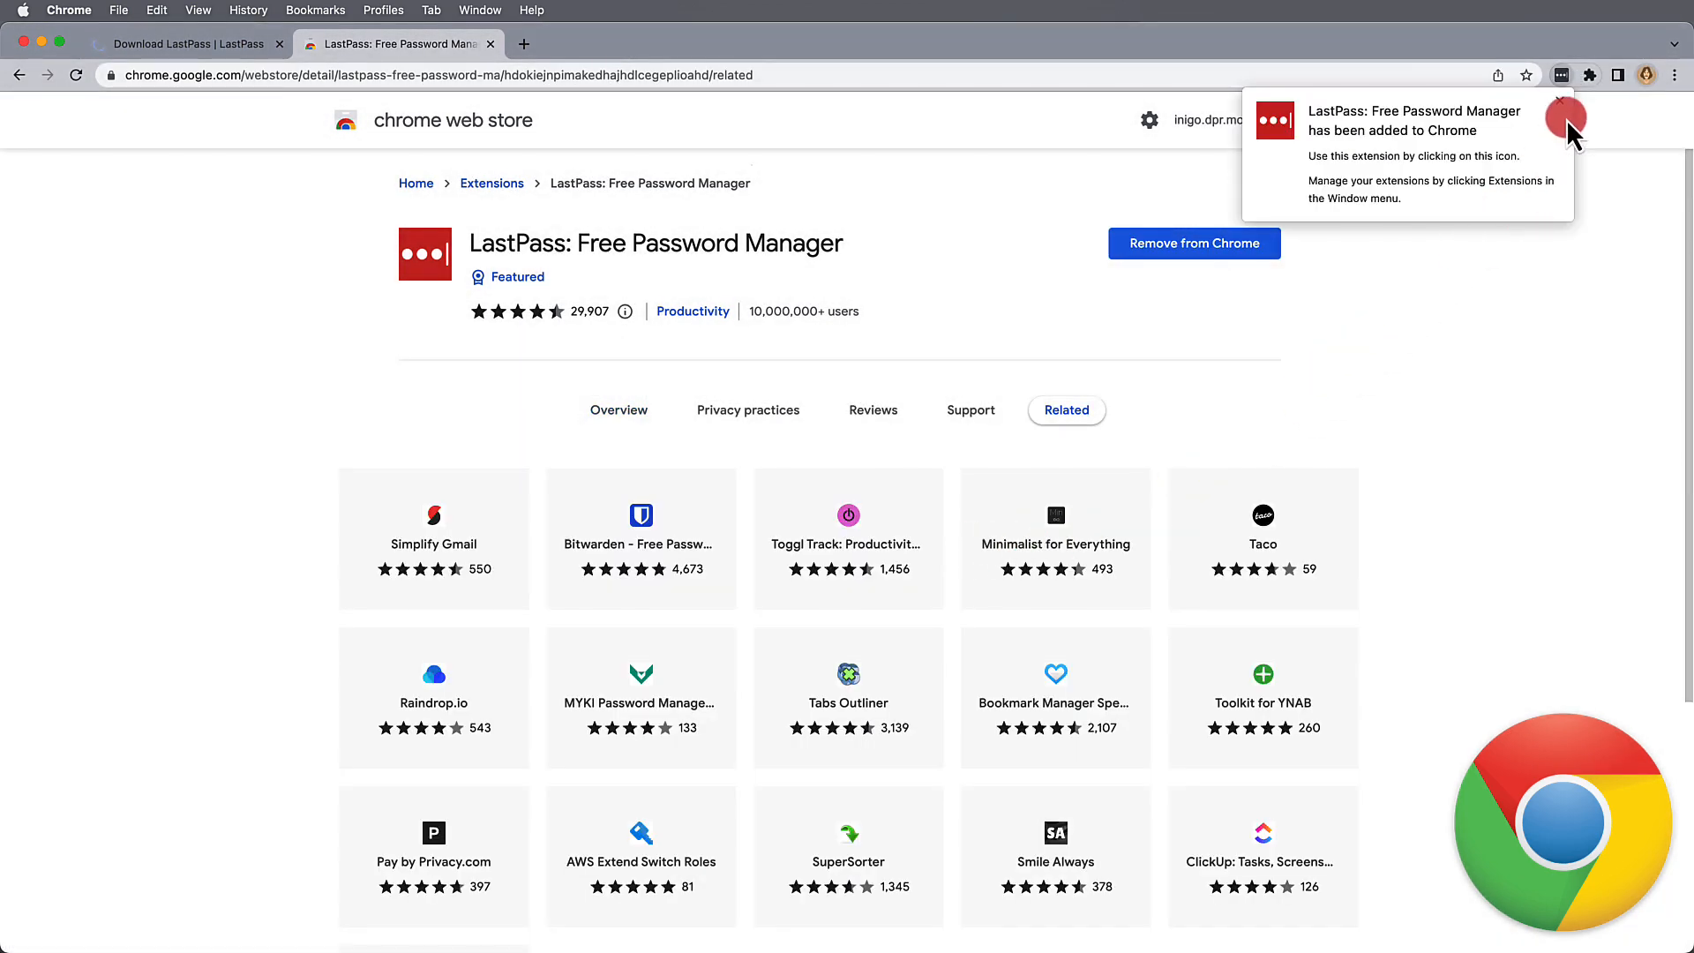
pyautogui.click(1589, 75)
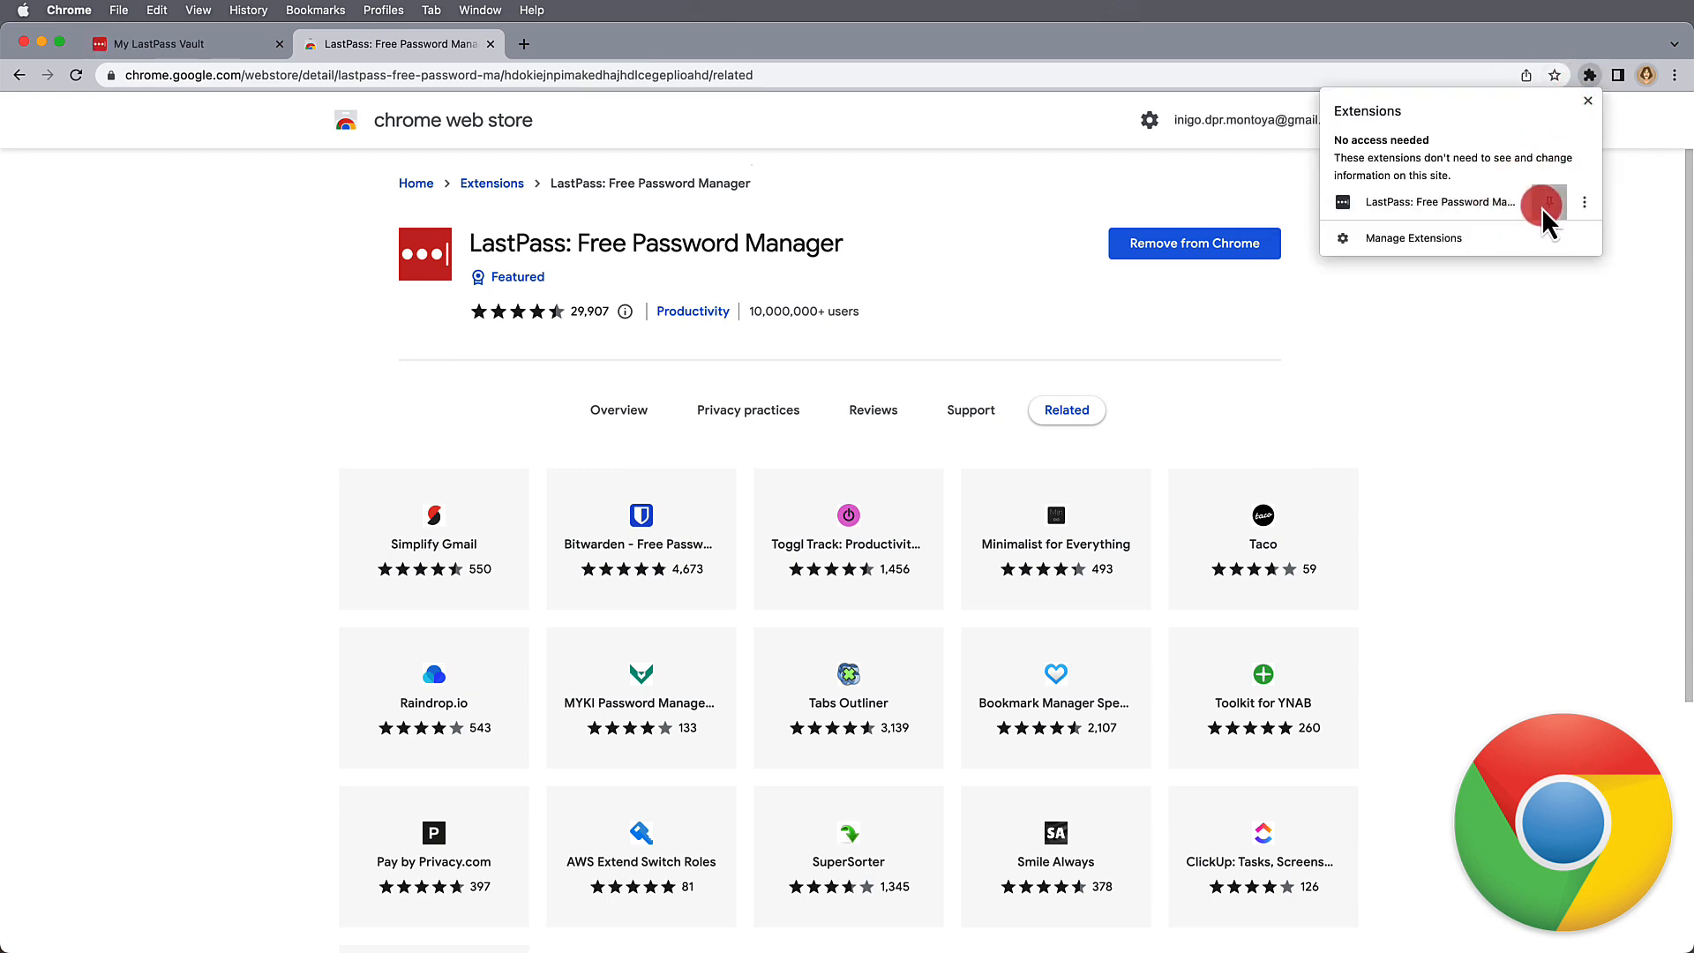
pyautogui.click(1561, 74)
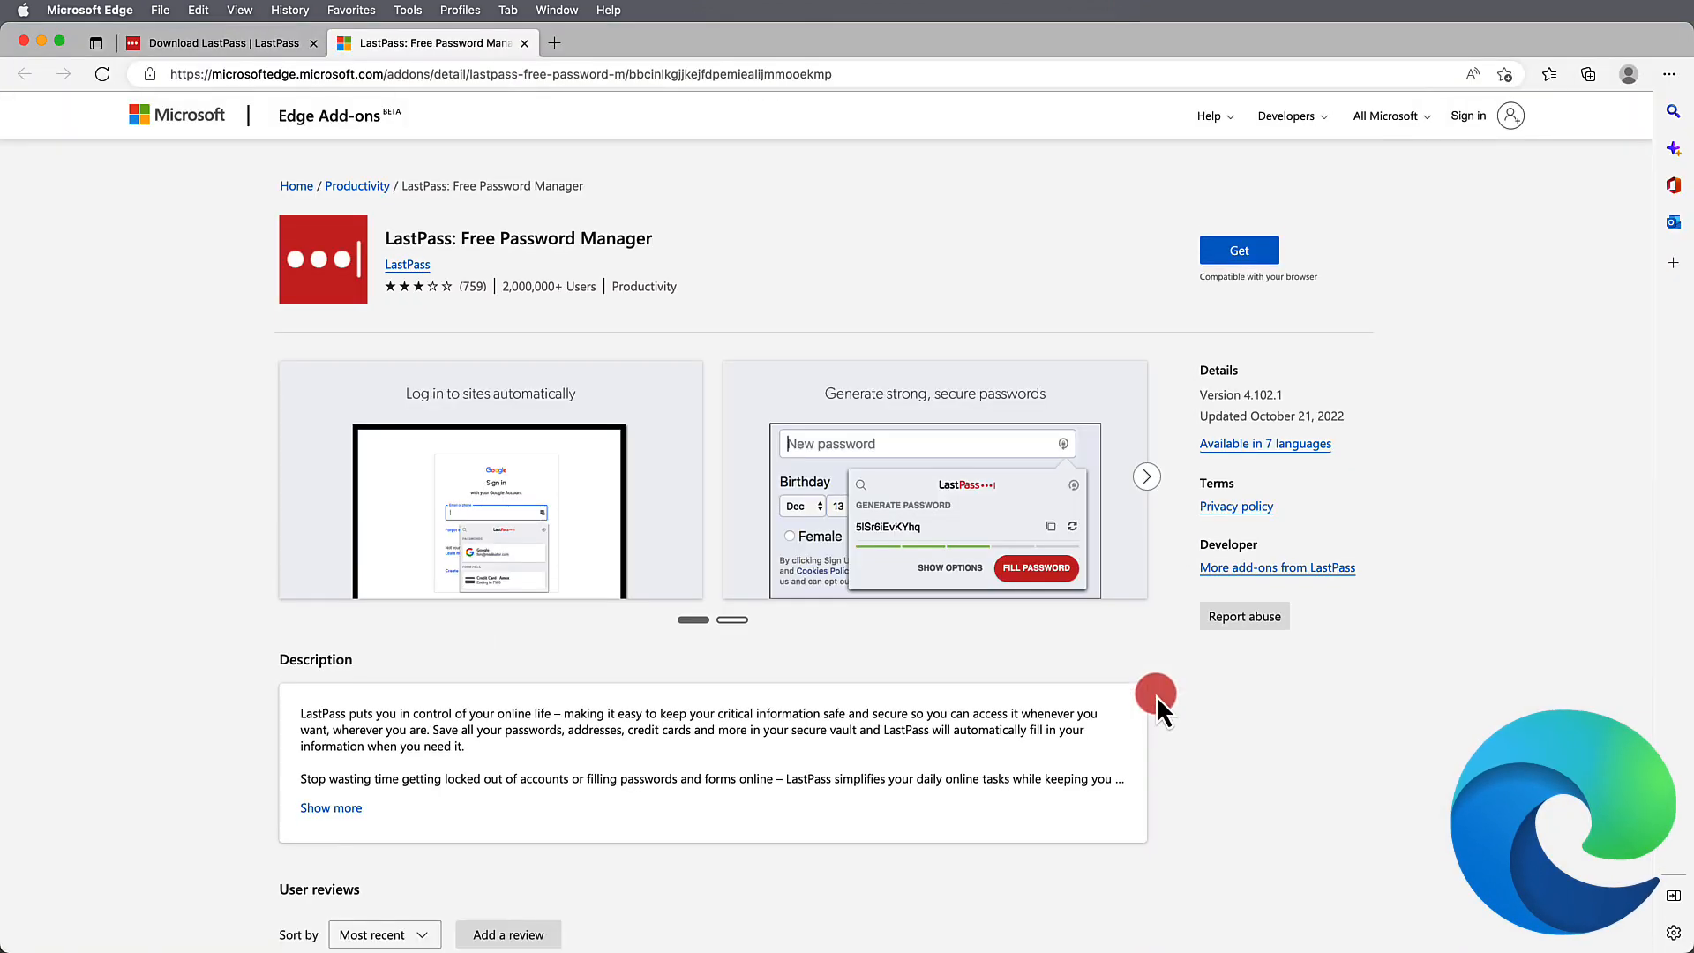
# Step: Get the LastPass add-on from the Edge Add-ons page and confirm adding the extension
pyautogui.click(1238, 249)
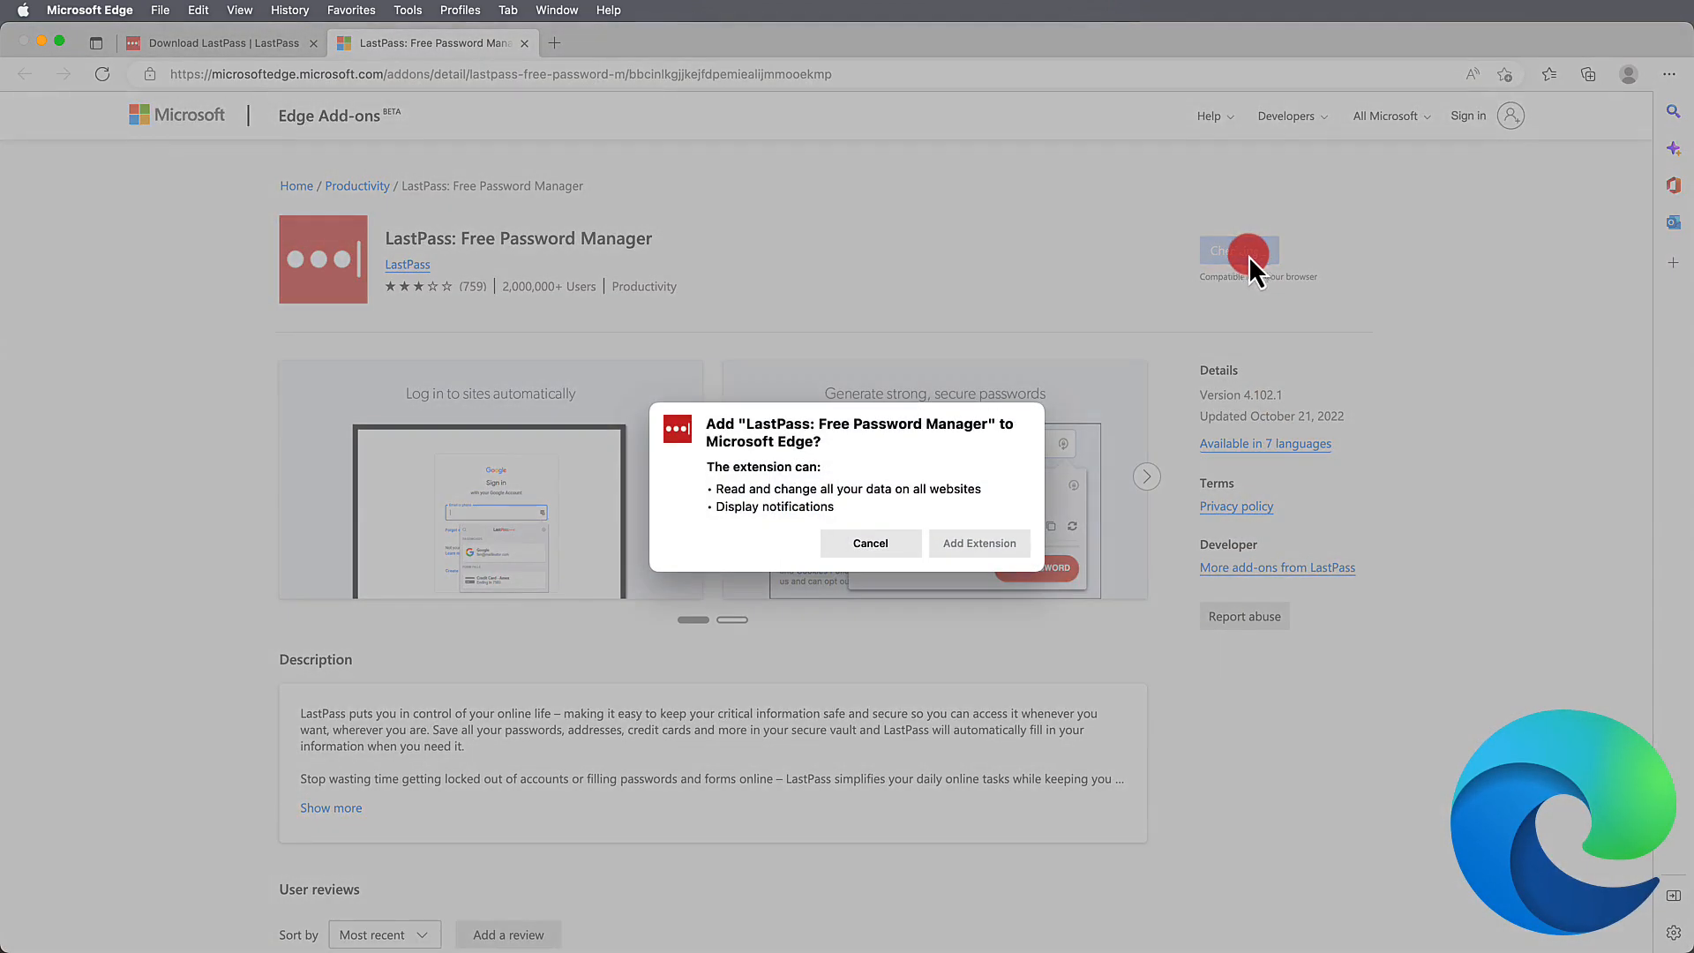
pyautogui.click(979, 541)
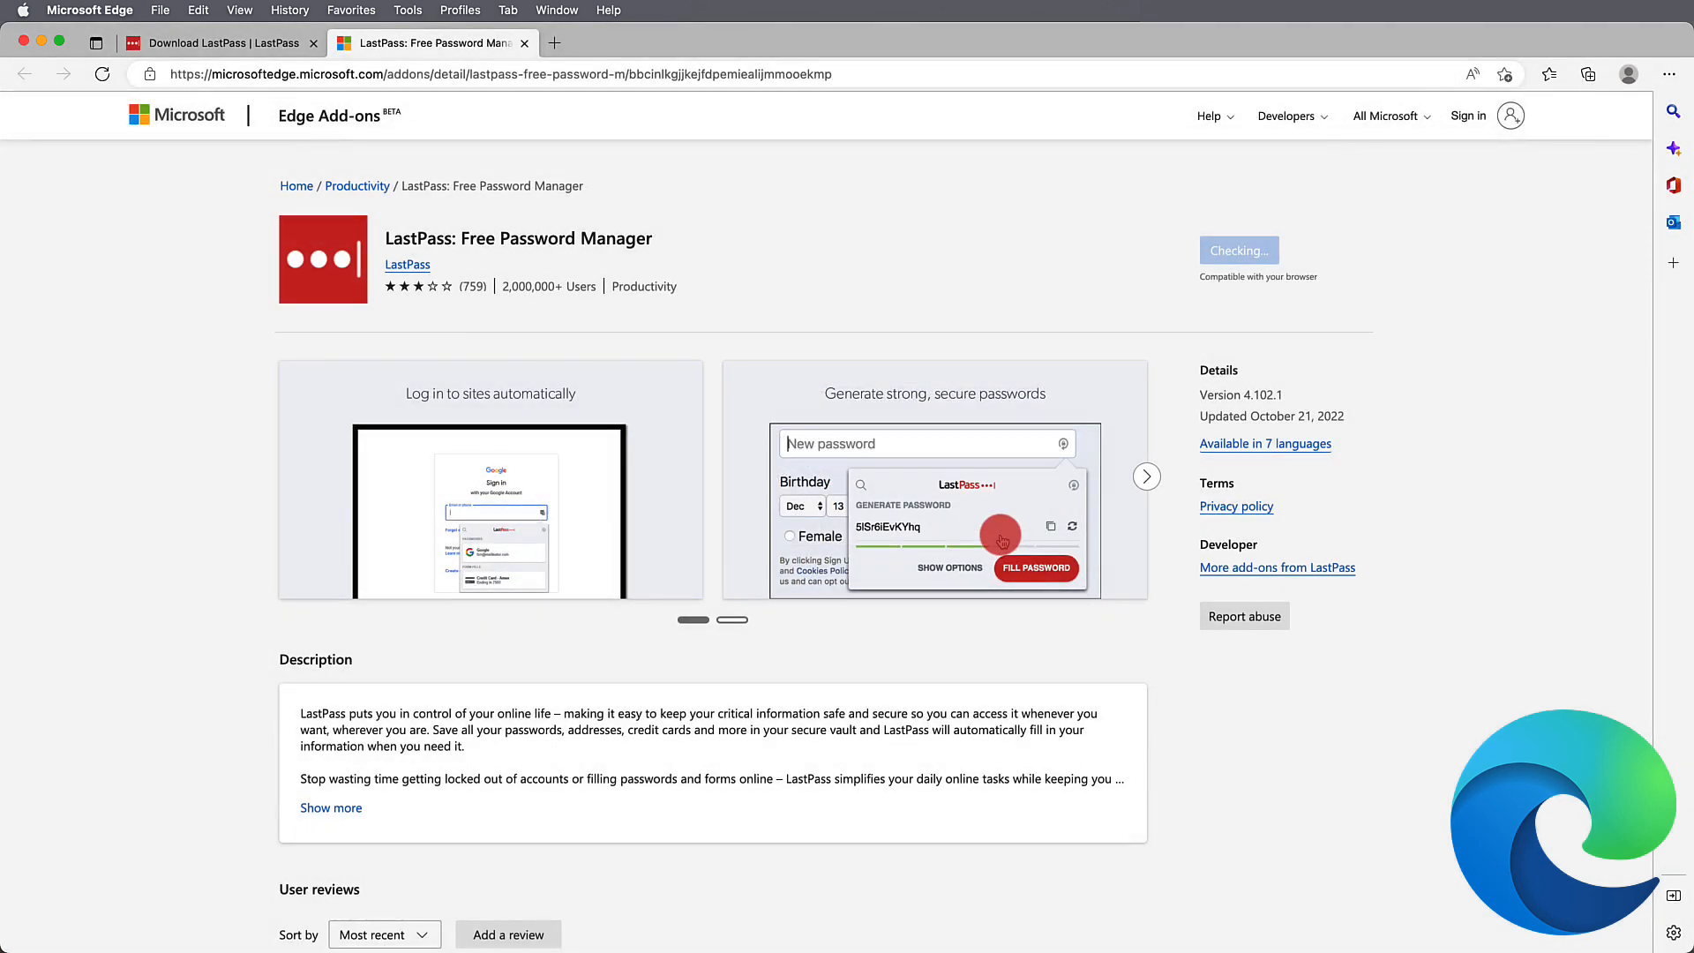
pyautogui.click(1237, 249)
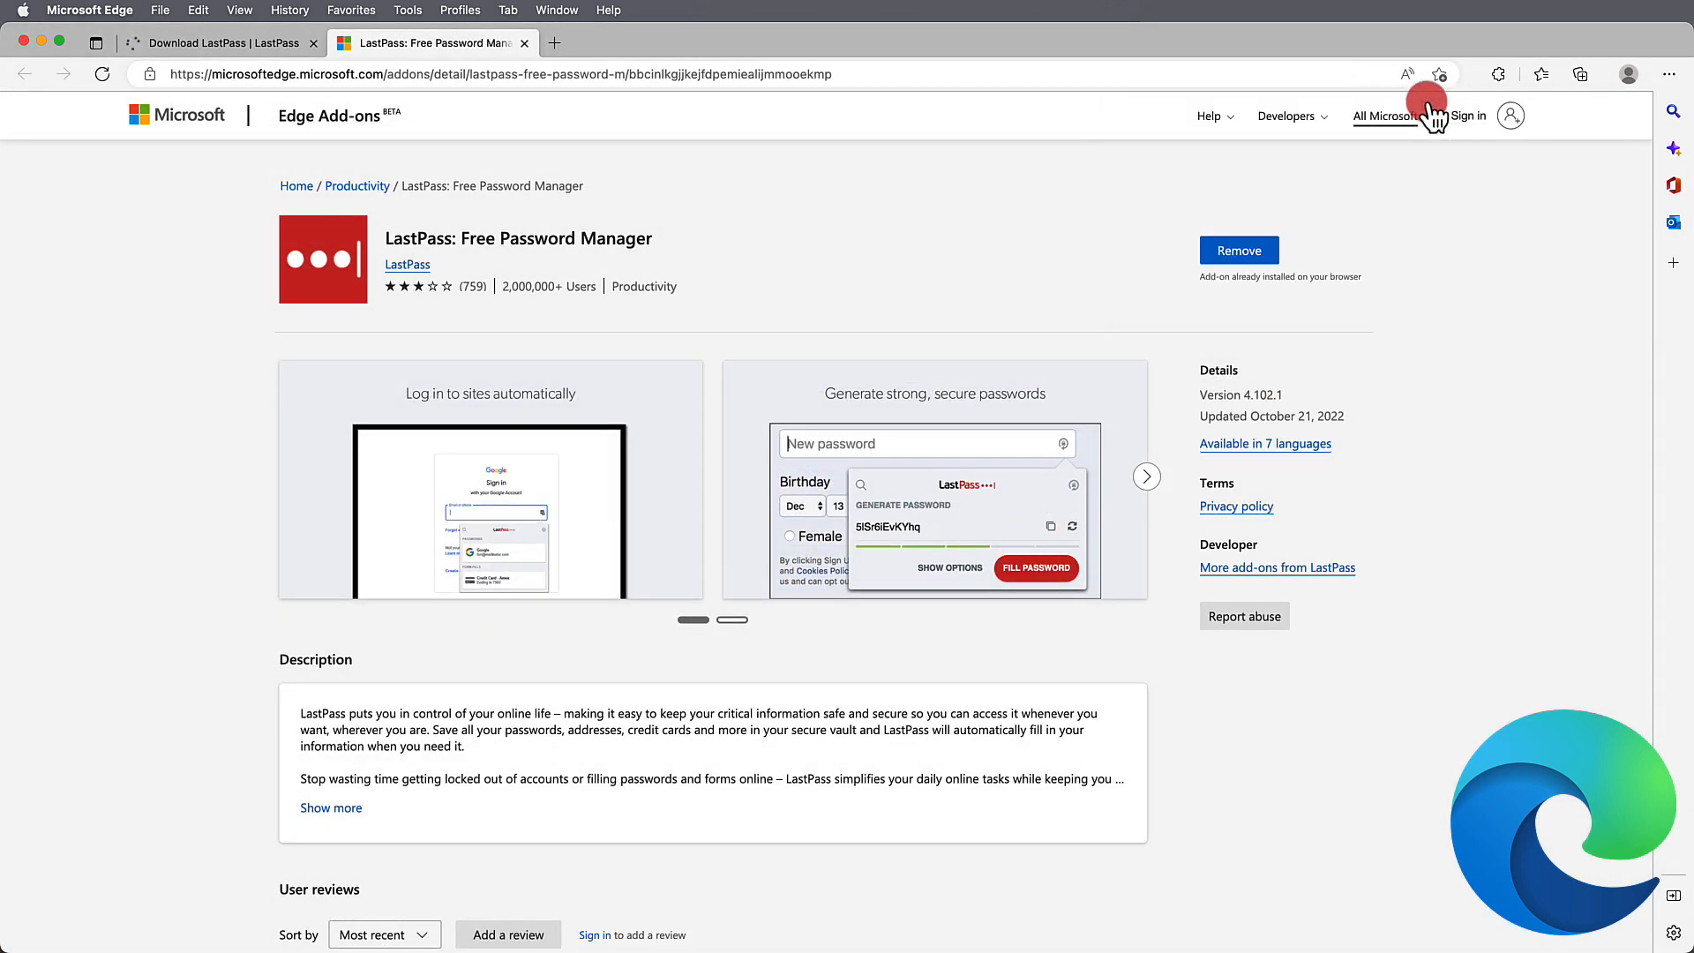
pyautogui.click(1505, 74)
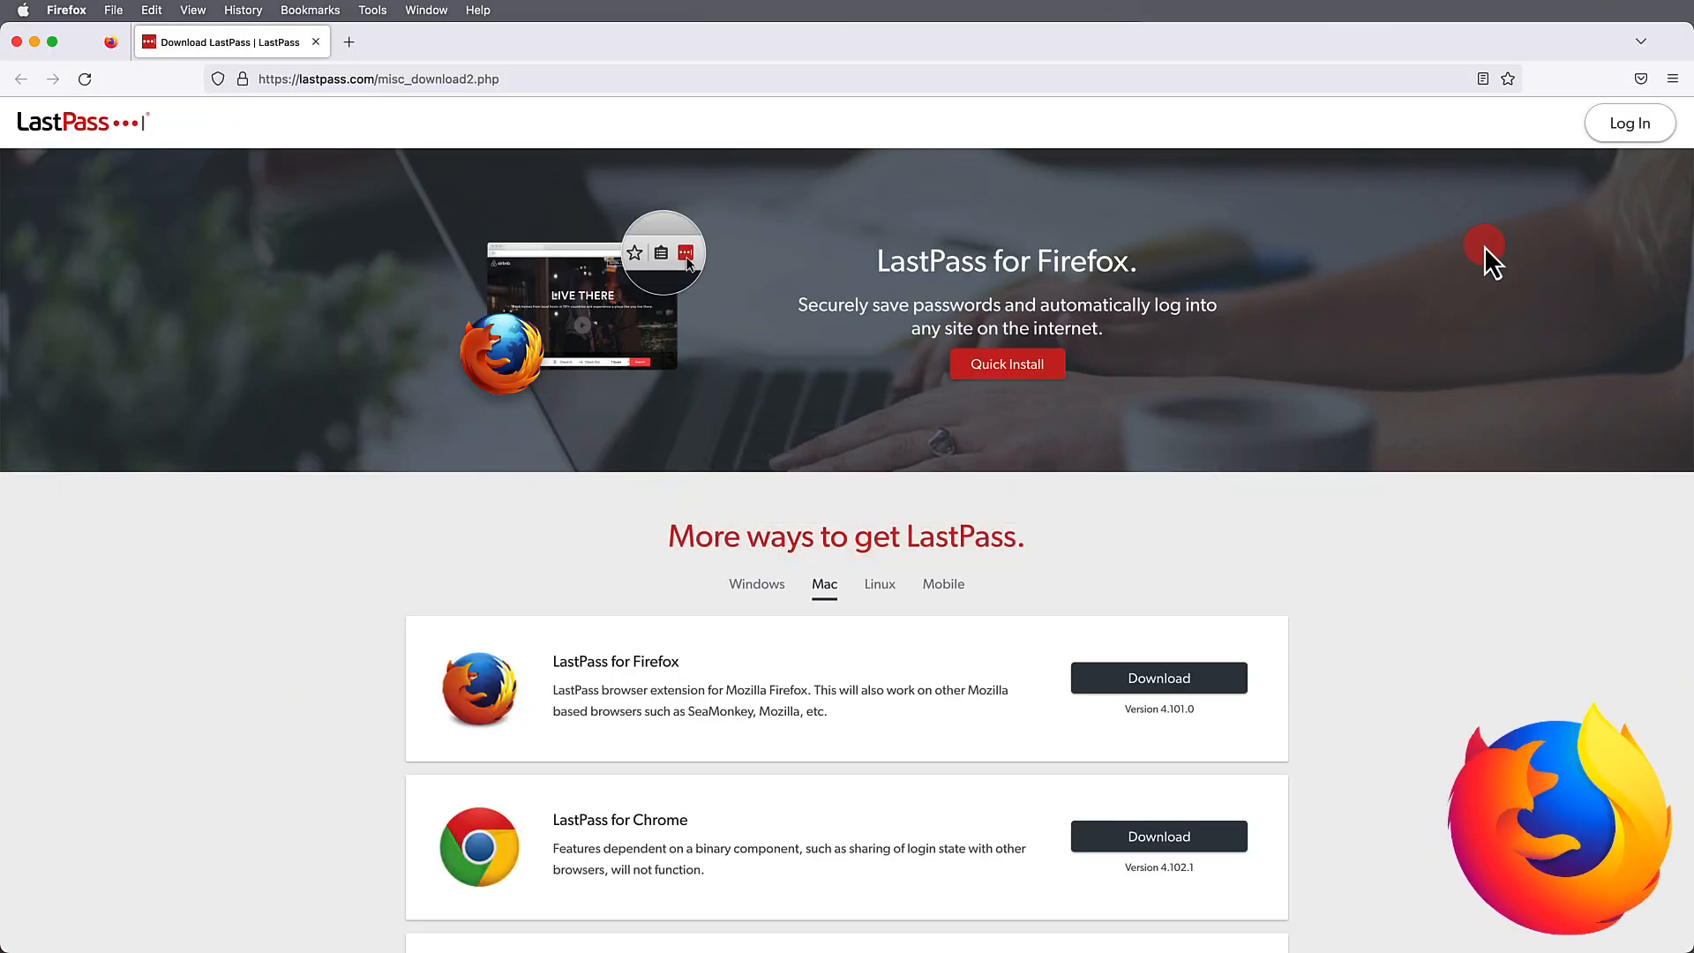
pyautogui.moveTo(1399, 297)
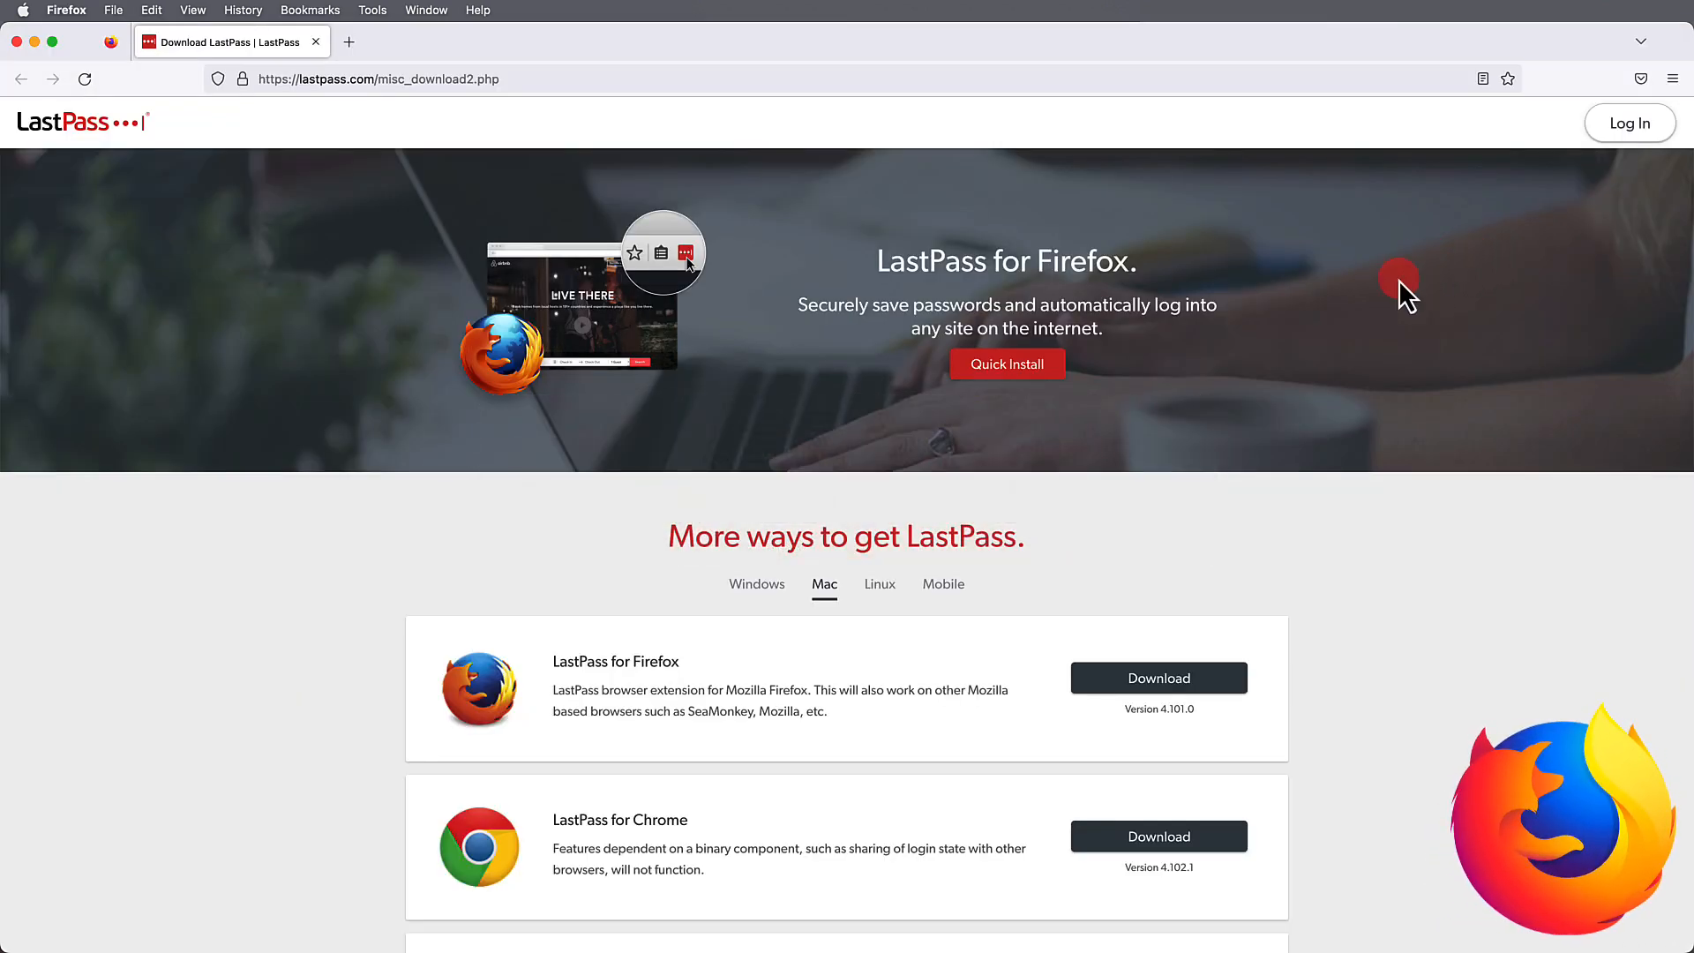
# Step: Quick-install LastPass for Firefox, approve its permissions and dismiss the added notice
pyautogui.click(1157, 678)
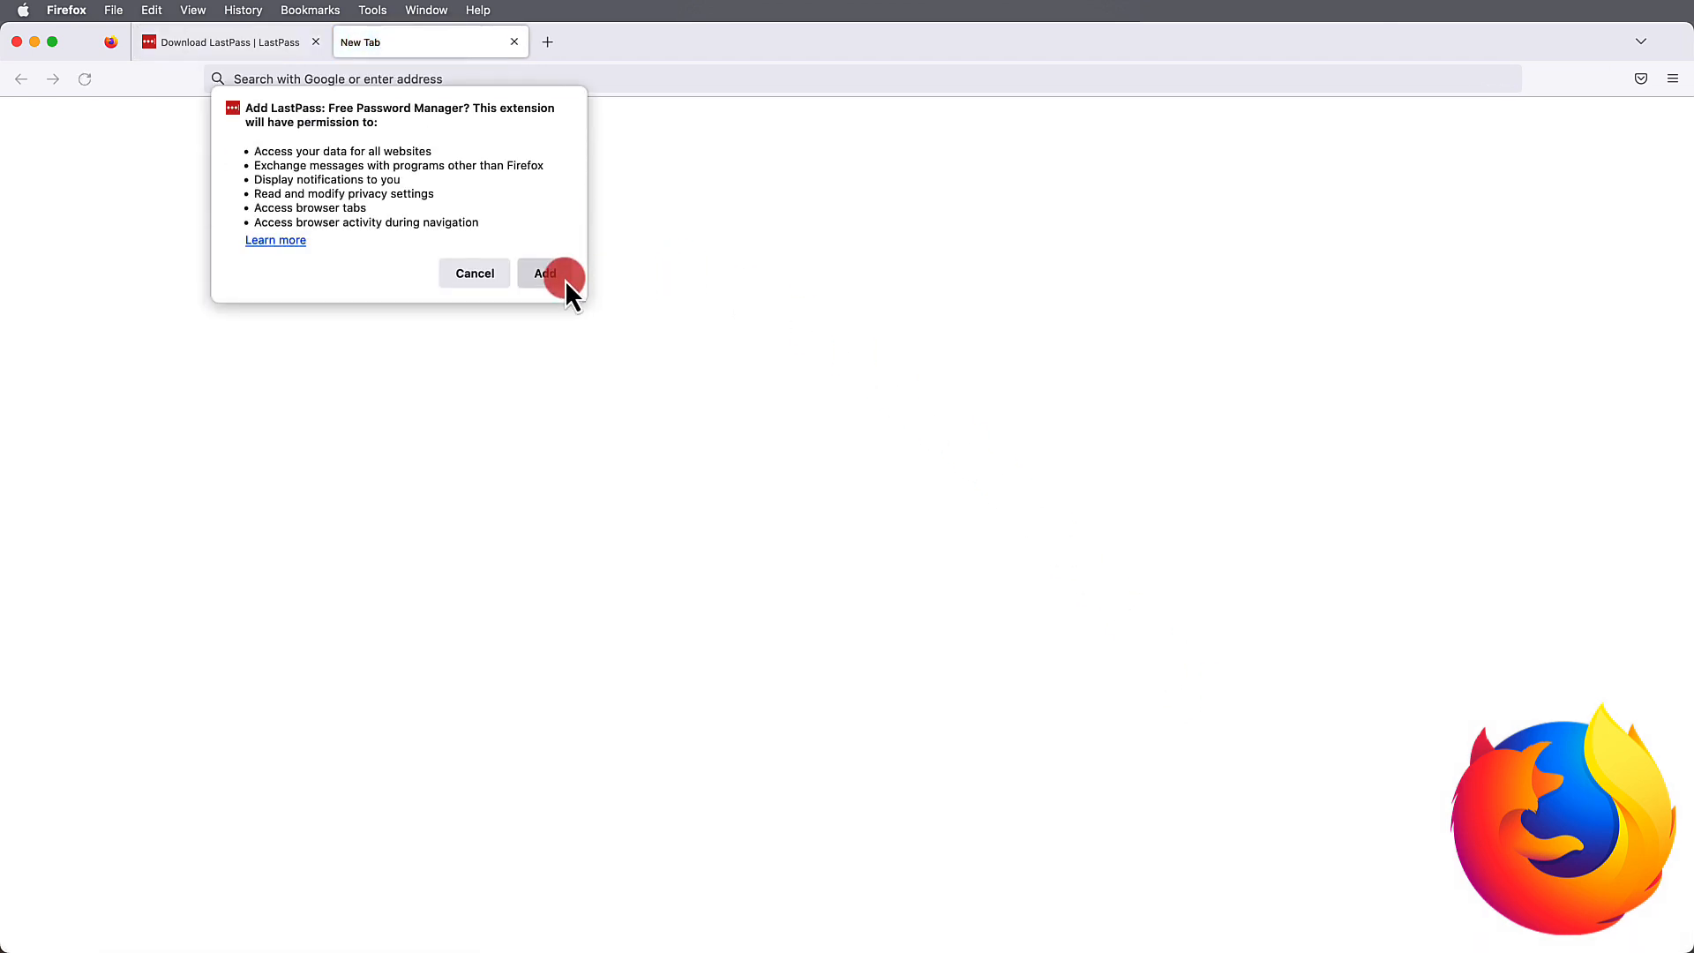
pyautogui.click(550, 272)
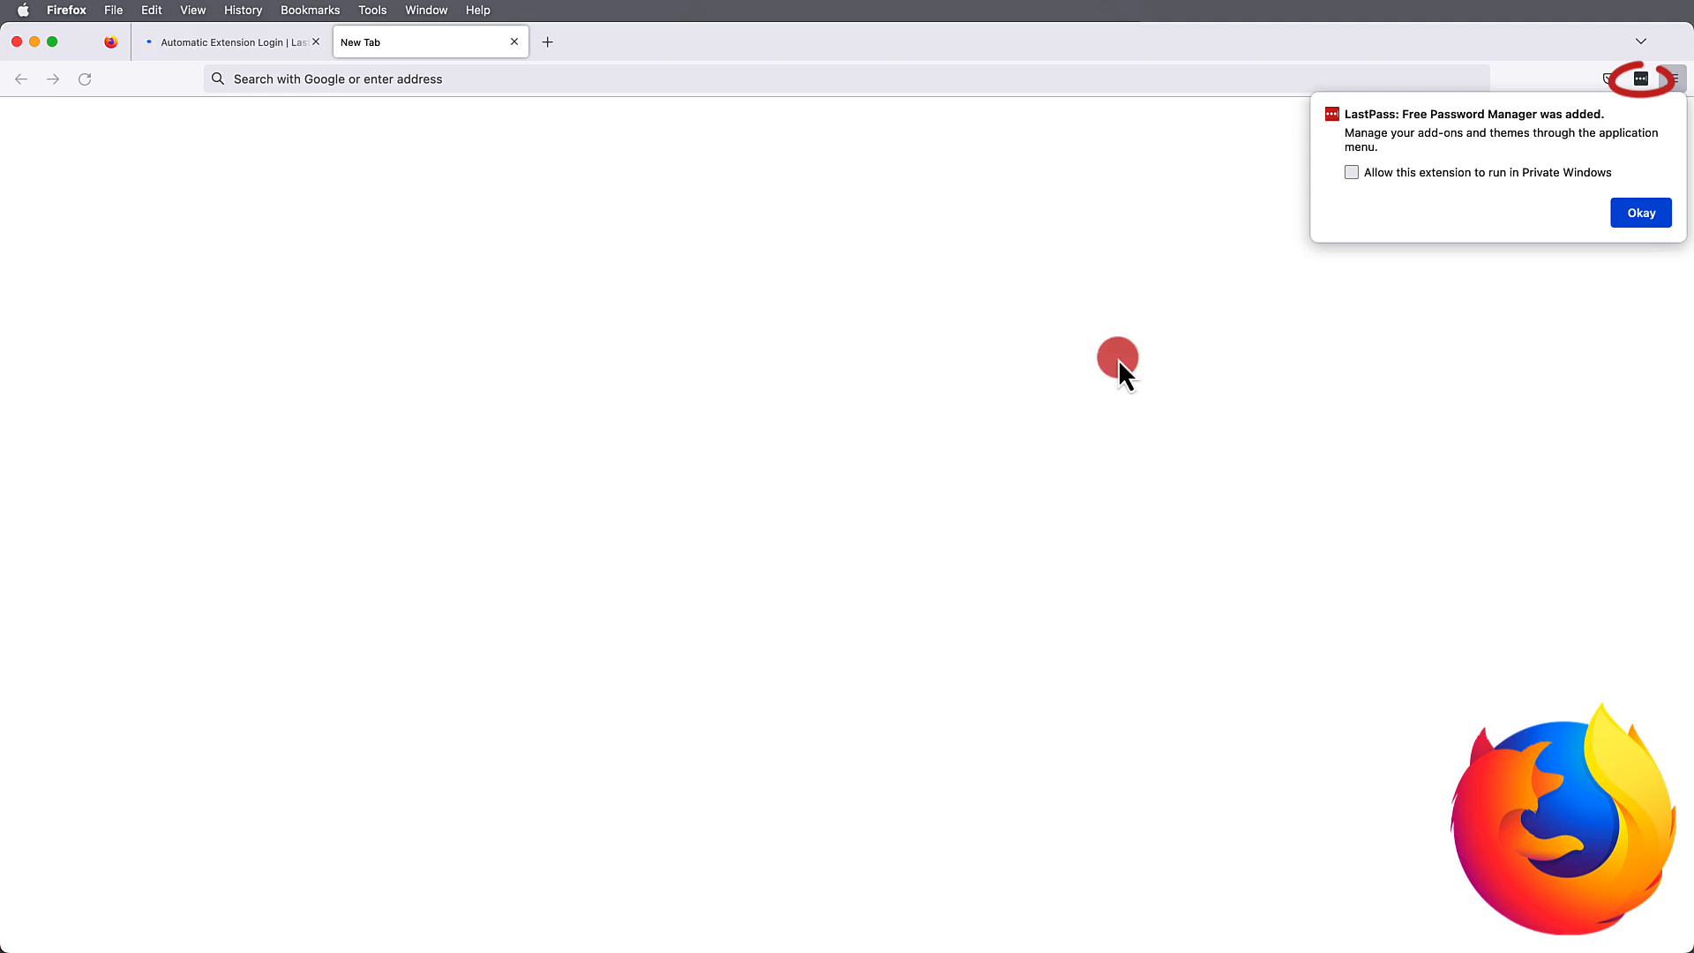
pyautogui.click(1639, 214)
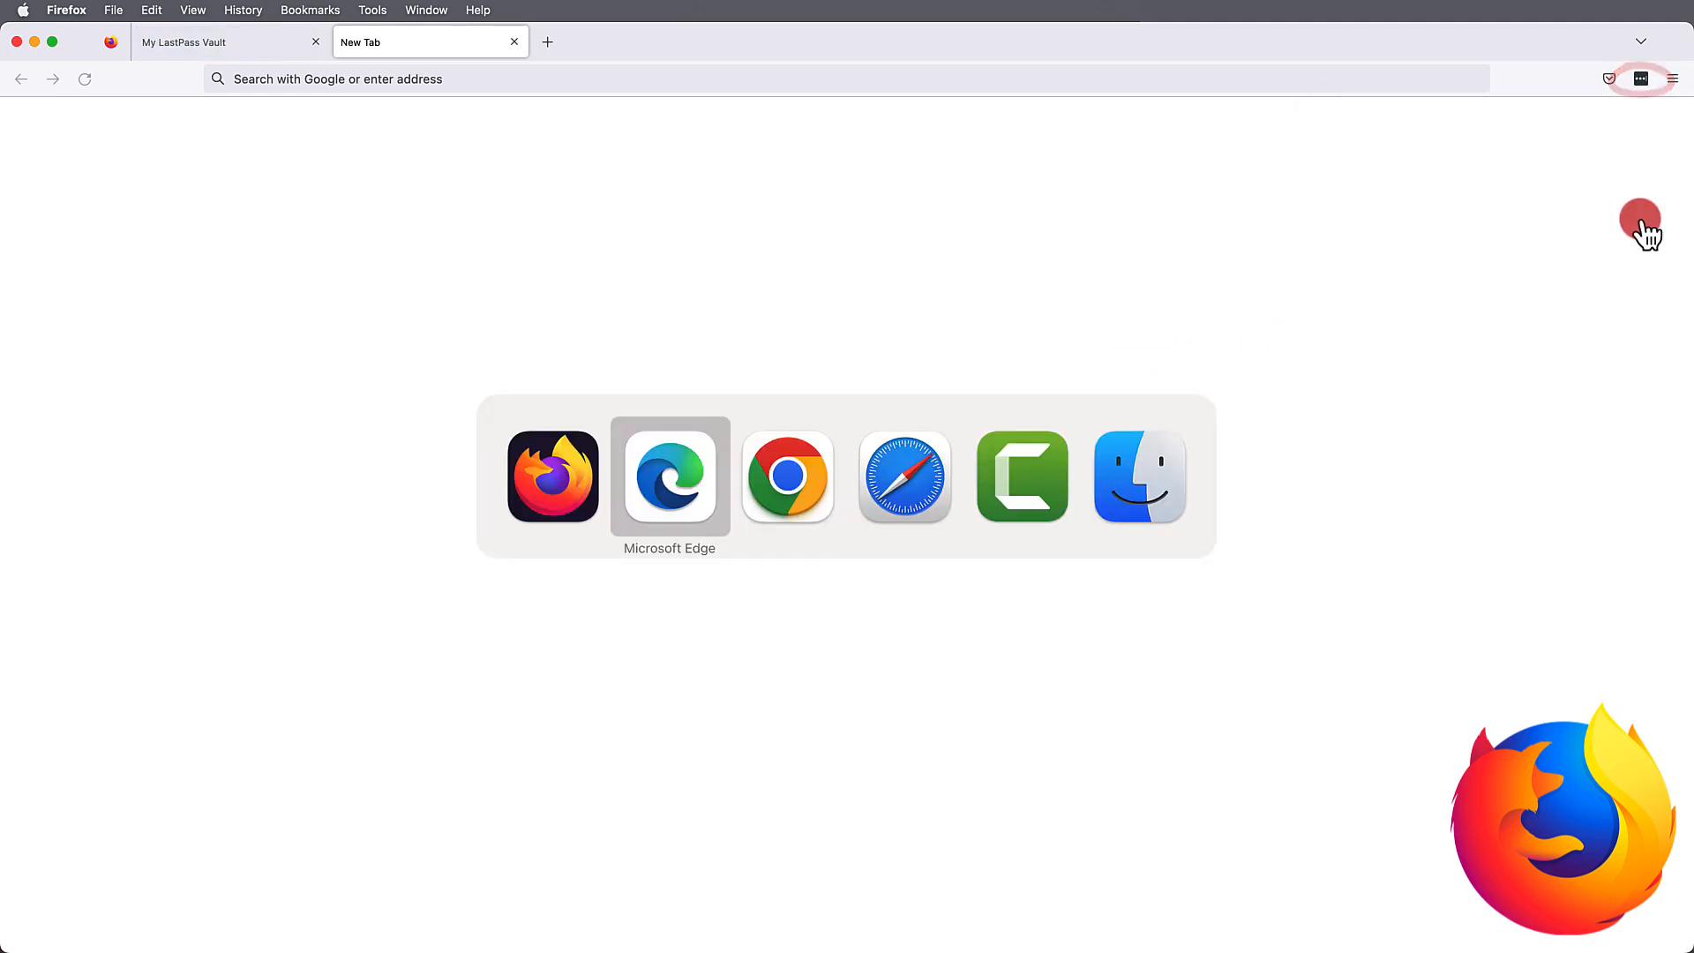
pyautogui.click(903, 476)
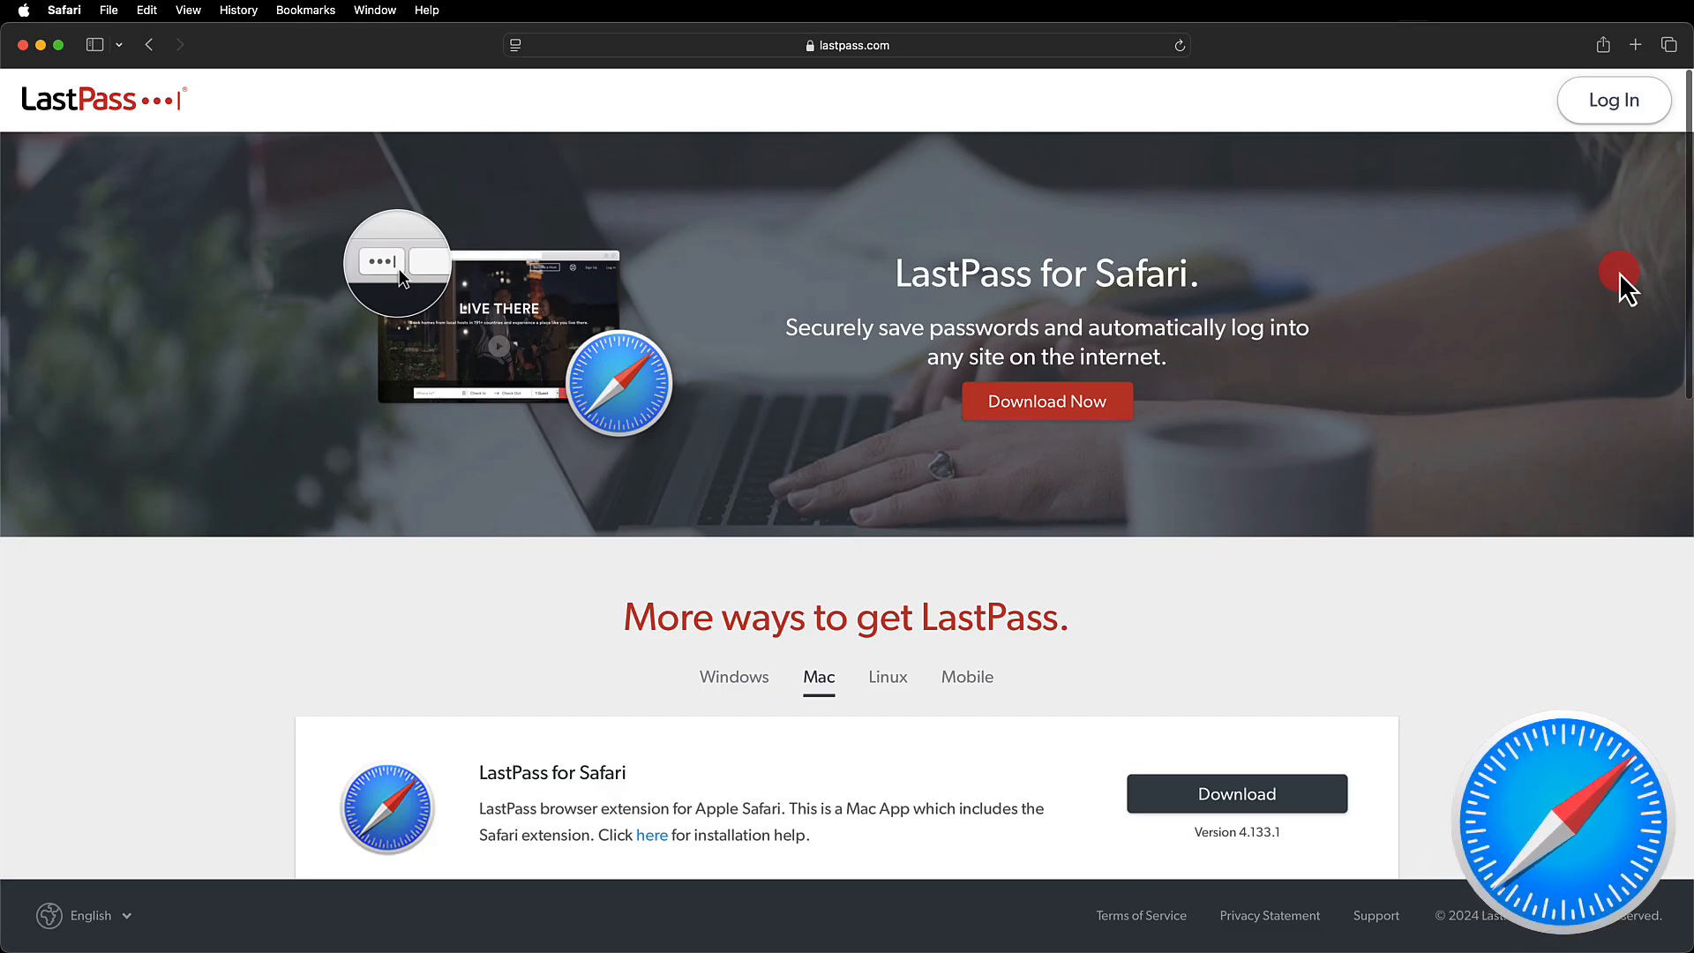
# Step: Download and install LastPass for Safari from the App Store, launch it and close its setup guide
pyautogui.scroll(-3)
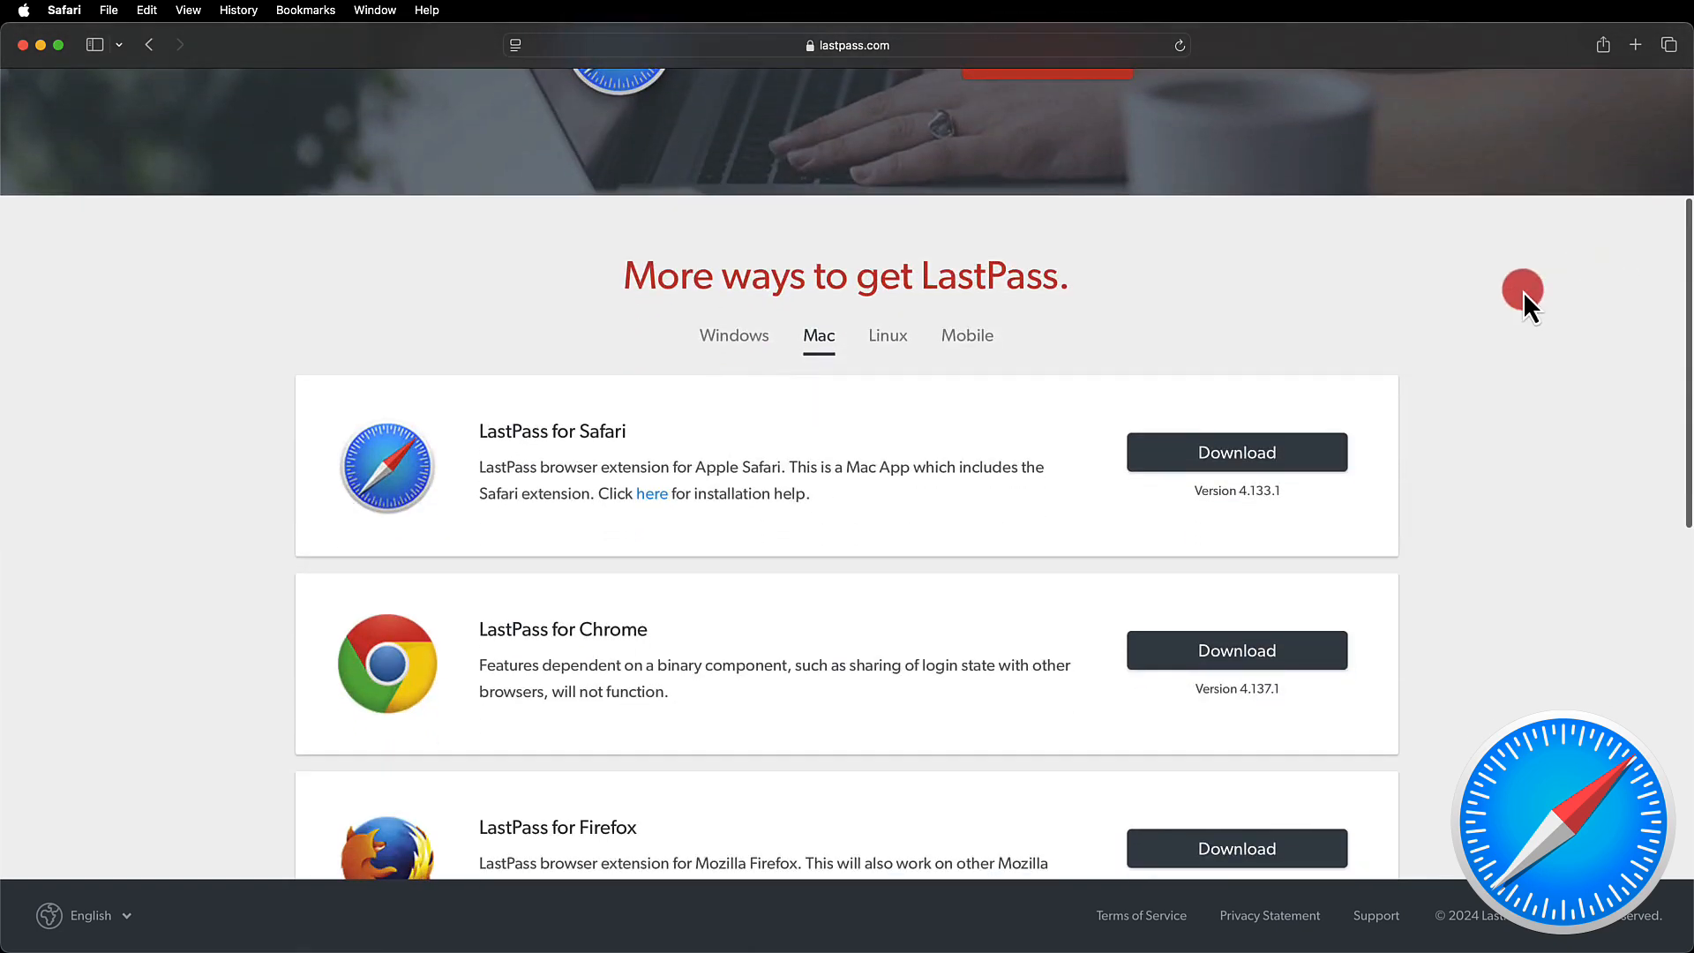
pyautogui.click(1235, 451)
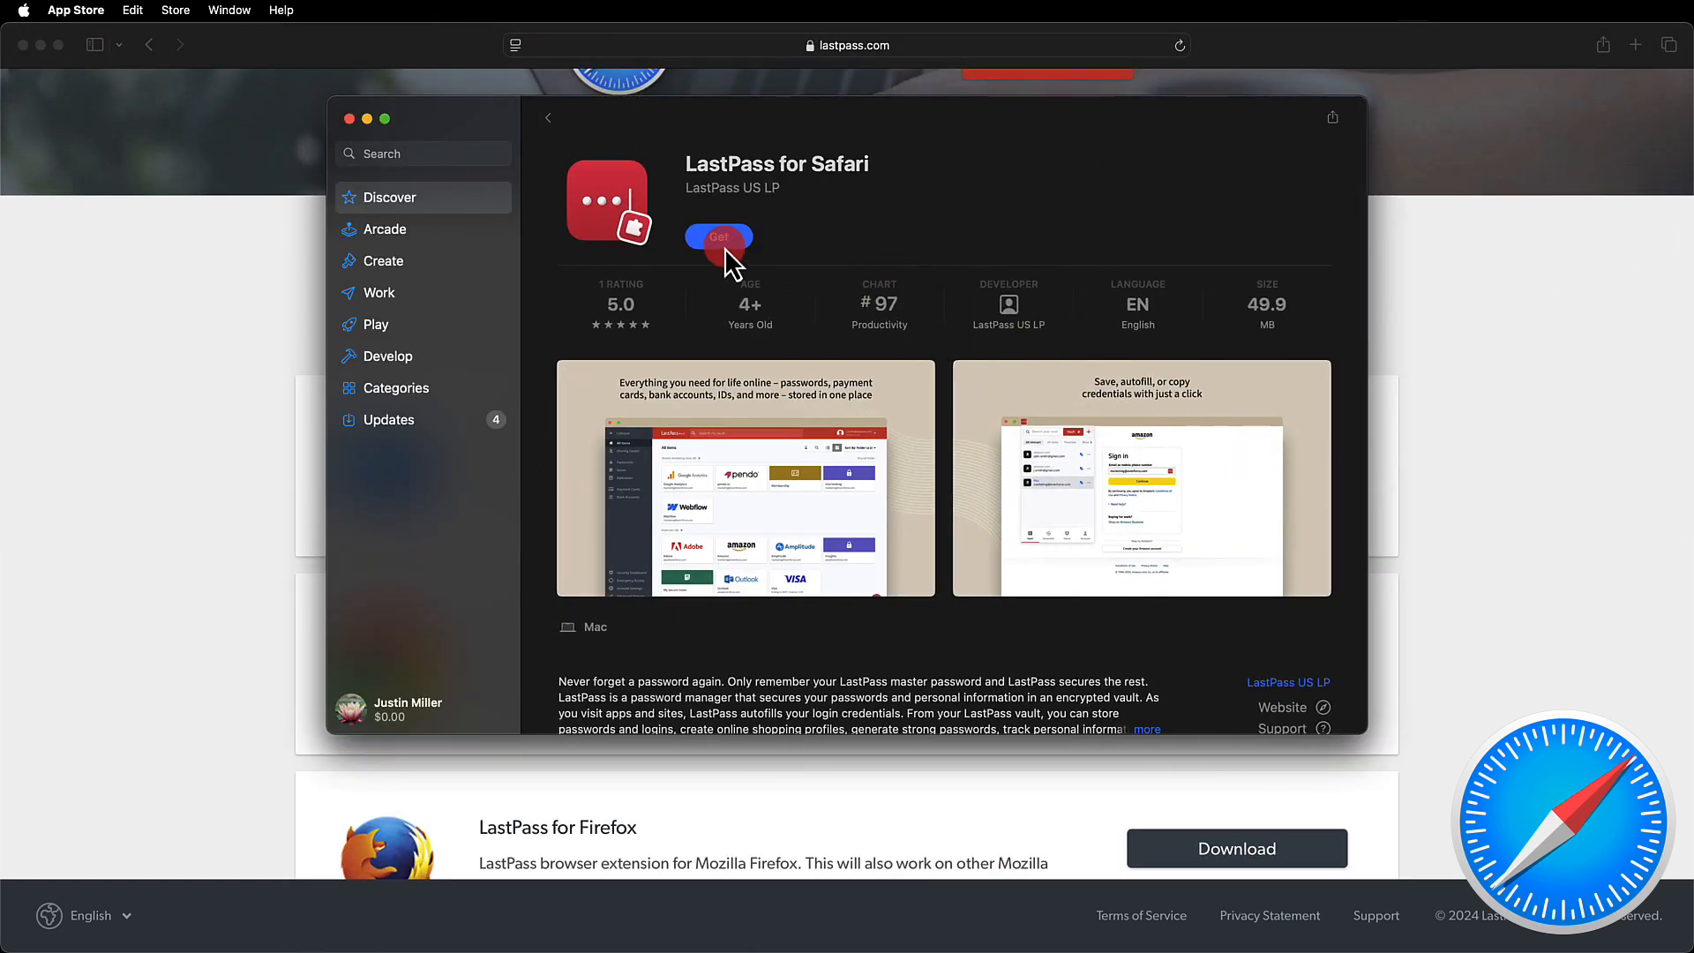
pyautogui.click(718, 236)
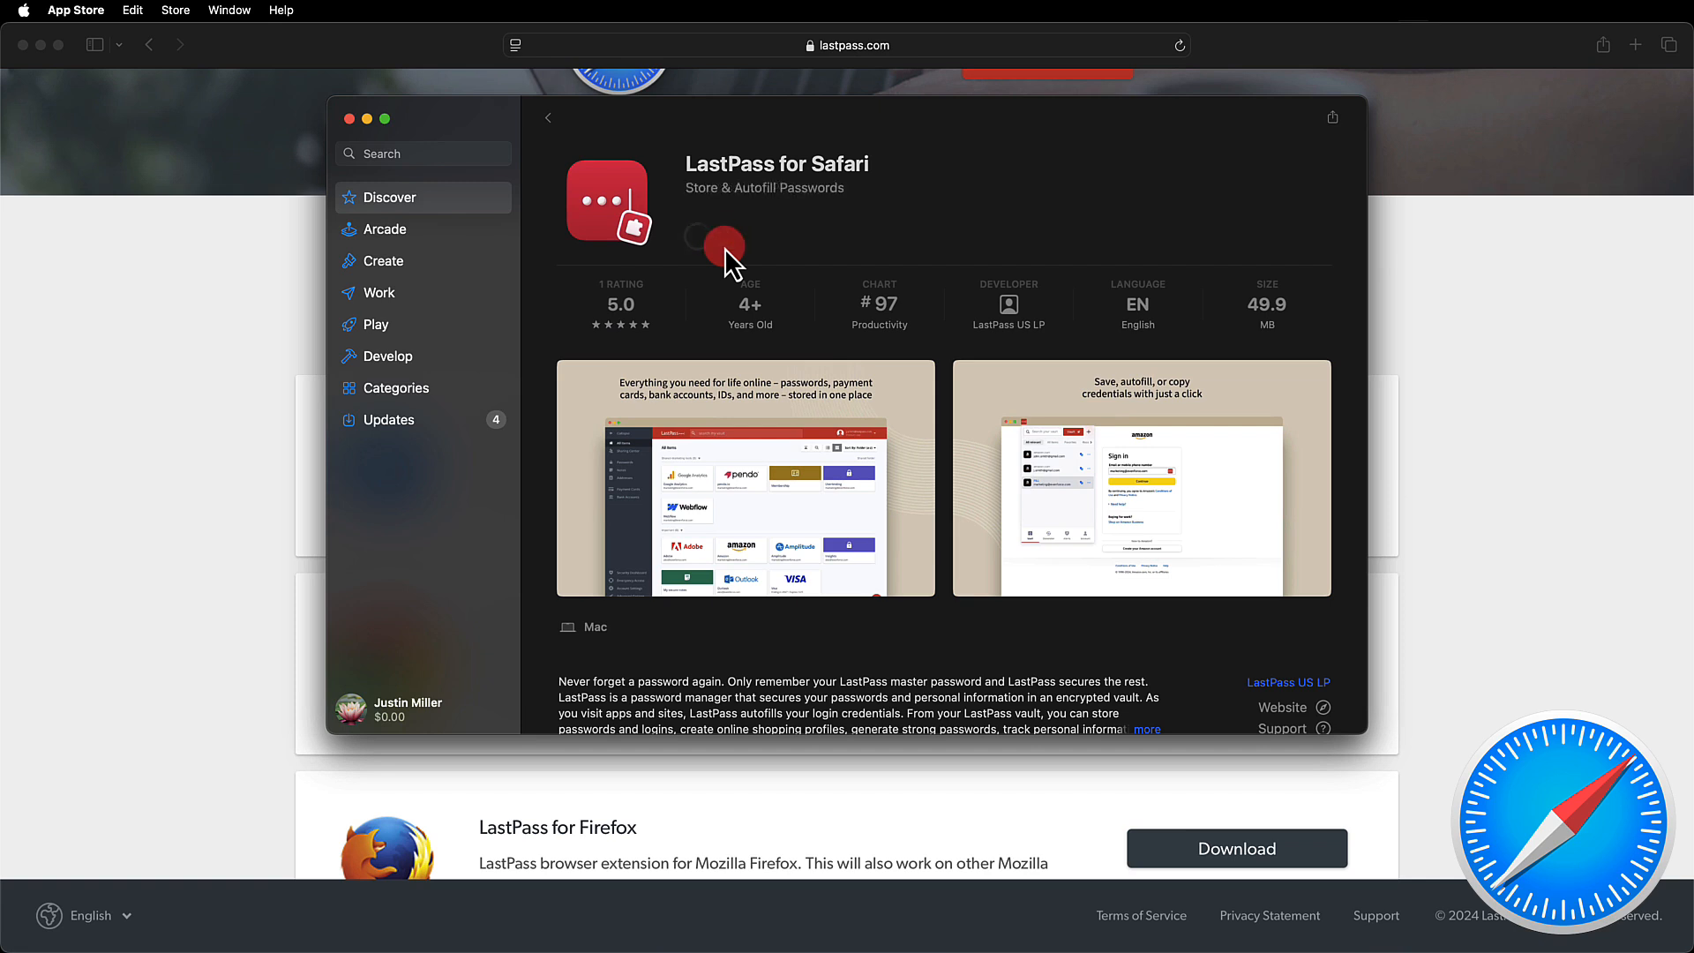
pyautogui.click(718, 237)
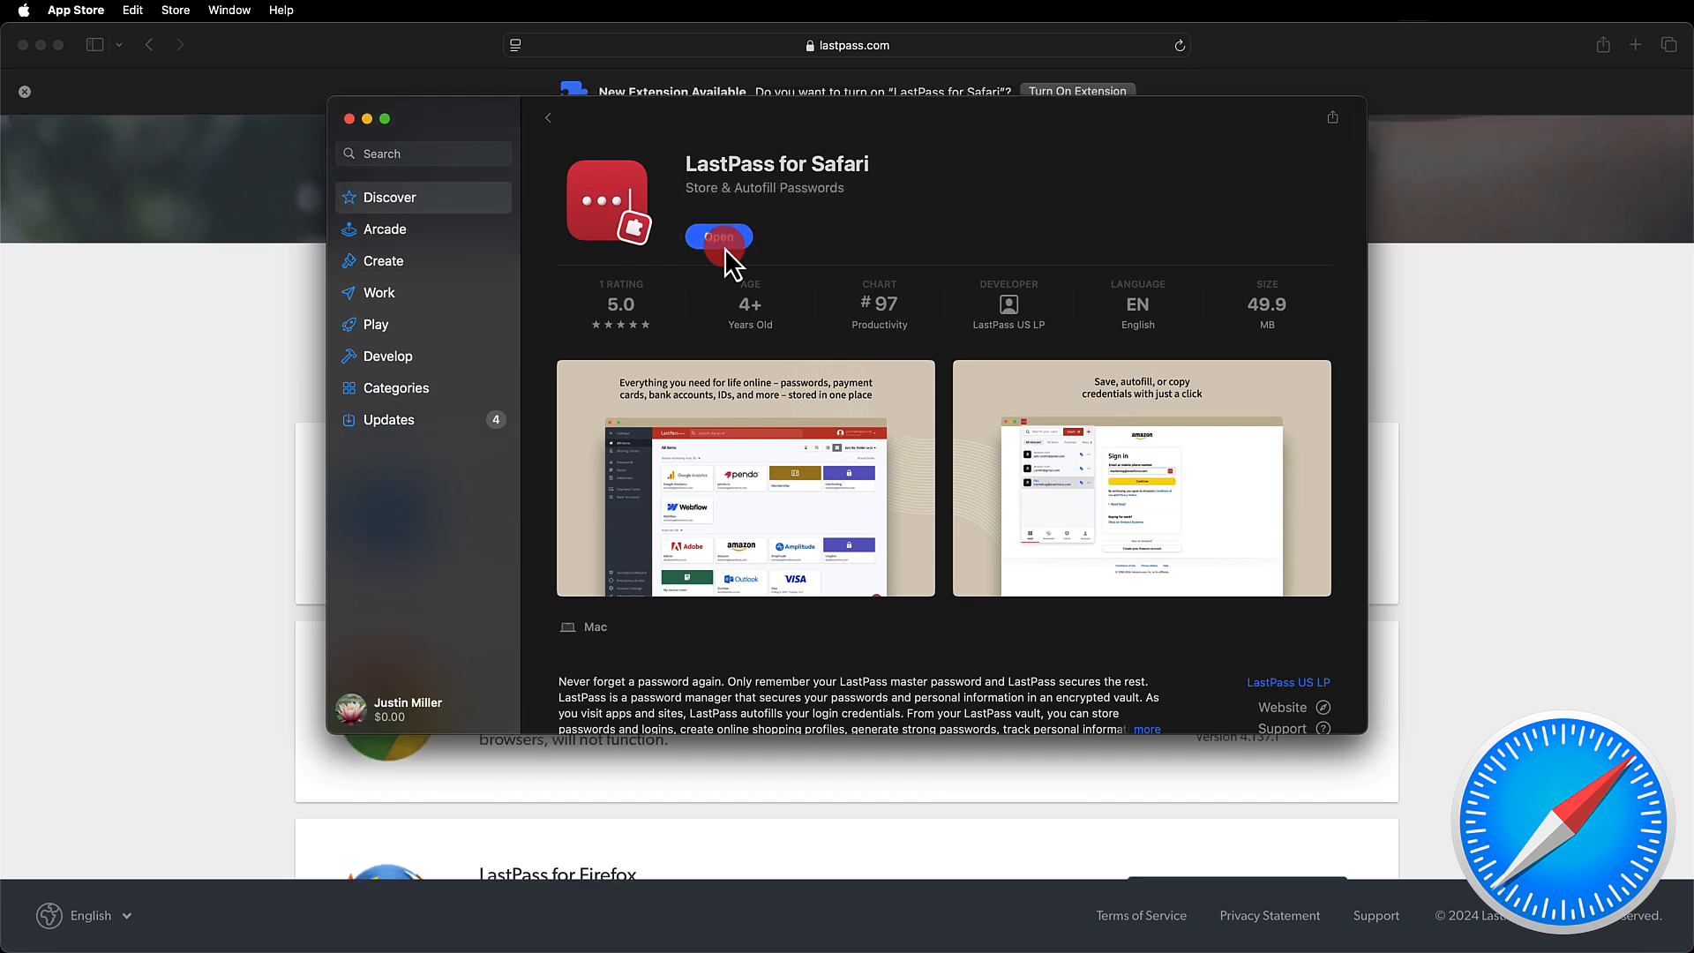
pyautogui.click(718, 236)
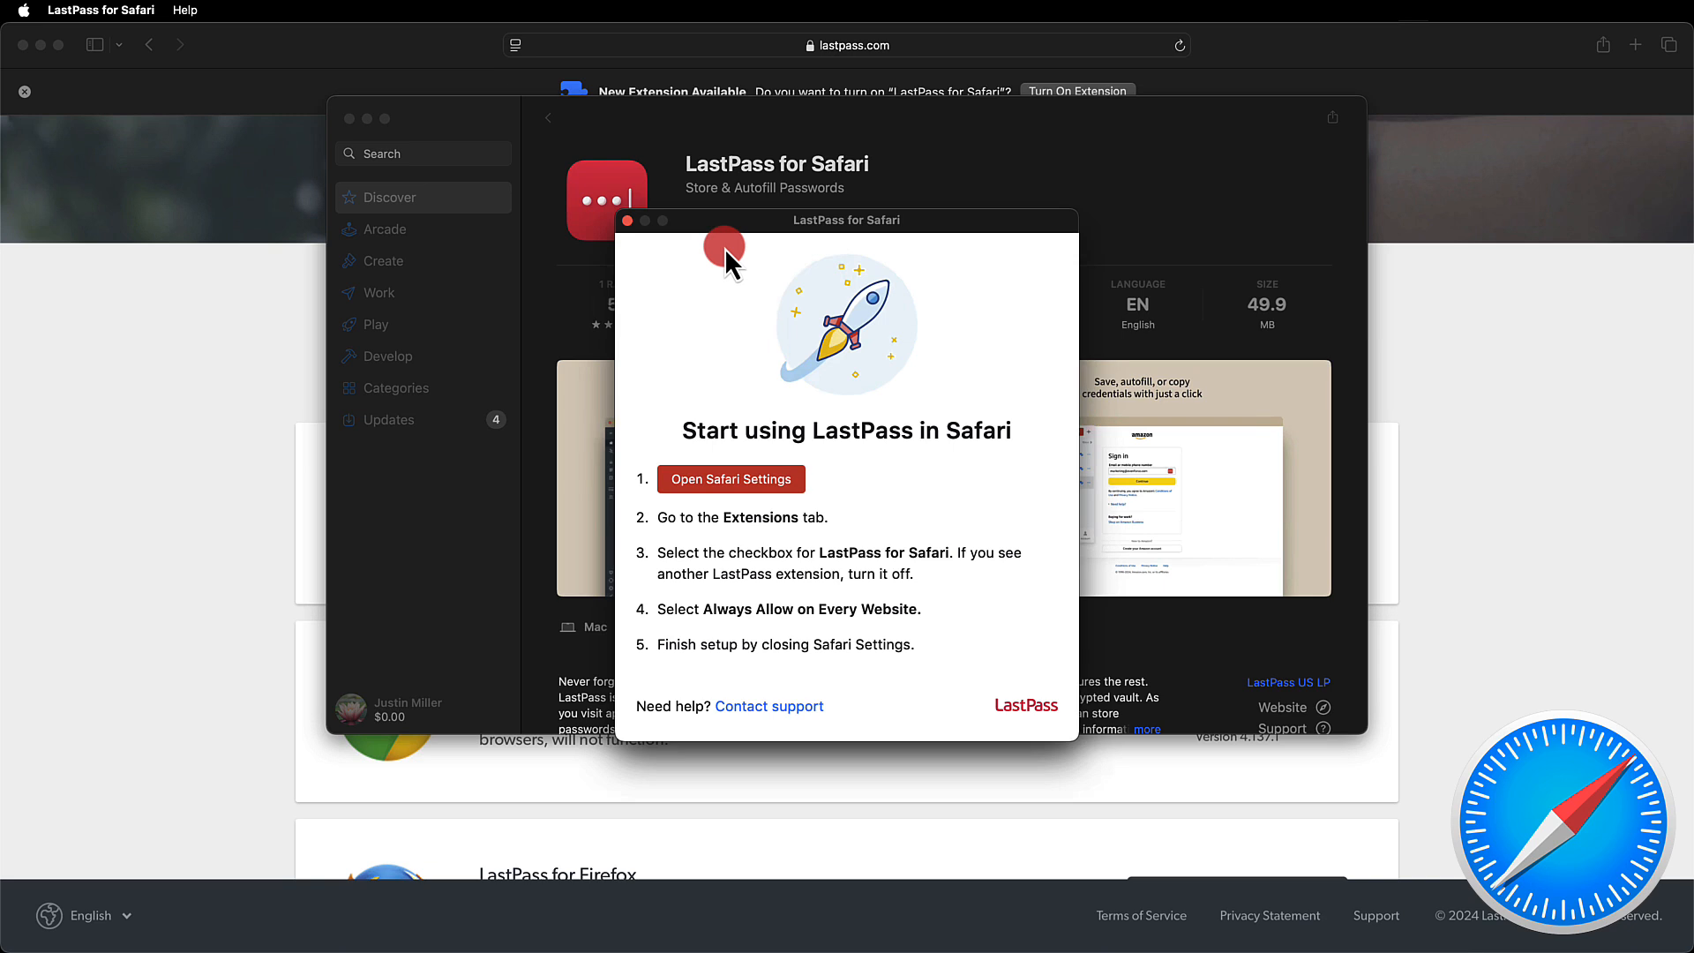
pyautogui.moveTo(1037, 235)
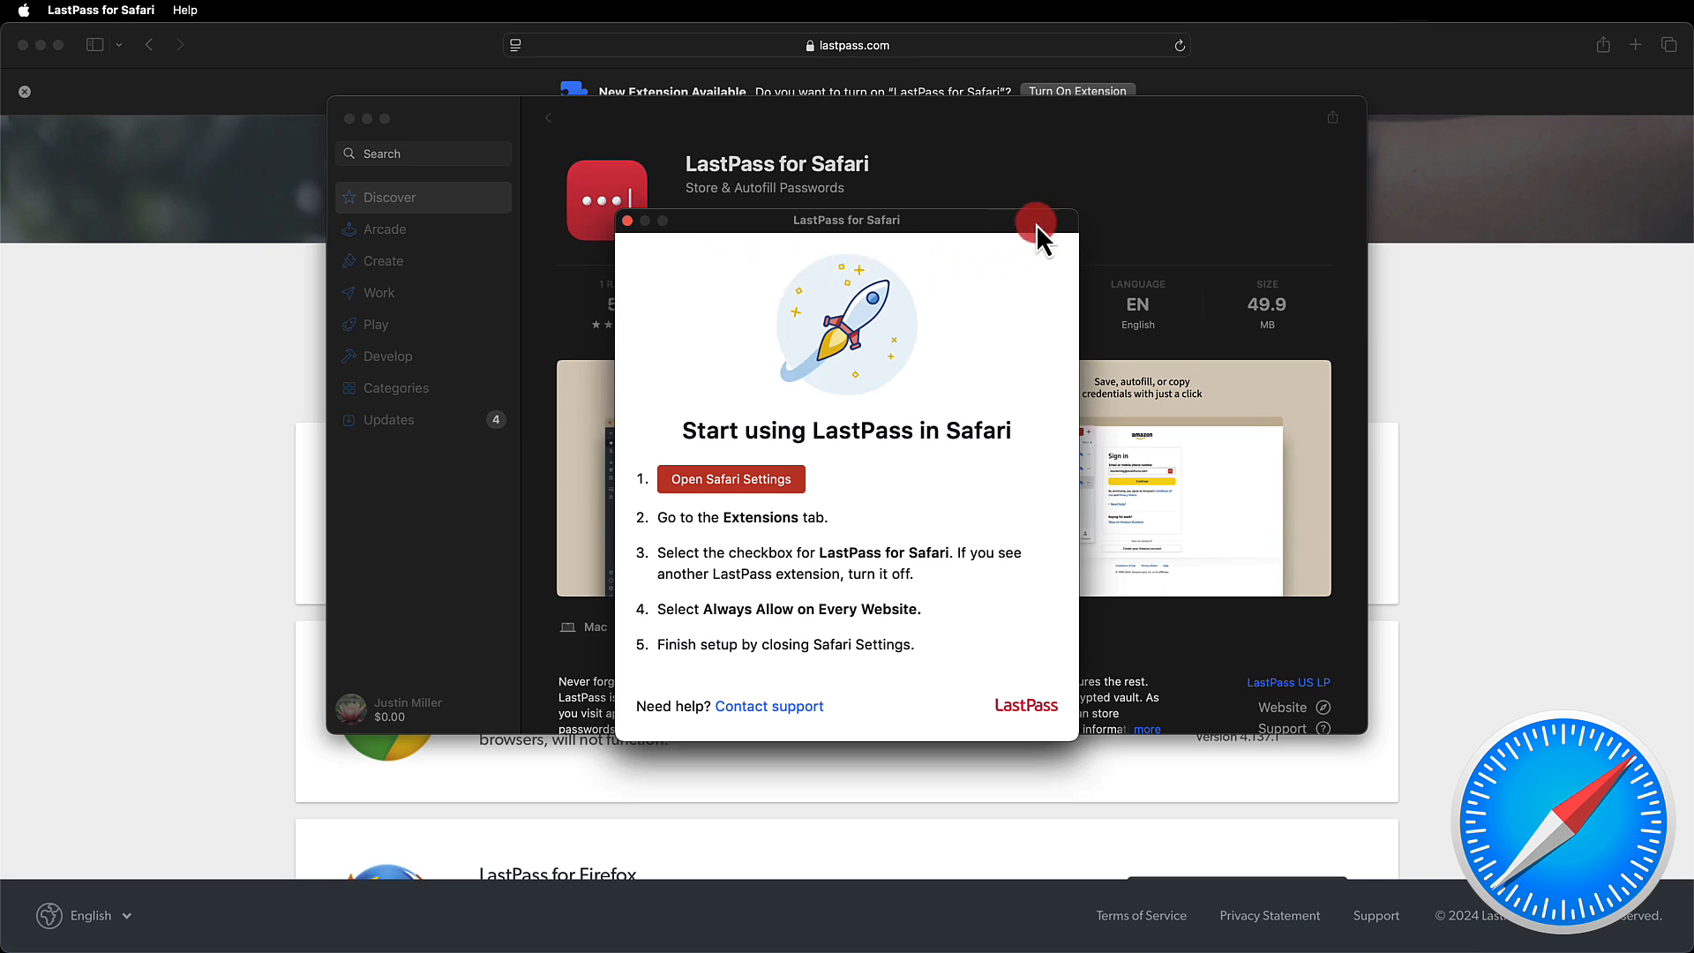
pyautogui.click(1036, 222)
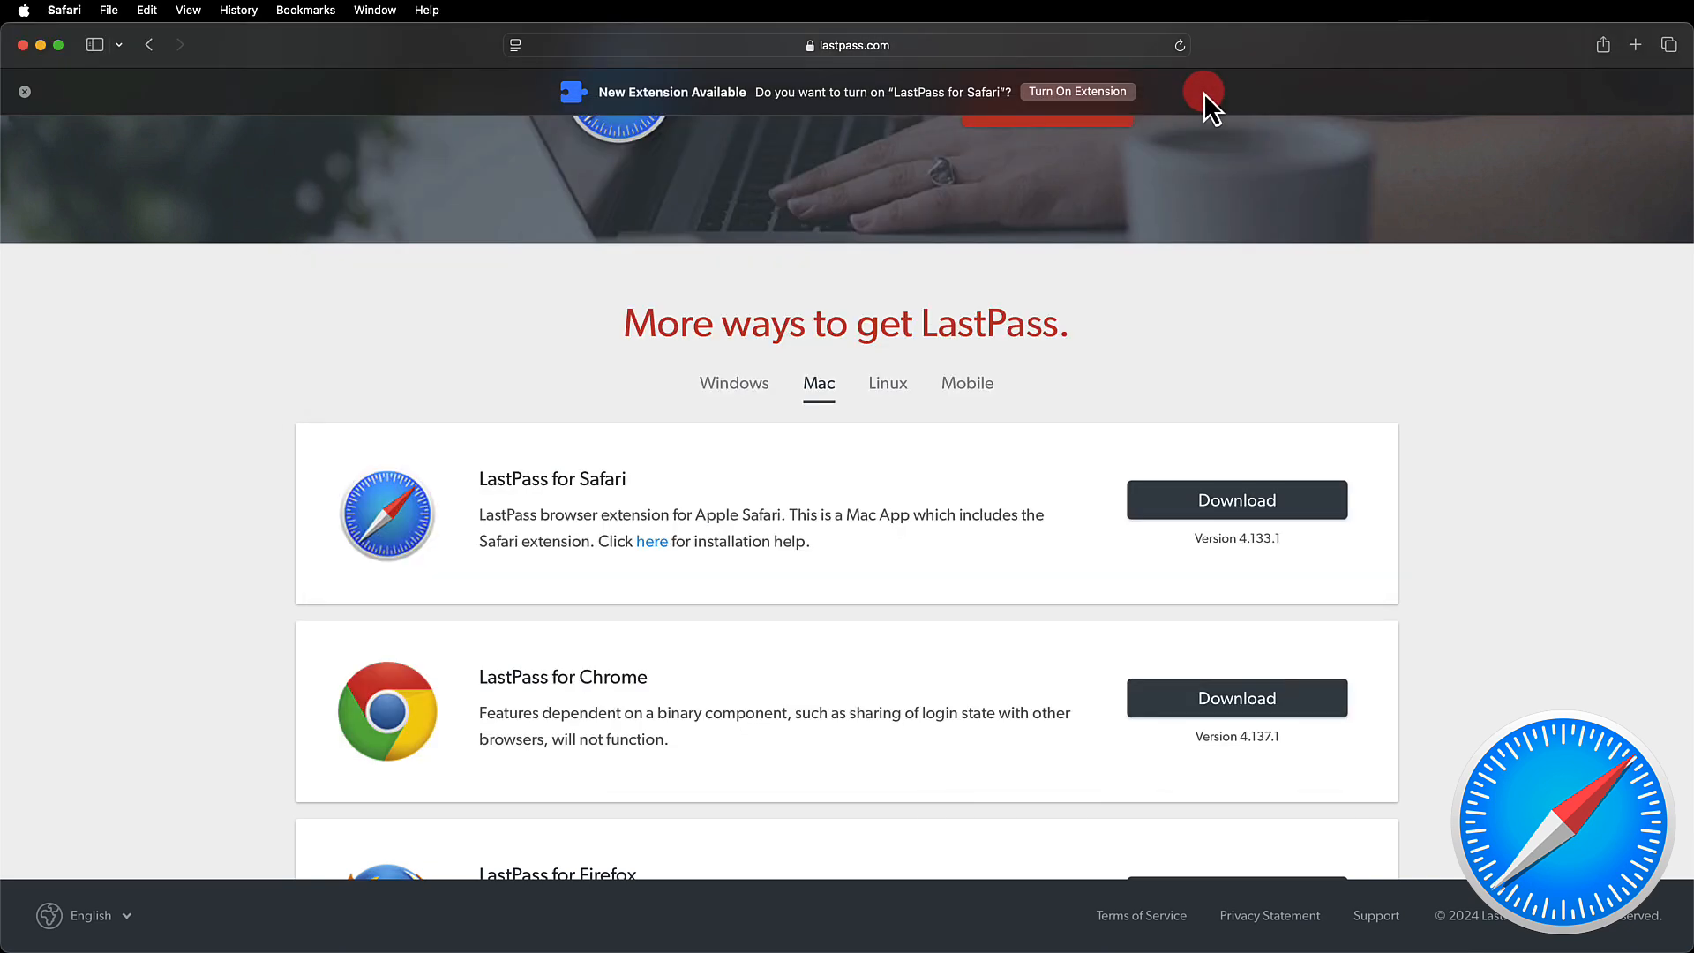
# Step: Turn on the LastPass Safari extension, always allow it on lastpass.com and log in to the vault
pyautogui.click(1076, 90)
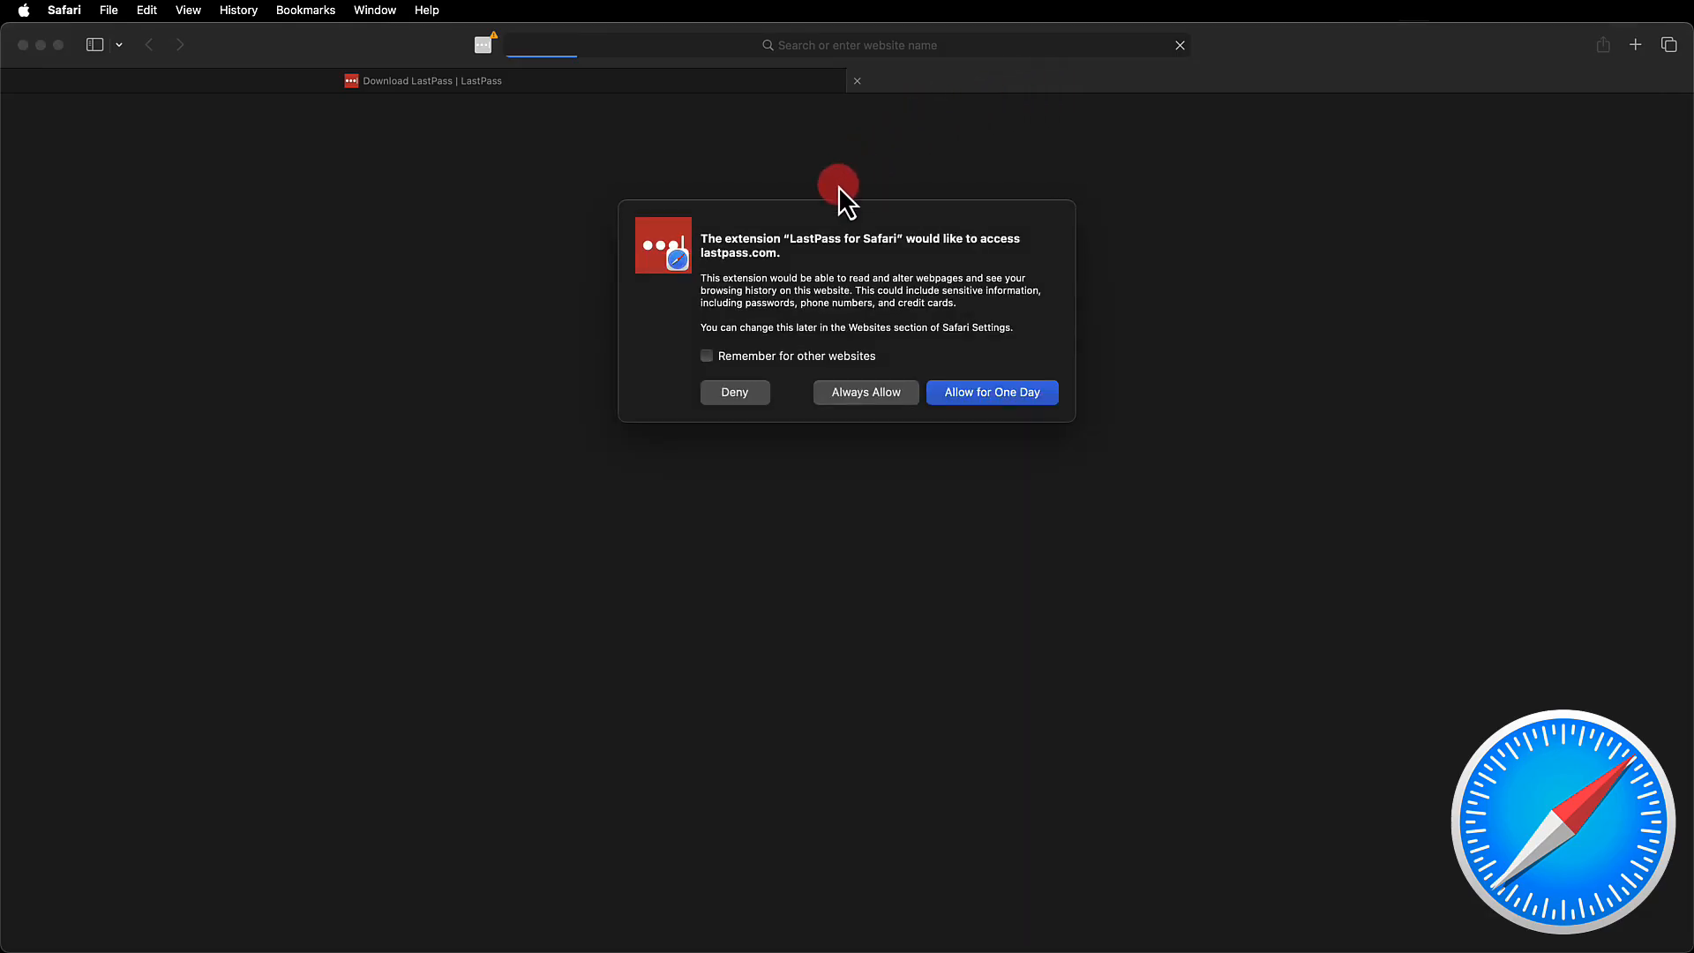
pyautogui.click(865, 392)
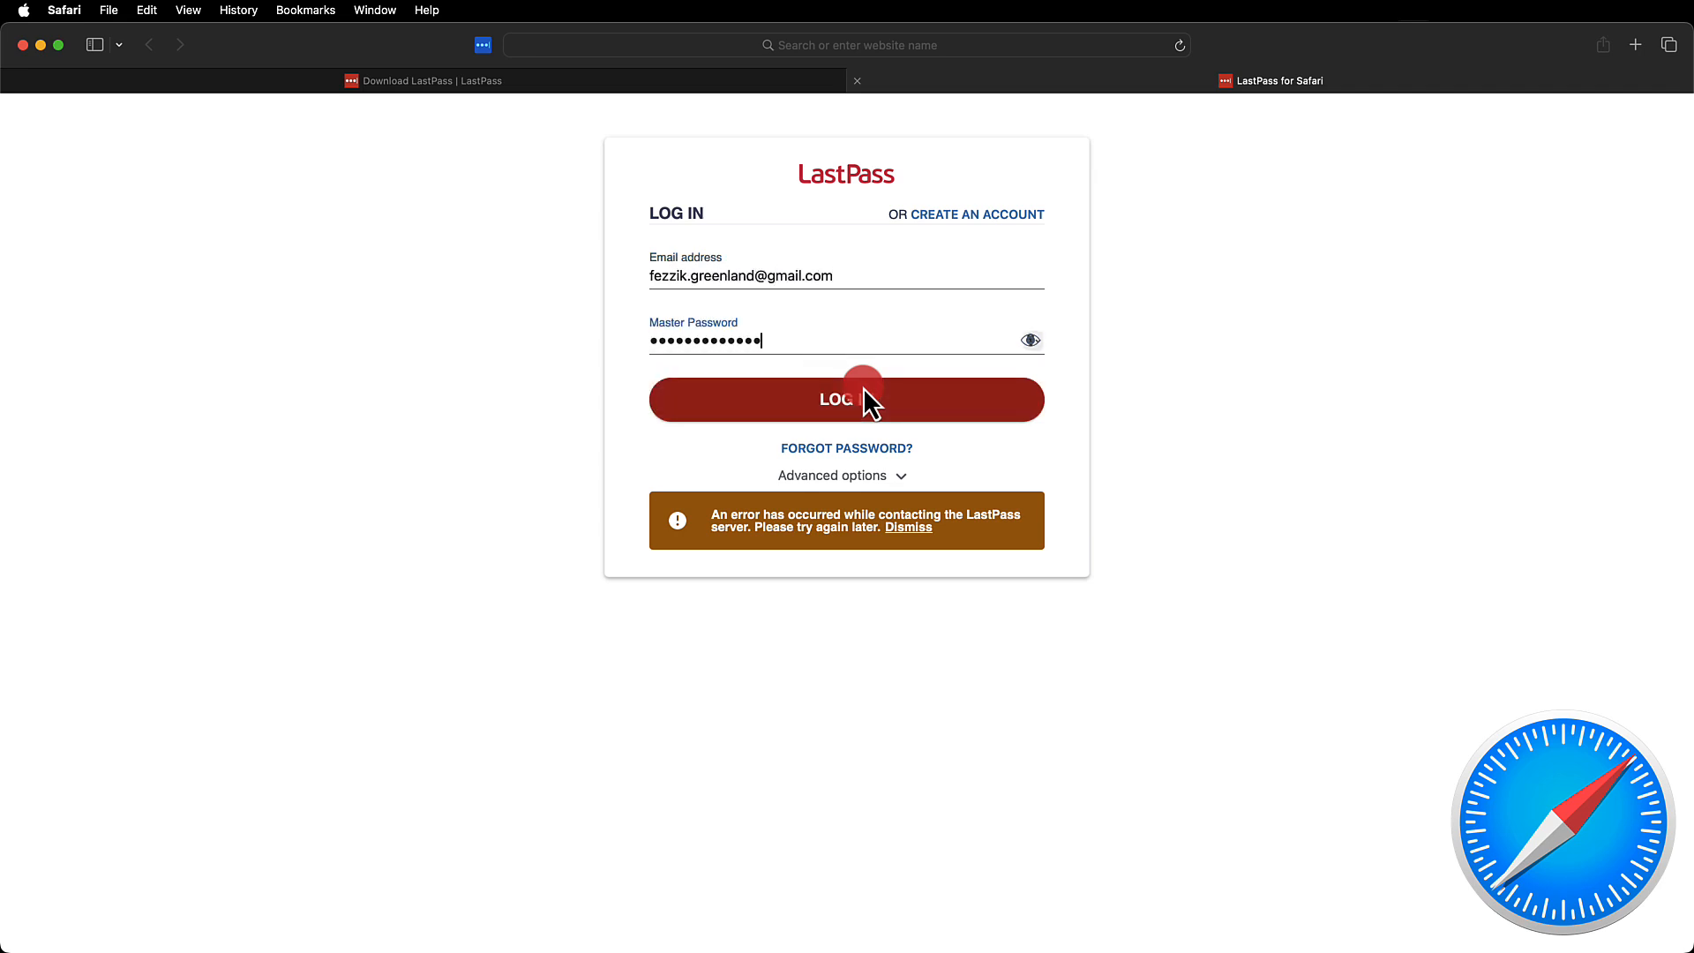
pyautogui.click(845, 399)
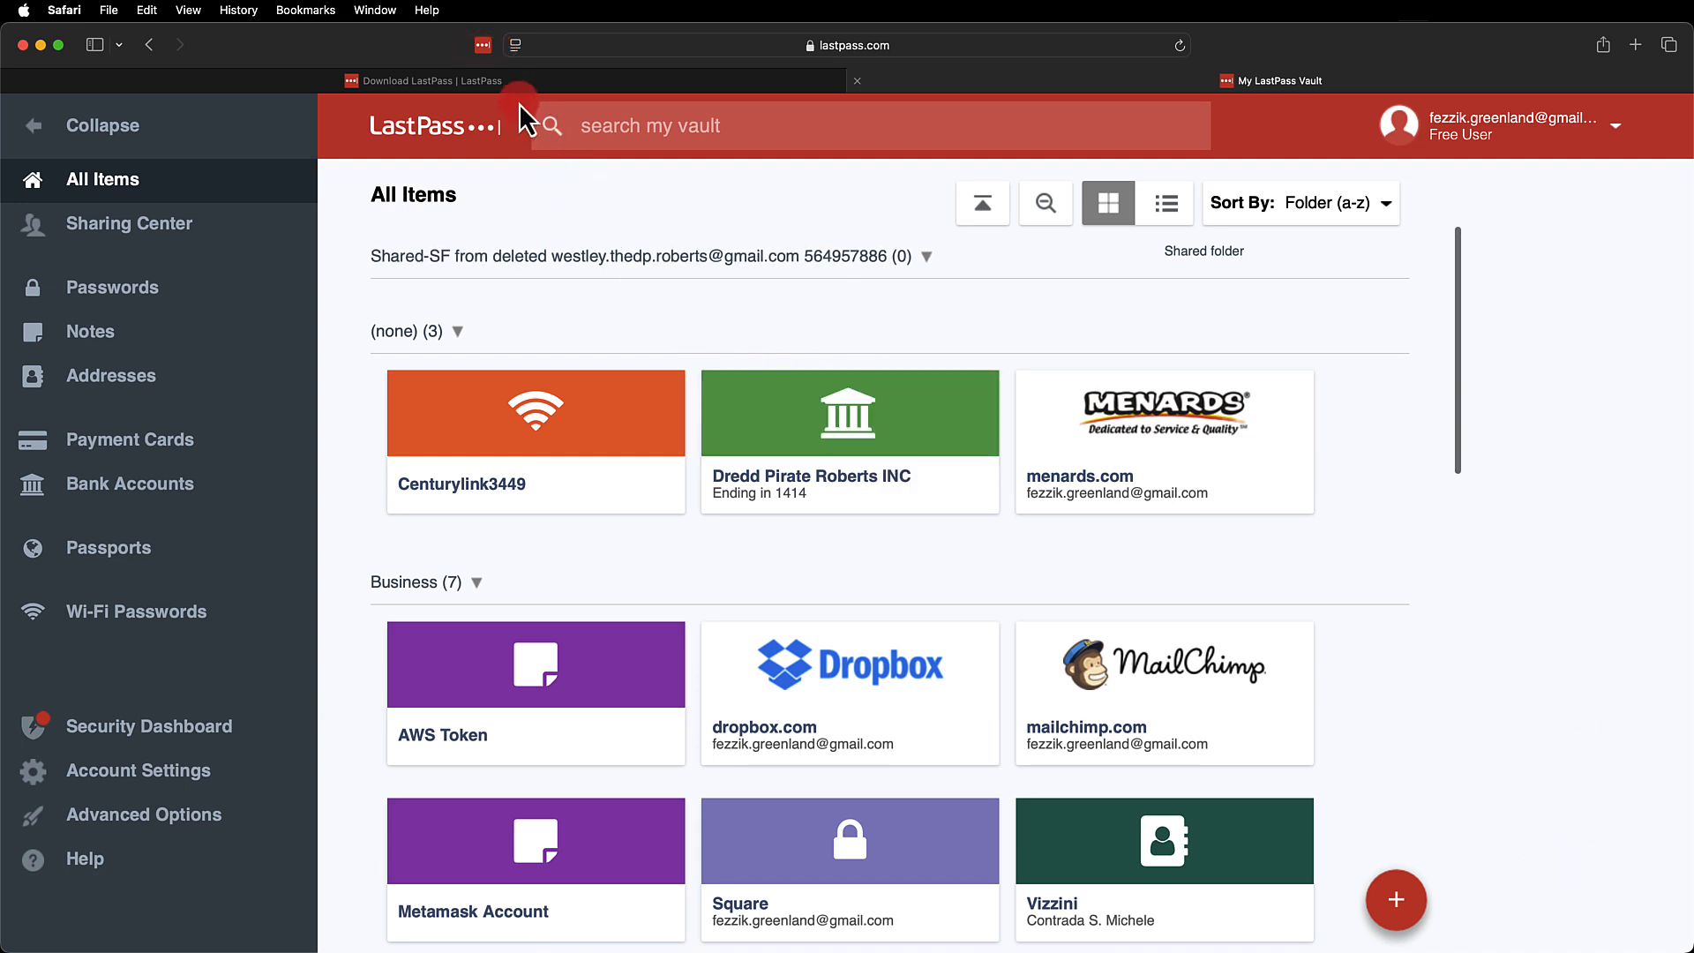
# Step: Allow LastPass on every website in Safari's extension settings, then switch to Google Chrome
pyautogui.click(482, 46)
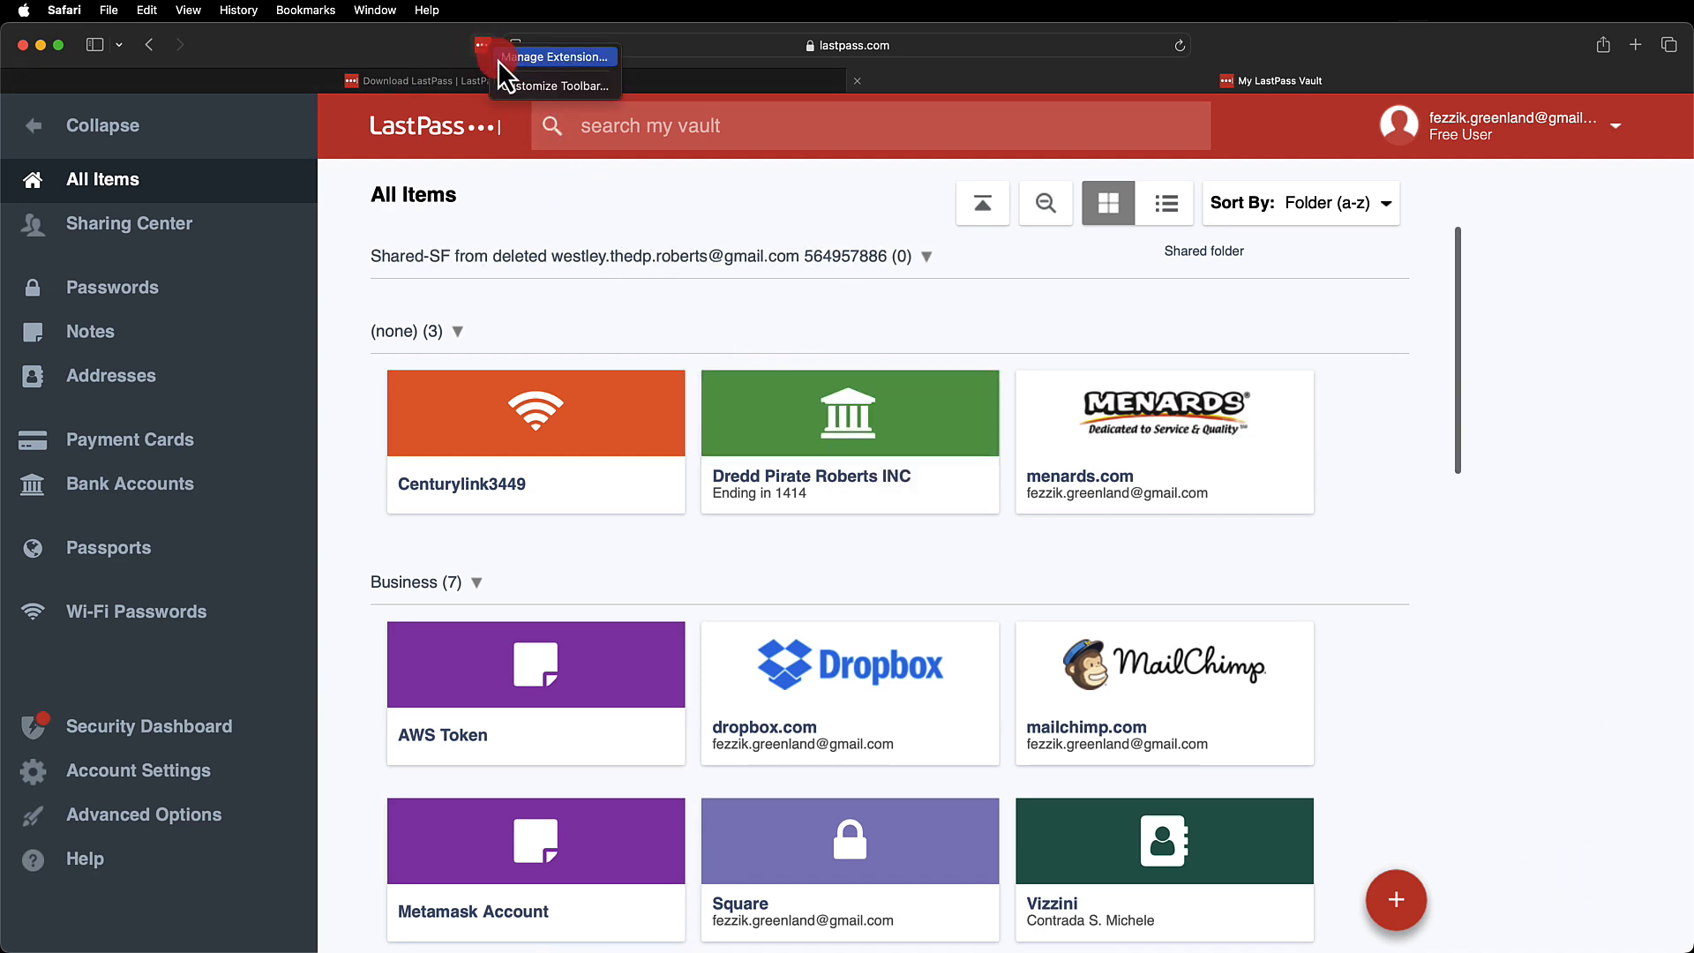
pyautogui.click(560, 57)
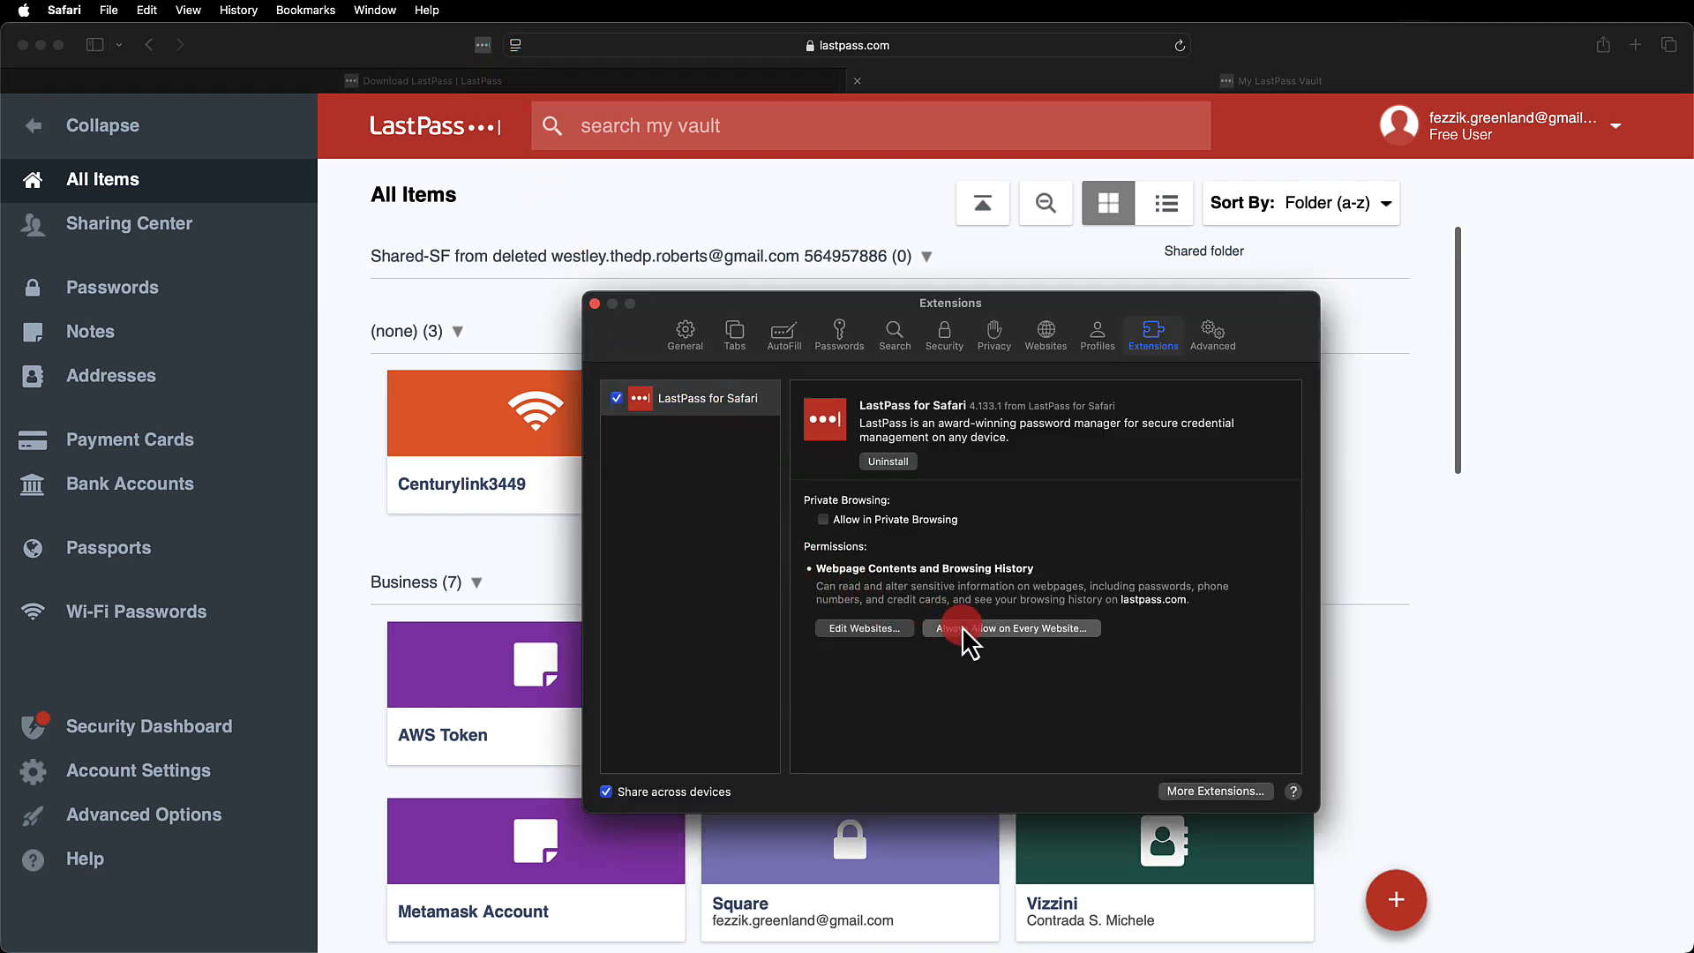
pyautogui.click(1012, 628)
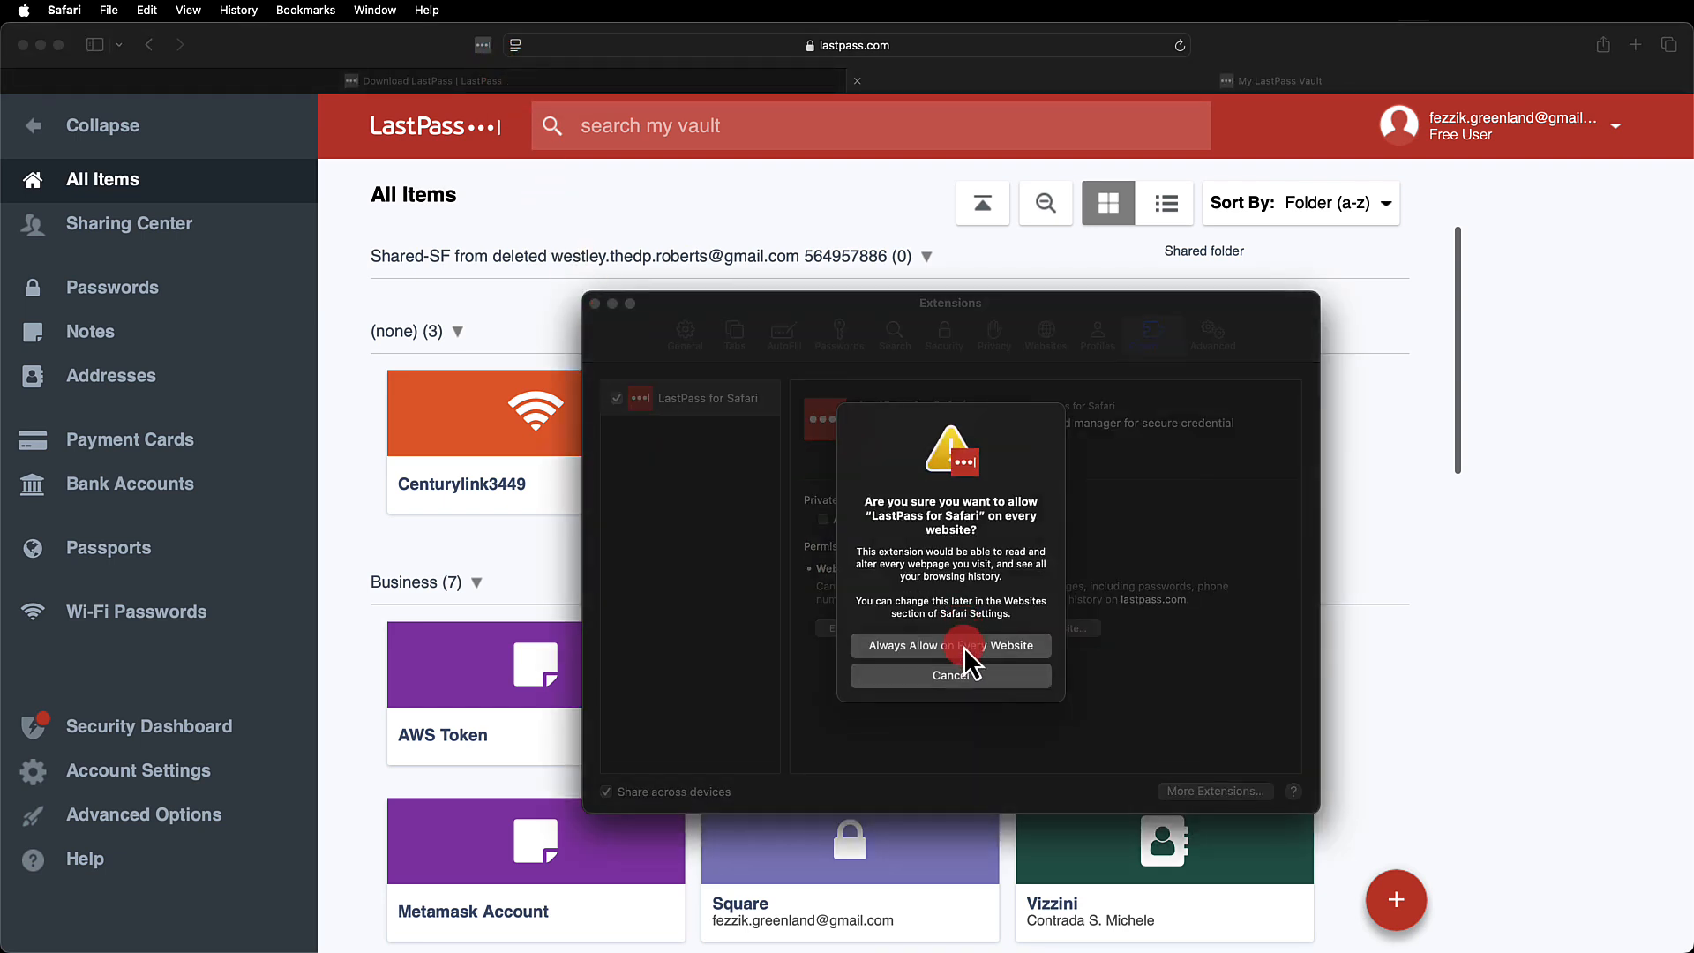
pyautogui.click(950, 646)
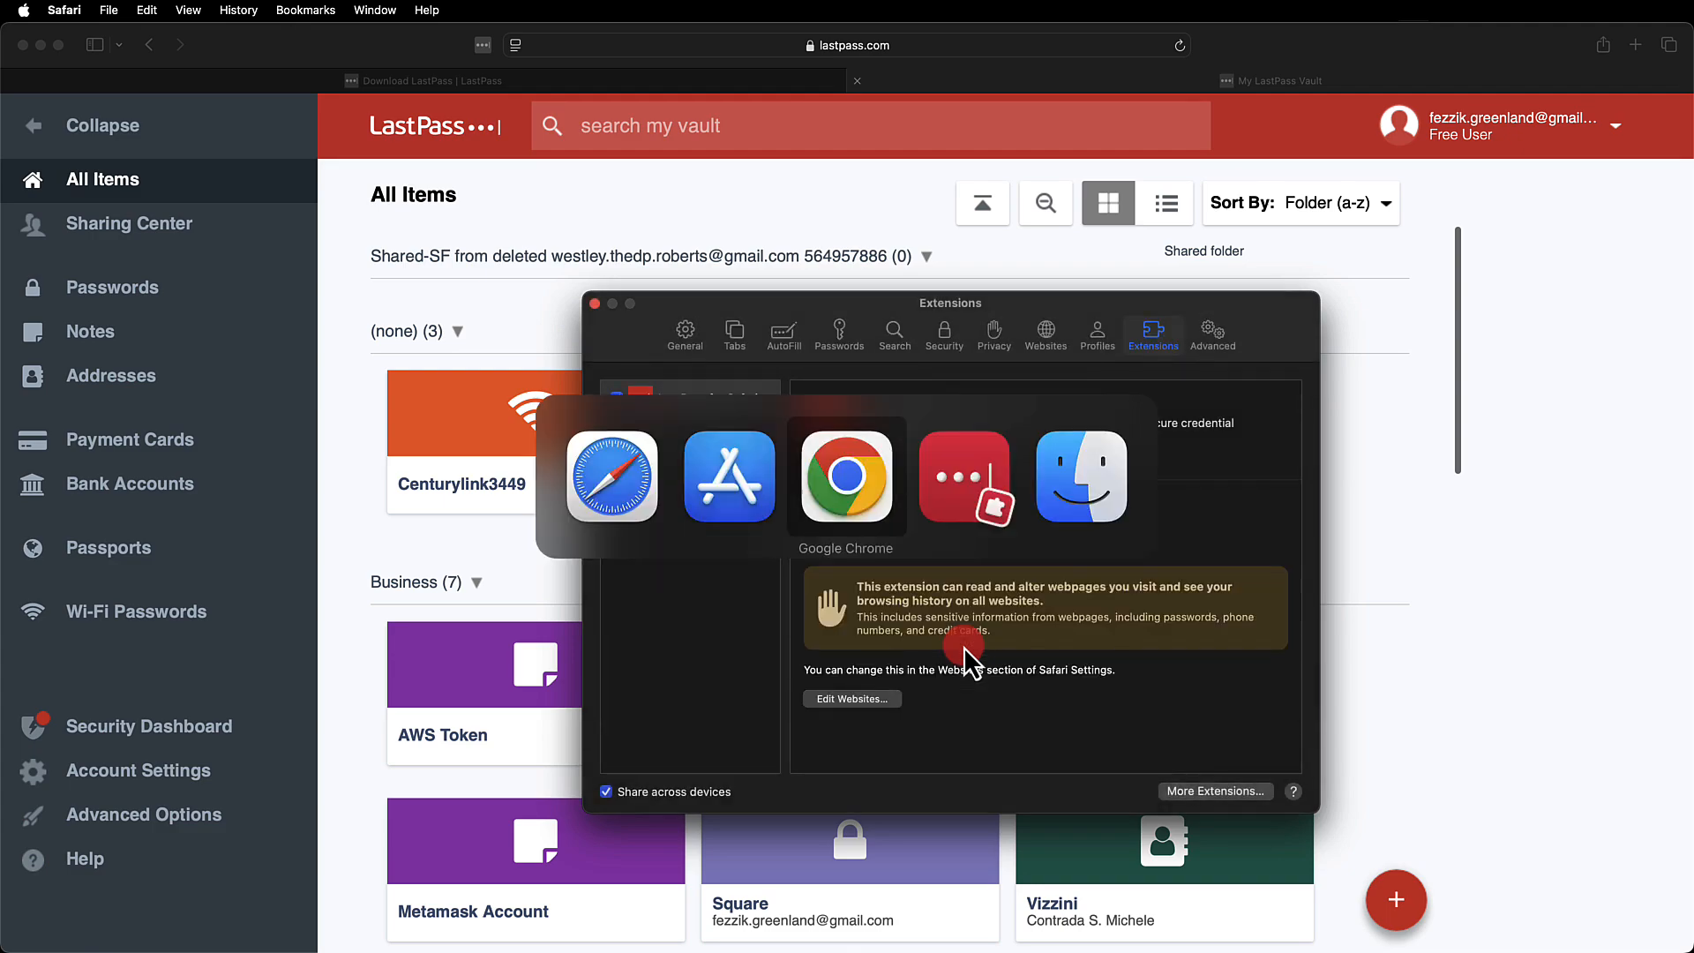
pyautogui.click(845, 476)
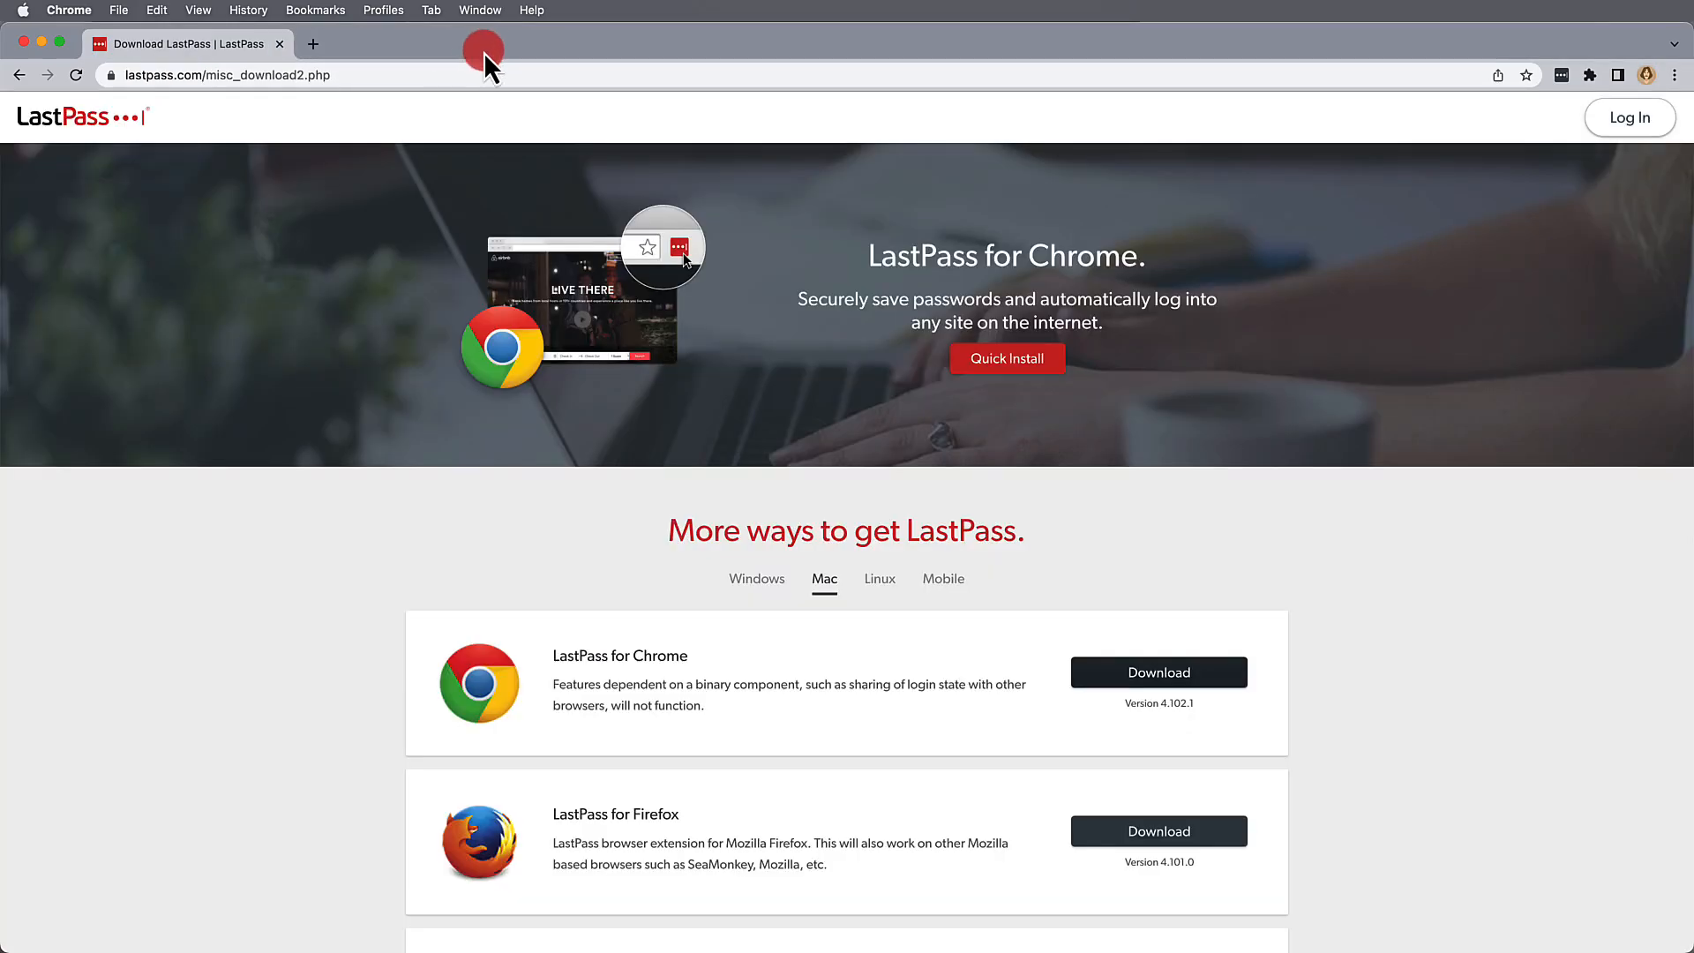
# Step: View the Windows download options on lastpass.com, then show the Linux versions
pyautogui.click(757, 578)
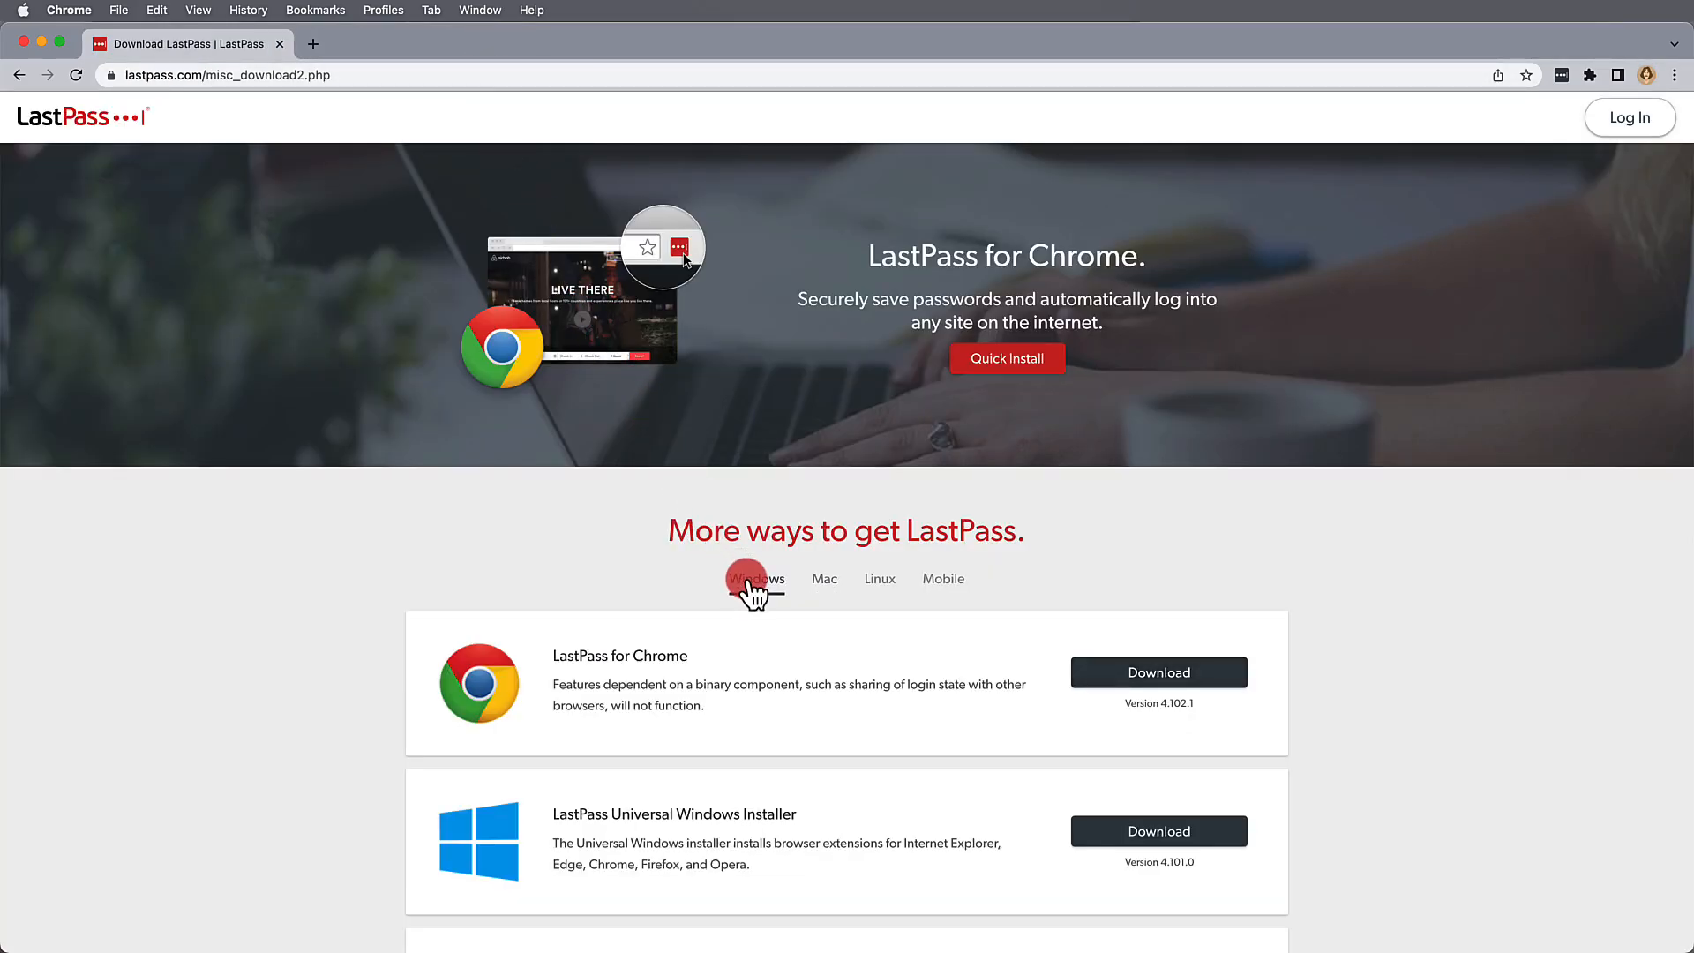
pyautogui.scroll(-3)
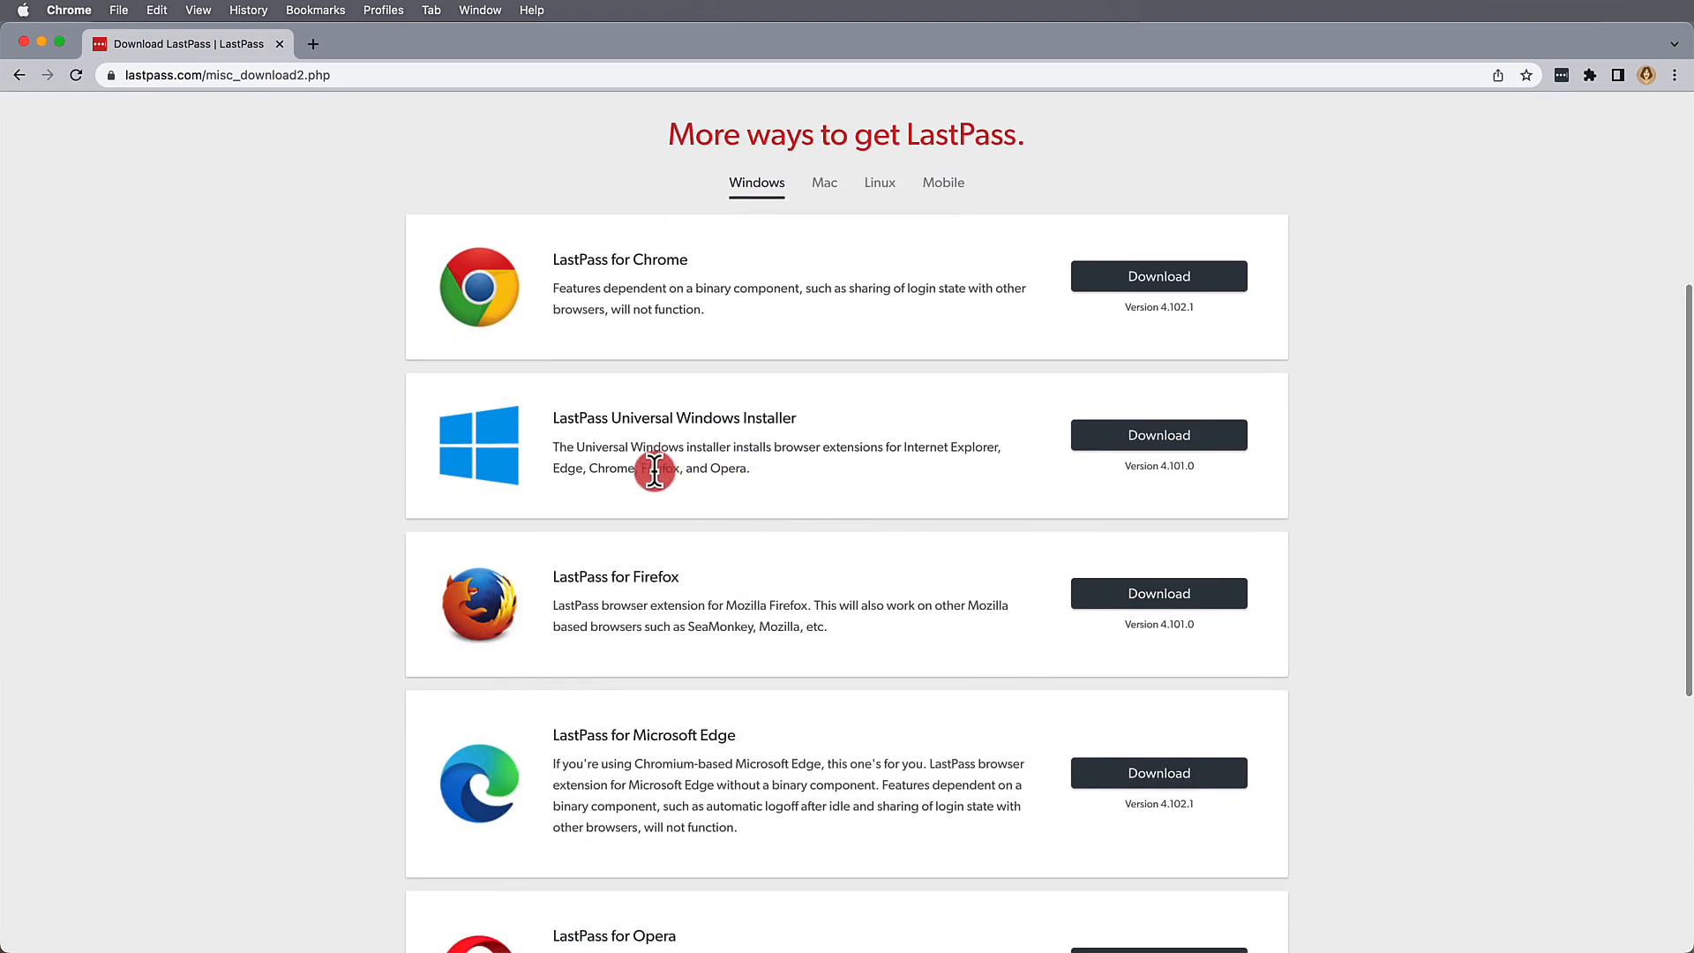
pyautogui.moveTo(878, 182)
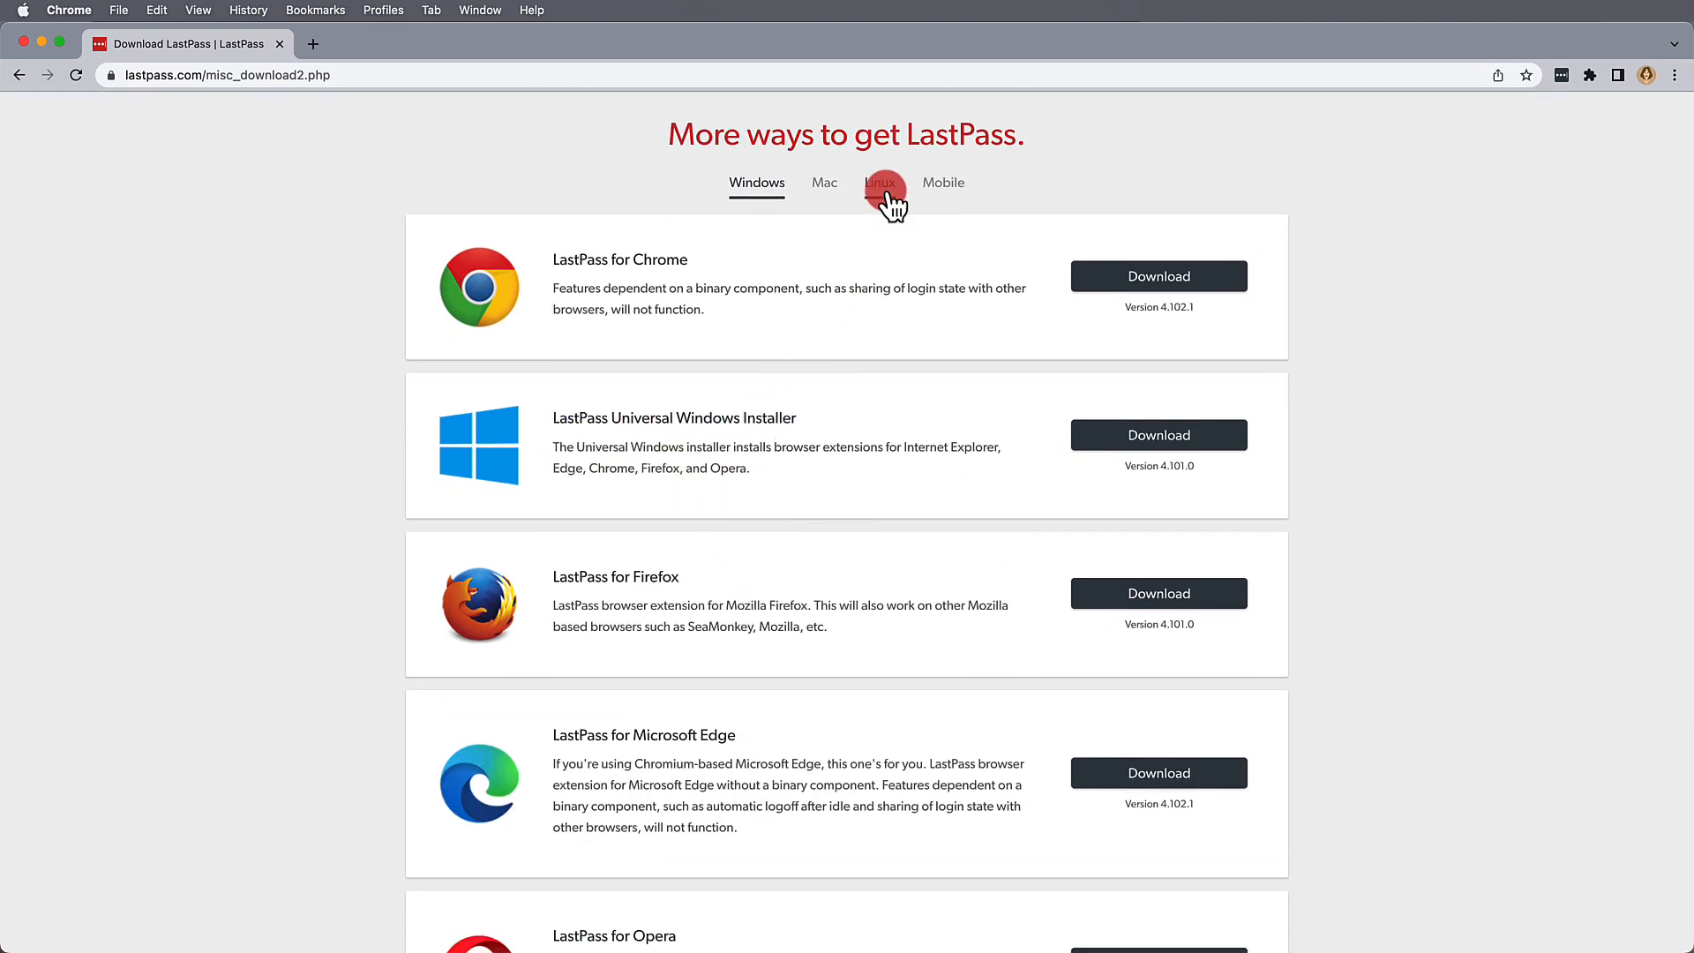
pyautogui.click(879, 182)
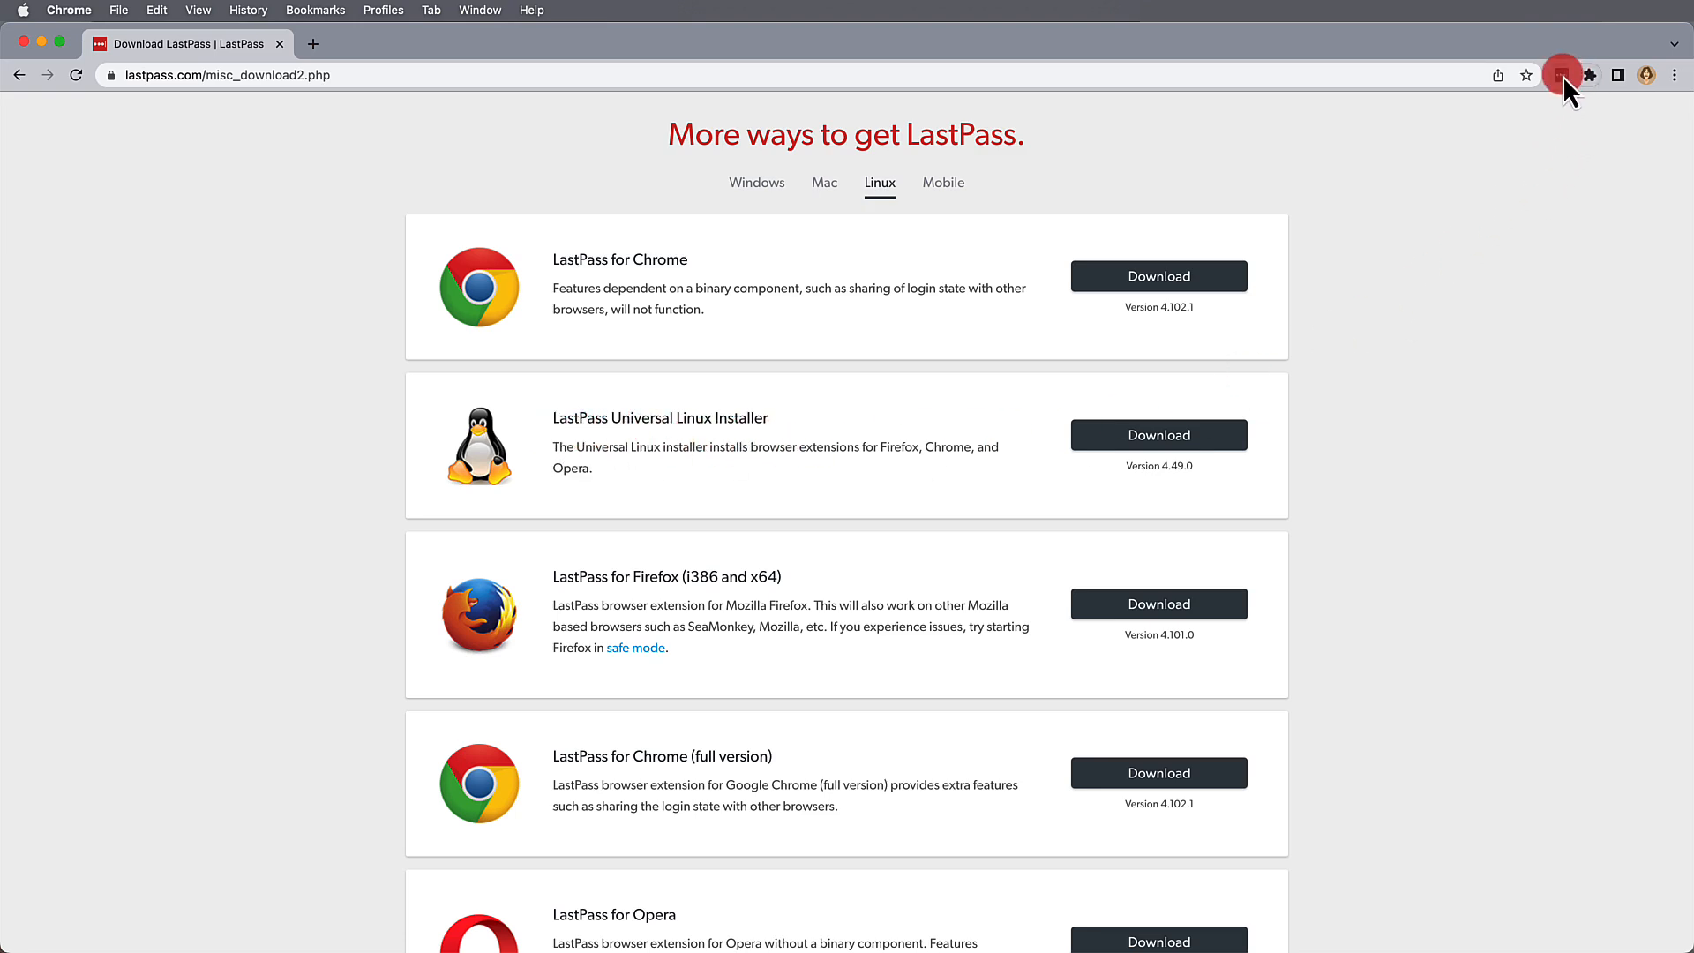
# Step: Log in to the LastPass Chrome extension from its toolbar panel after checking the advanced options
pyautogui.click(1562, 74)
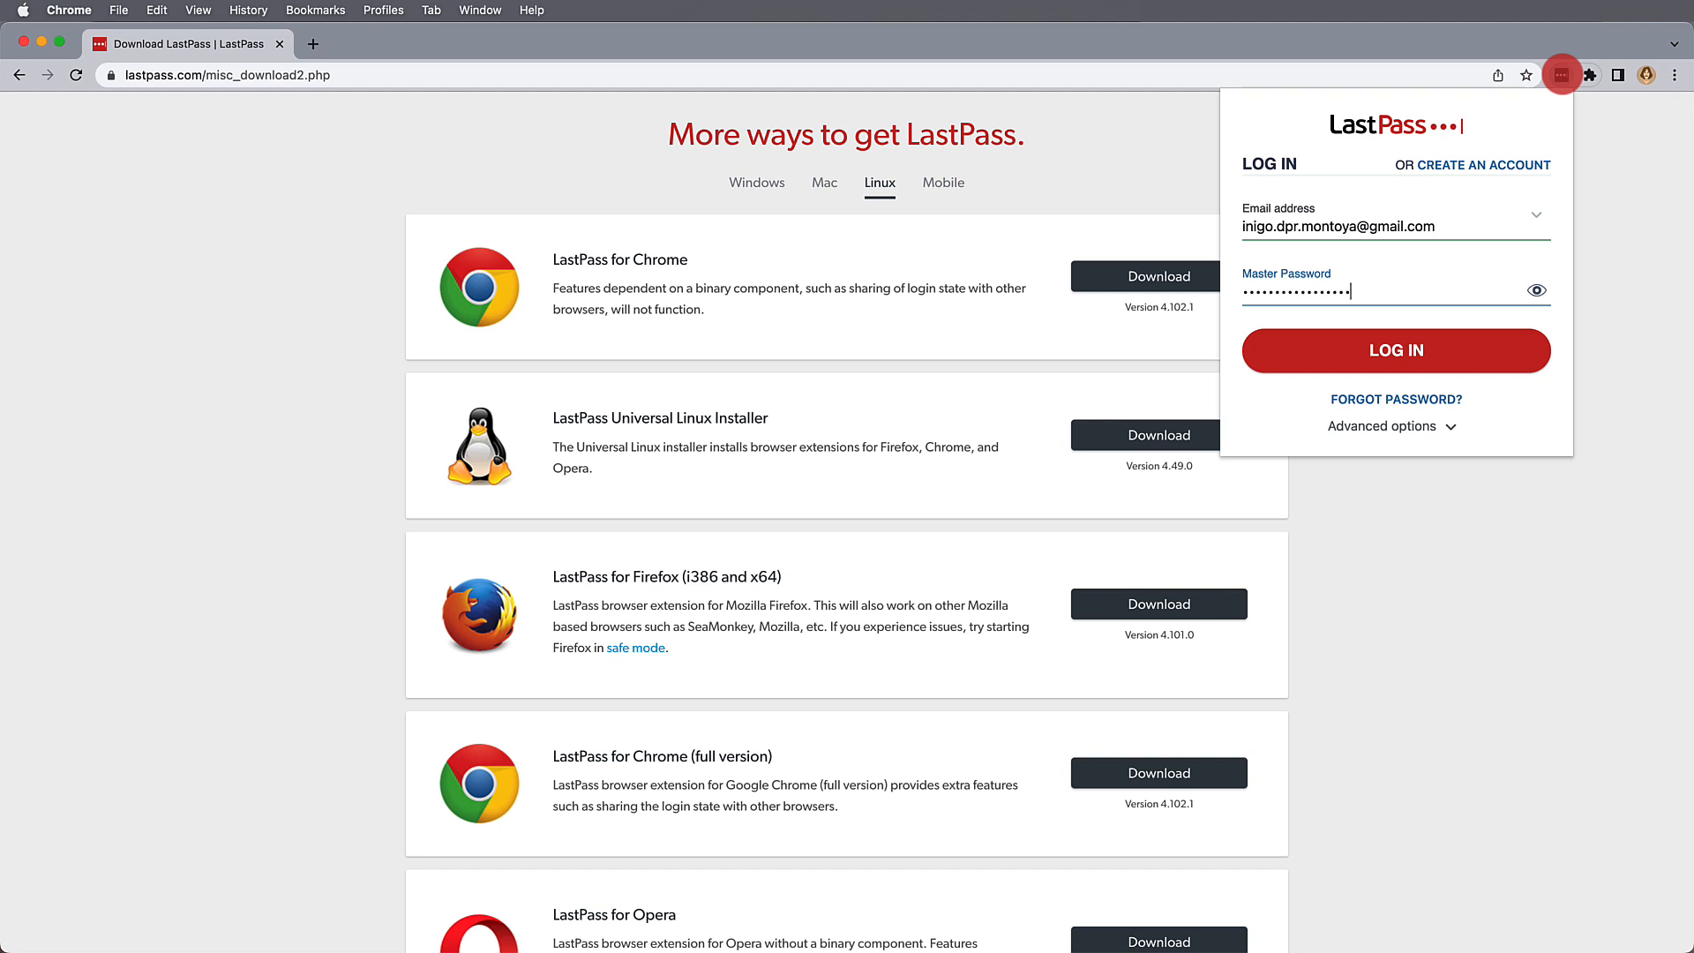
pyautogui.click(1392, 425)
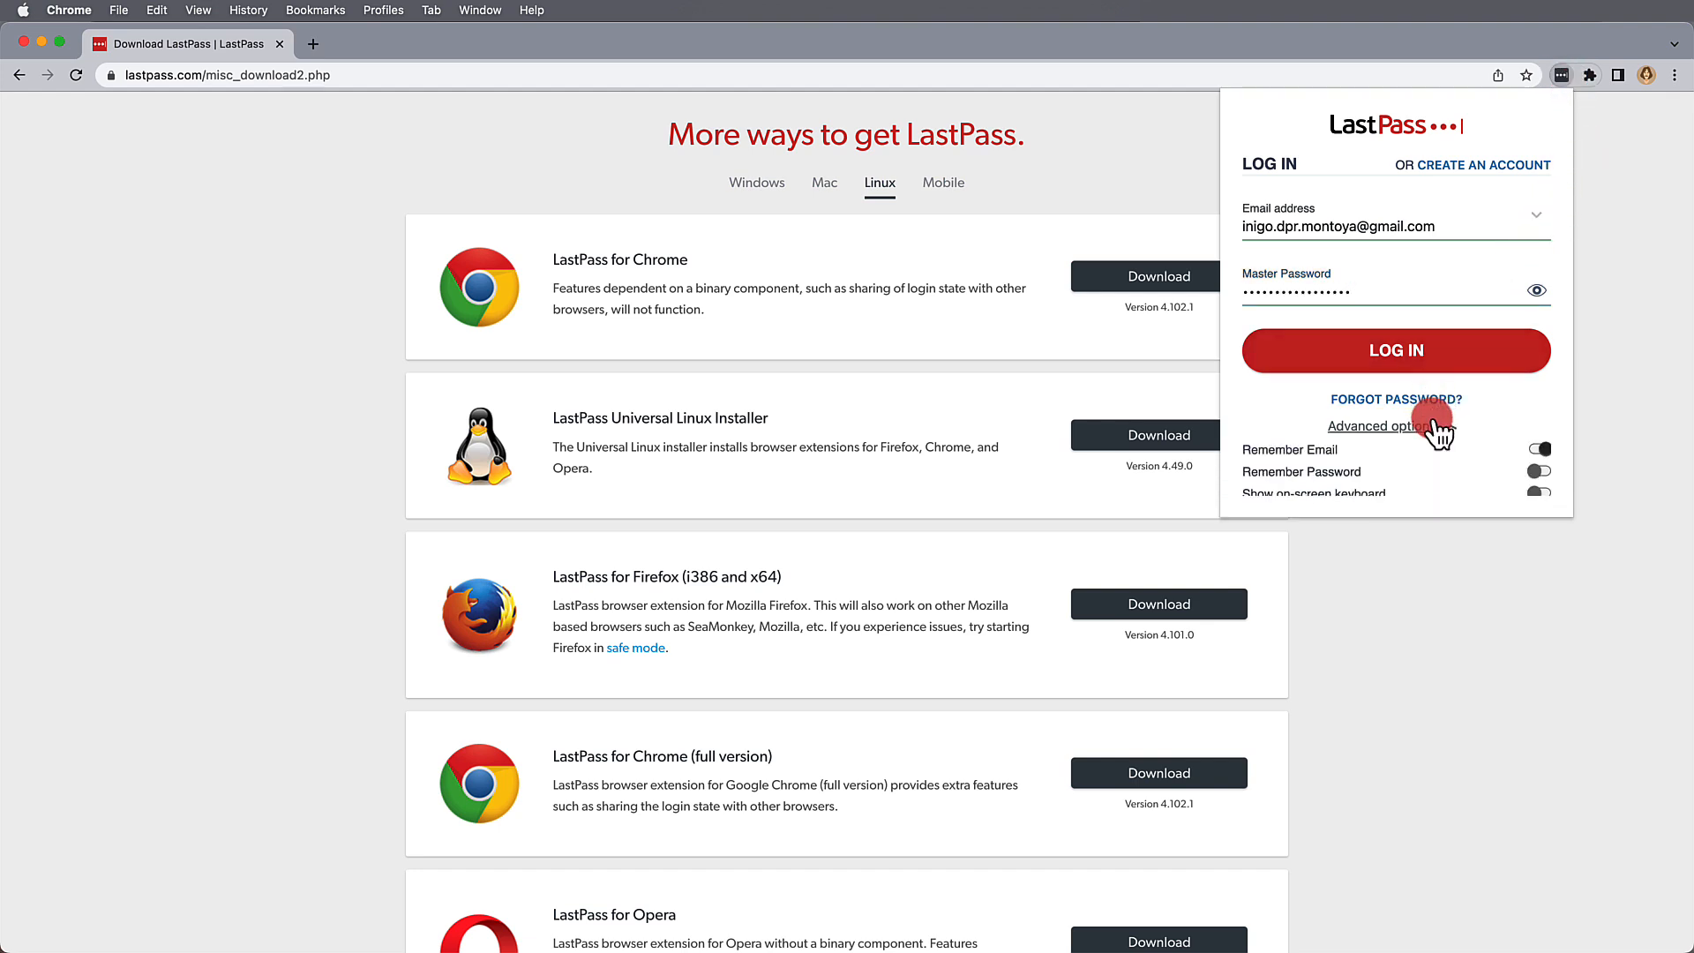
pyautogui.click(1380, 425)
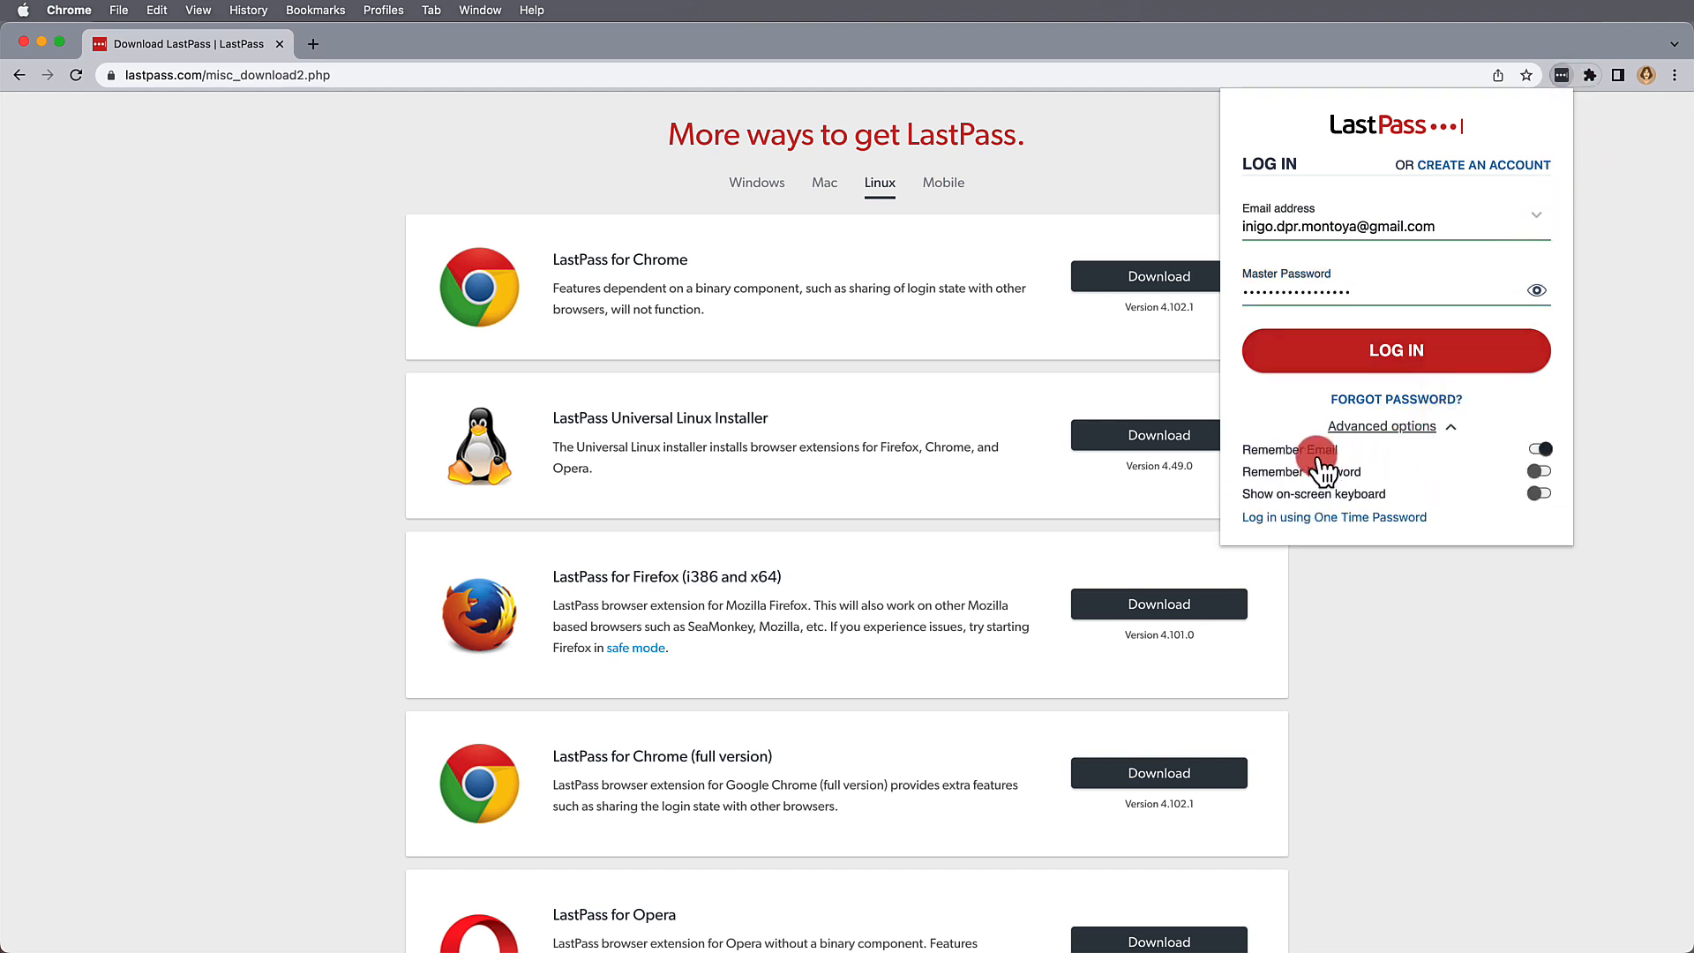
pyautogui.moveTo(1383, 466)
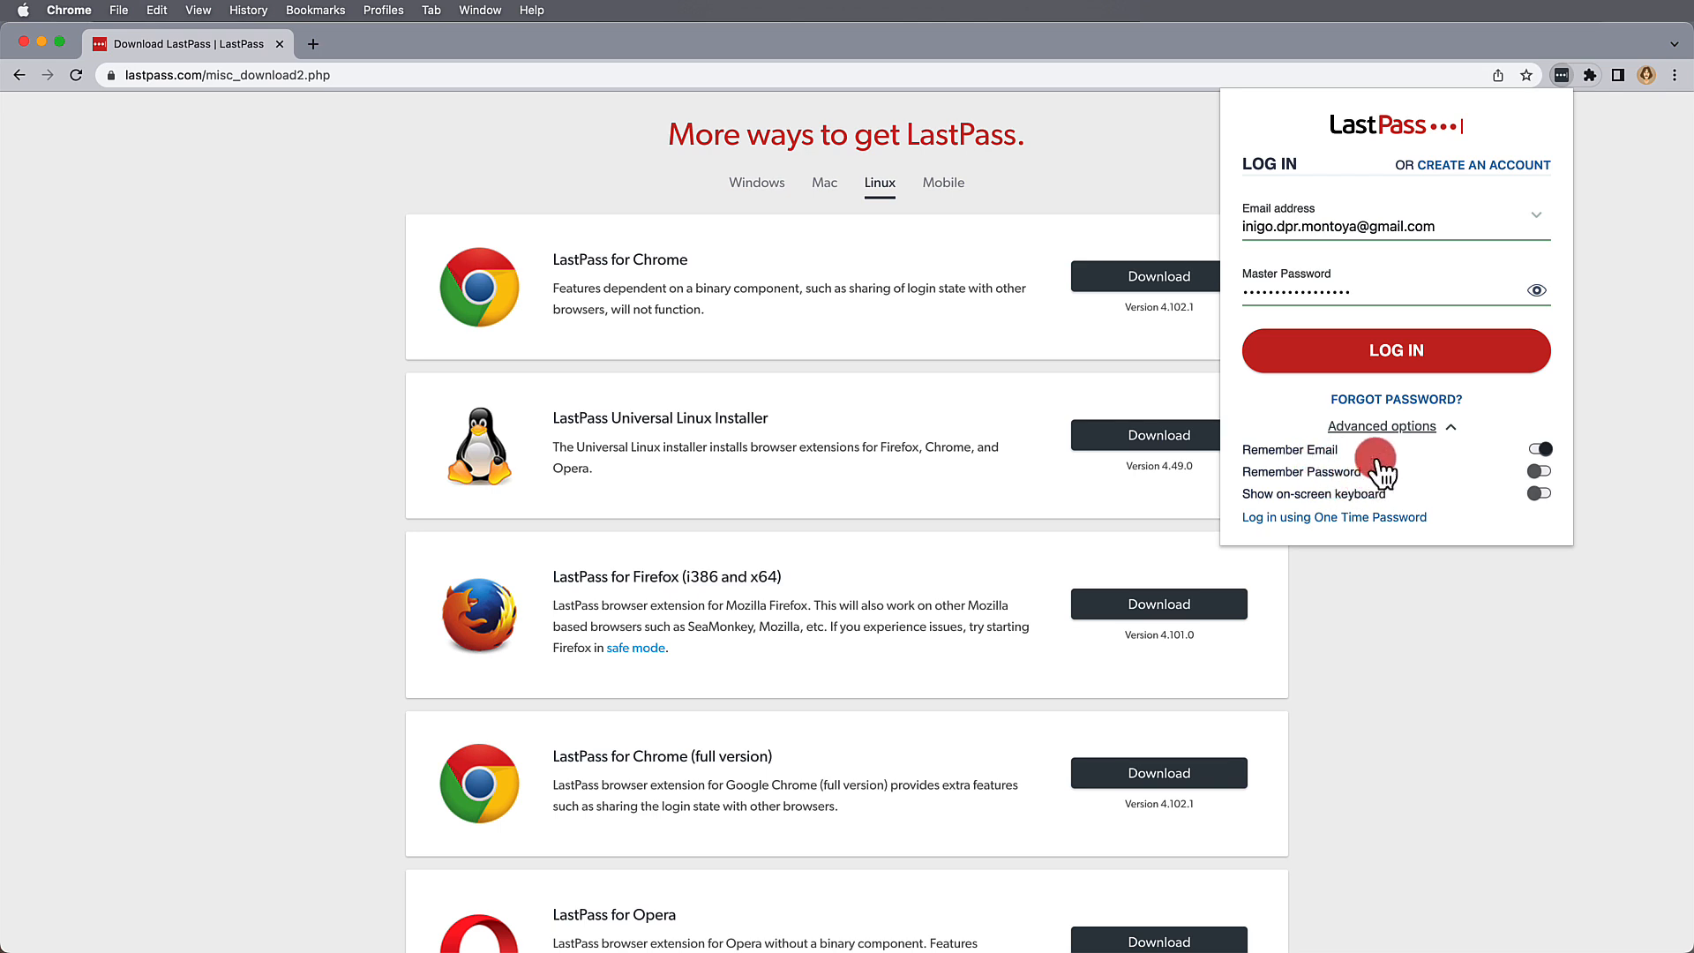
pyautogui.click(1394, 349)
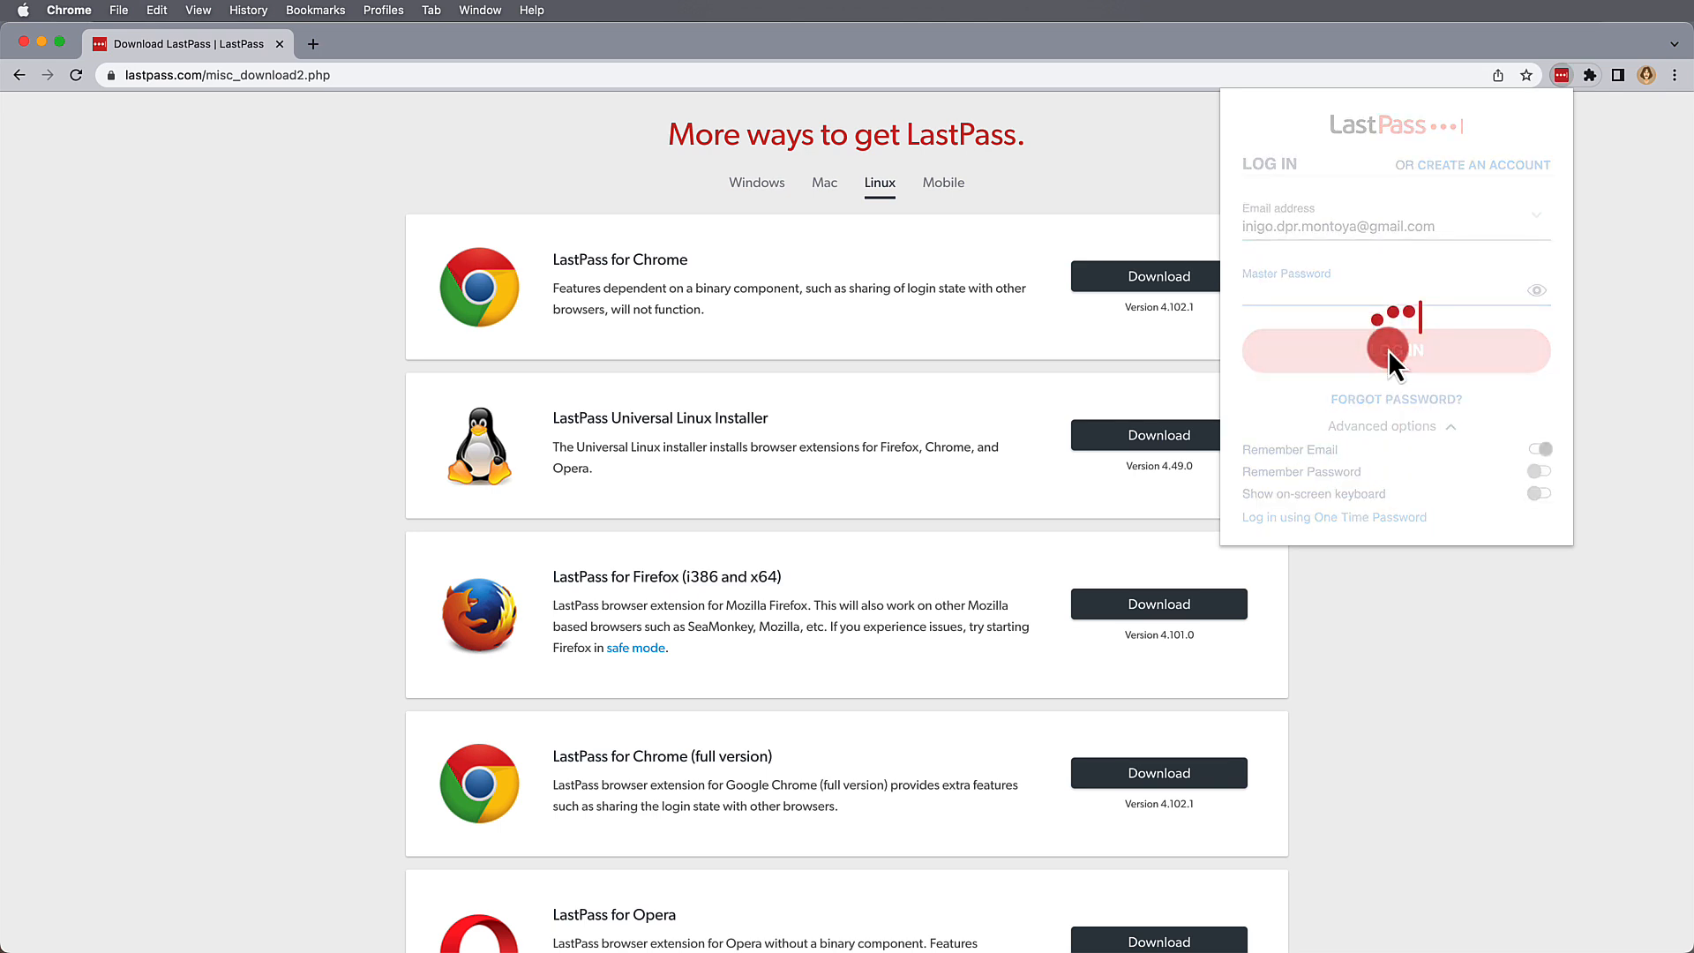
pyautogui.click(1394, 349)
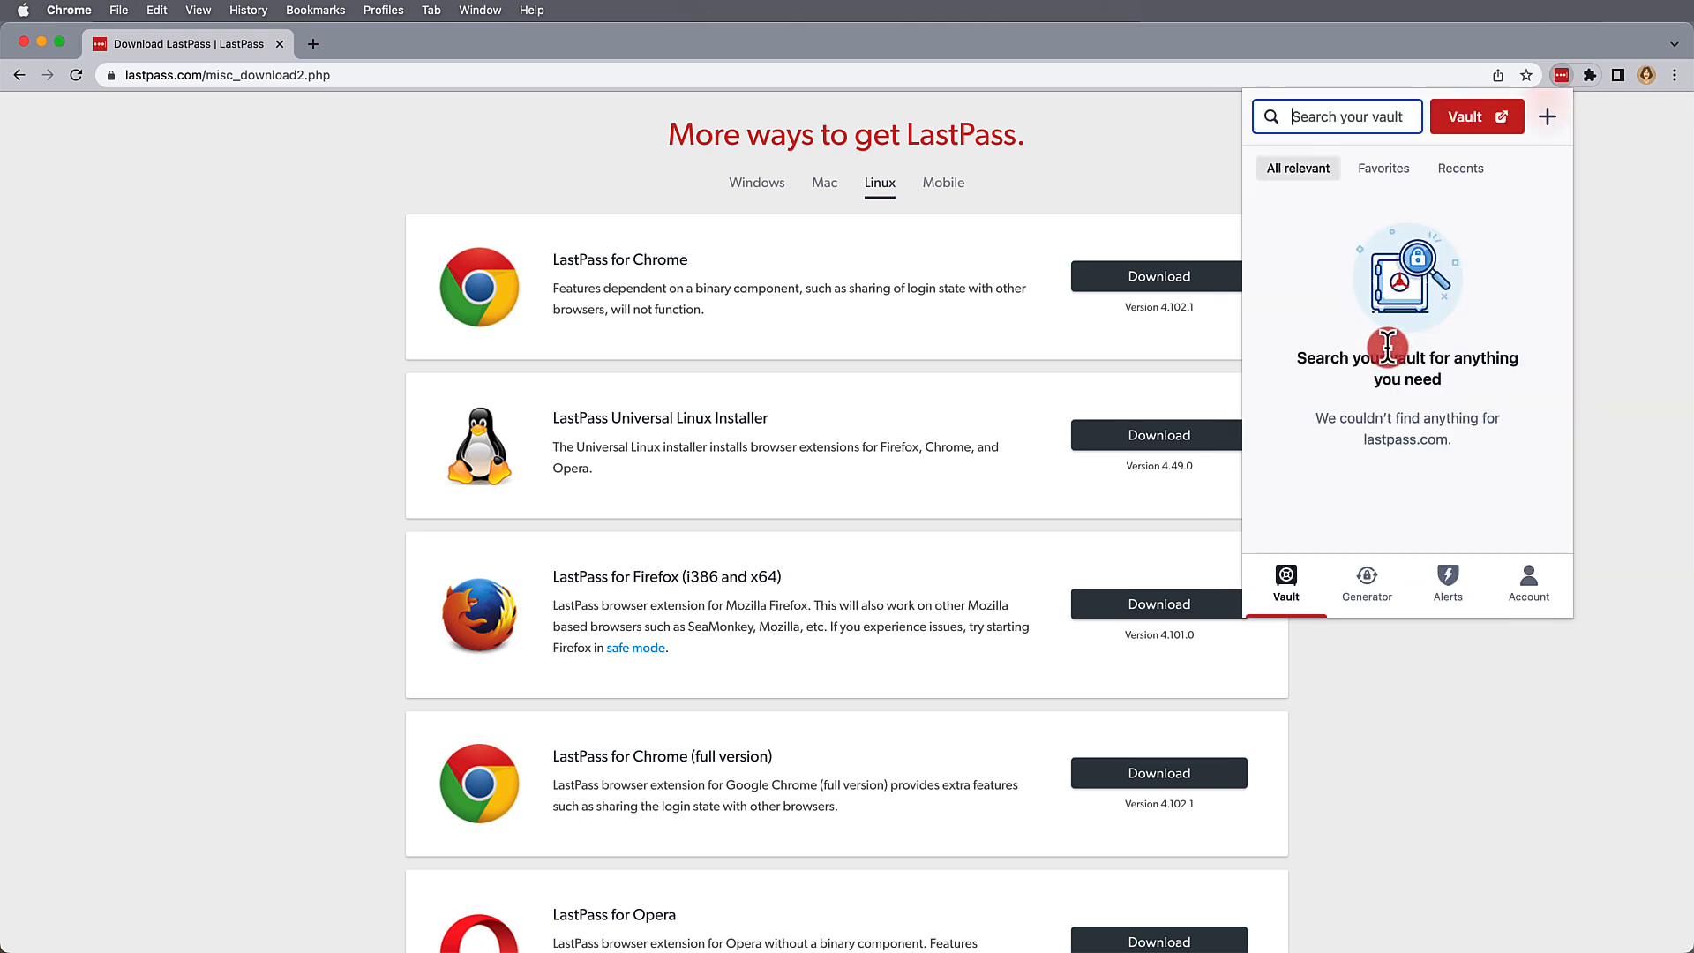
pyautogui.moveTo(1361, 167)
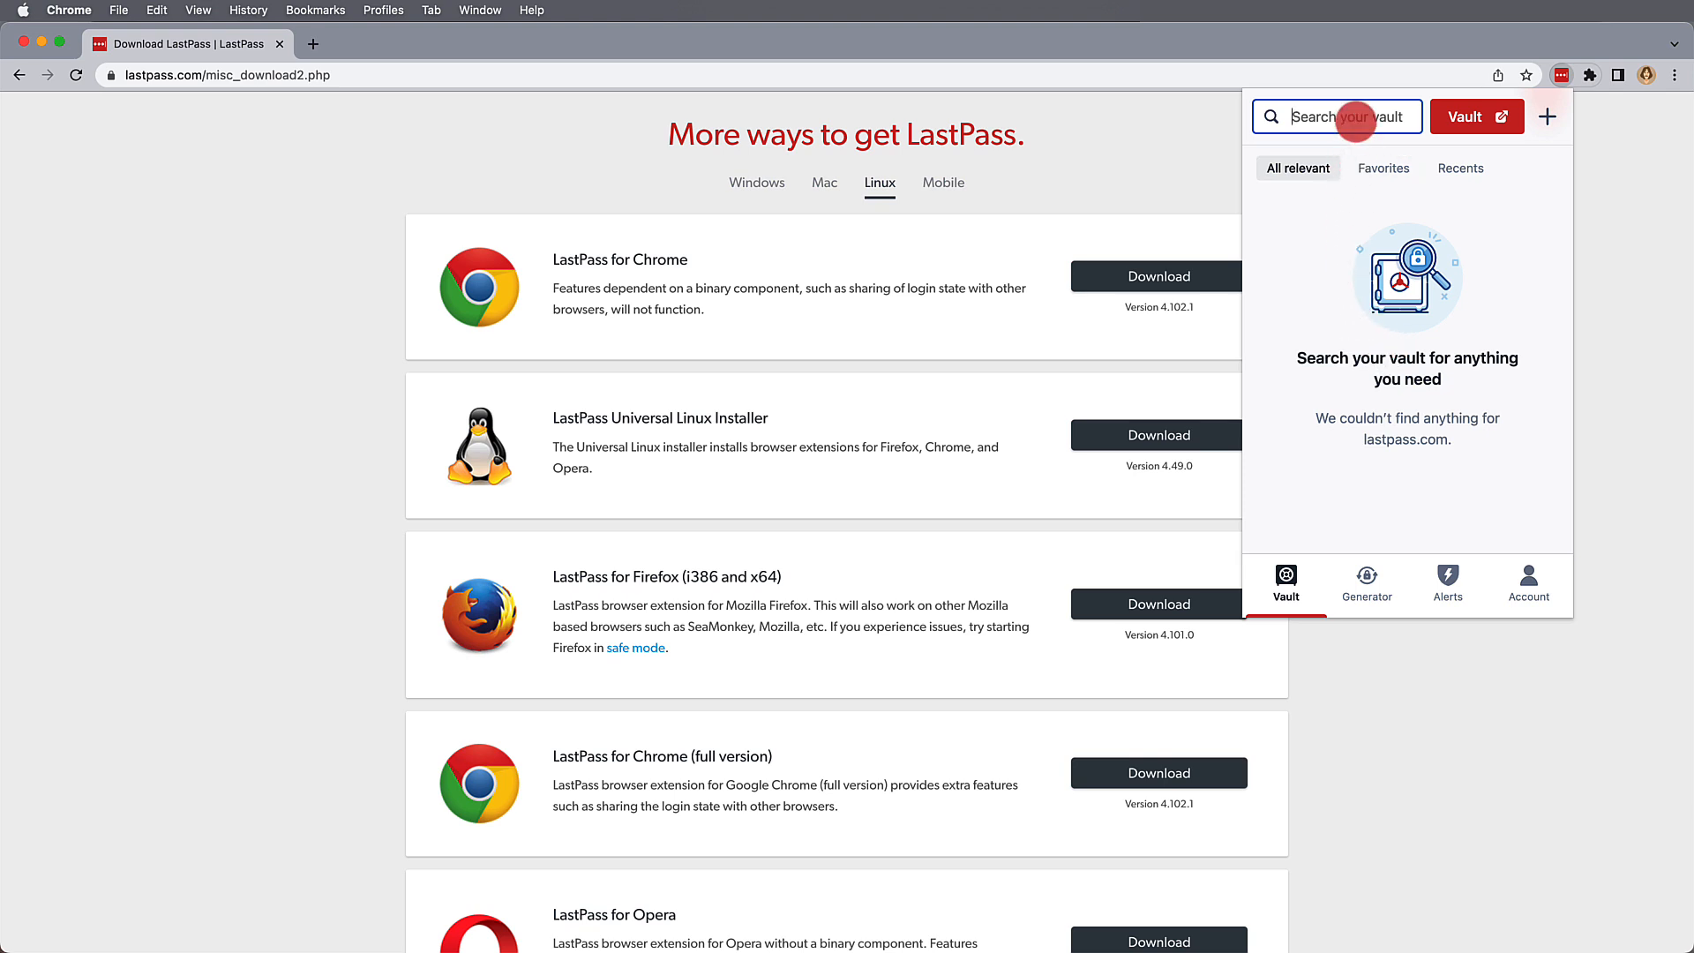
pyautogui.write('drop')
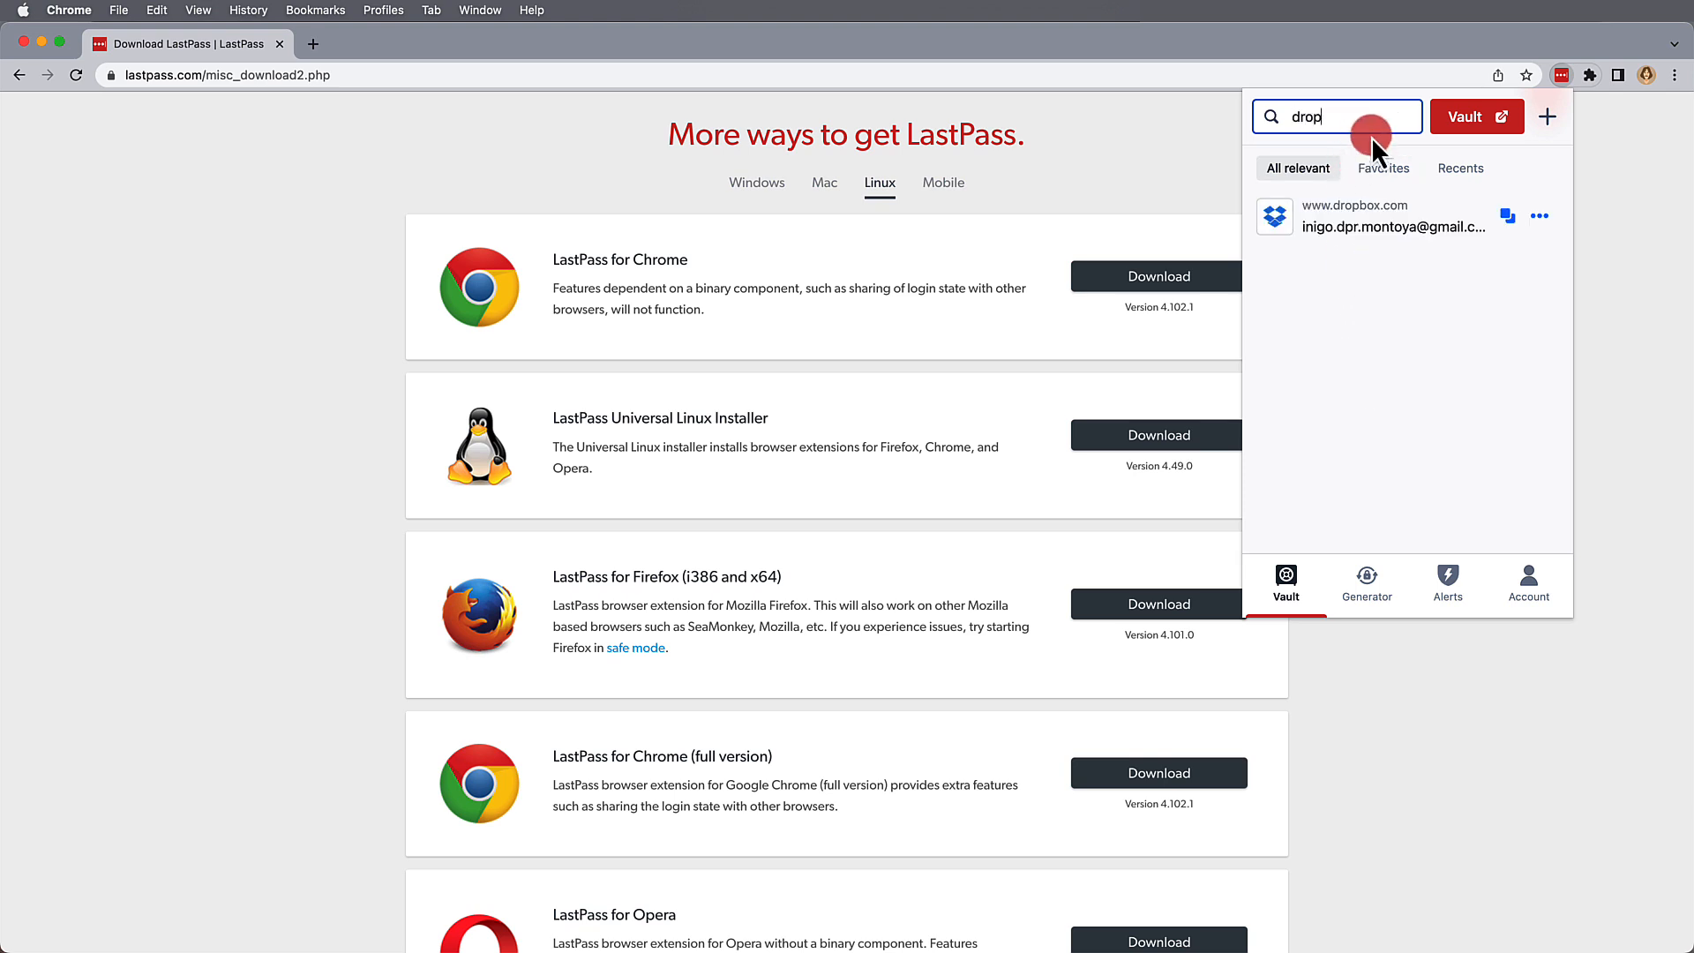
pyautogui.click(1355, 215)
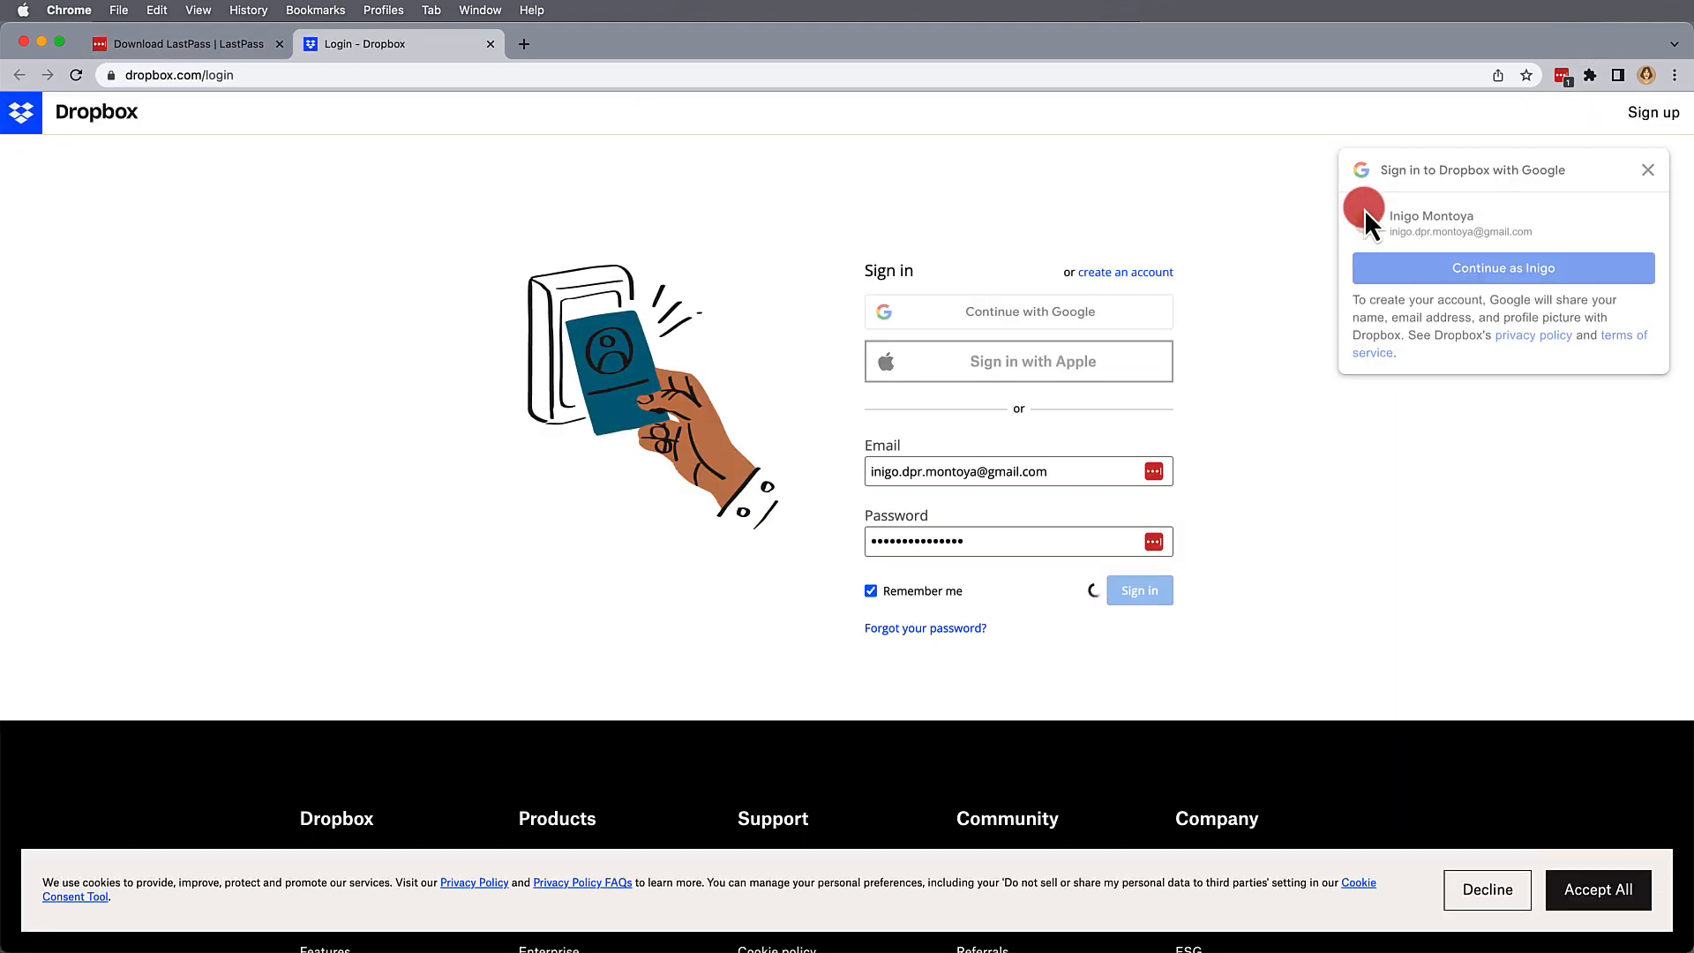
pyautogui.click(1502, 266)
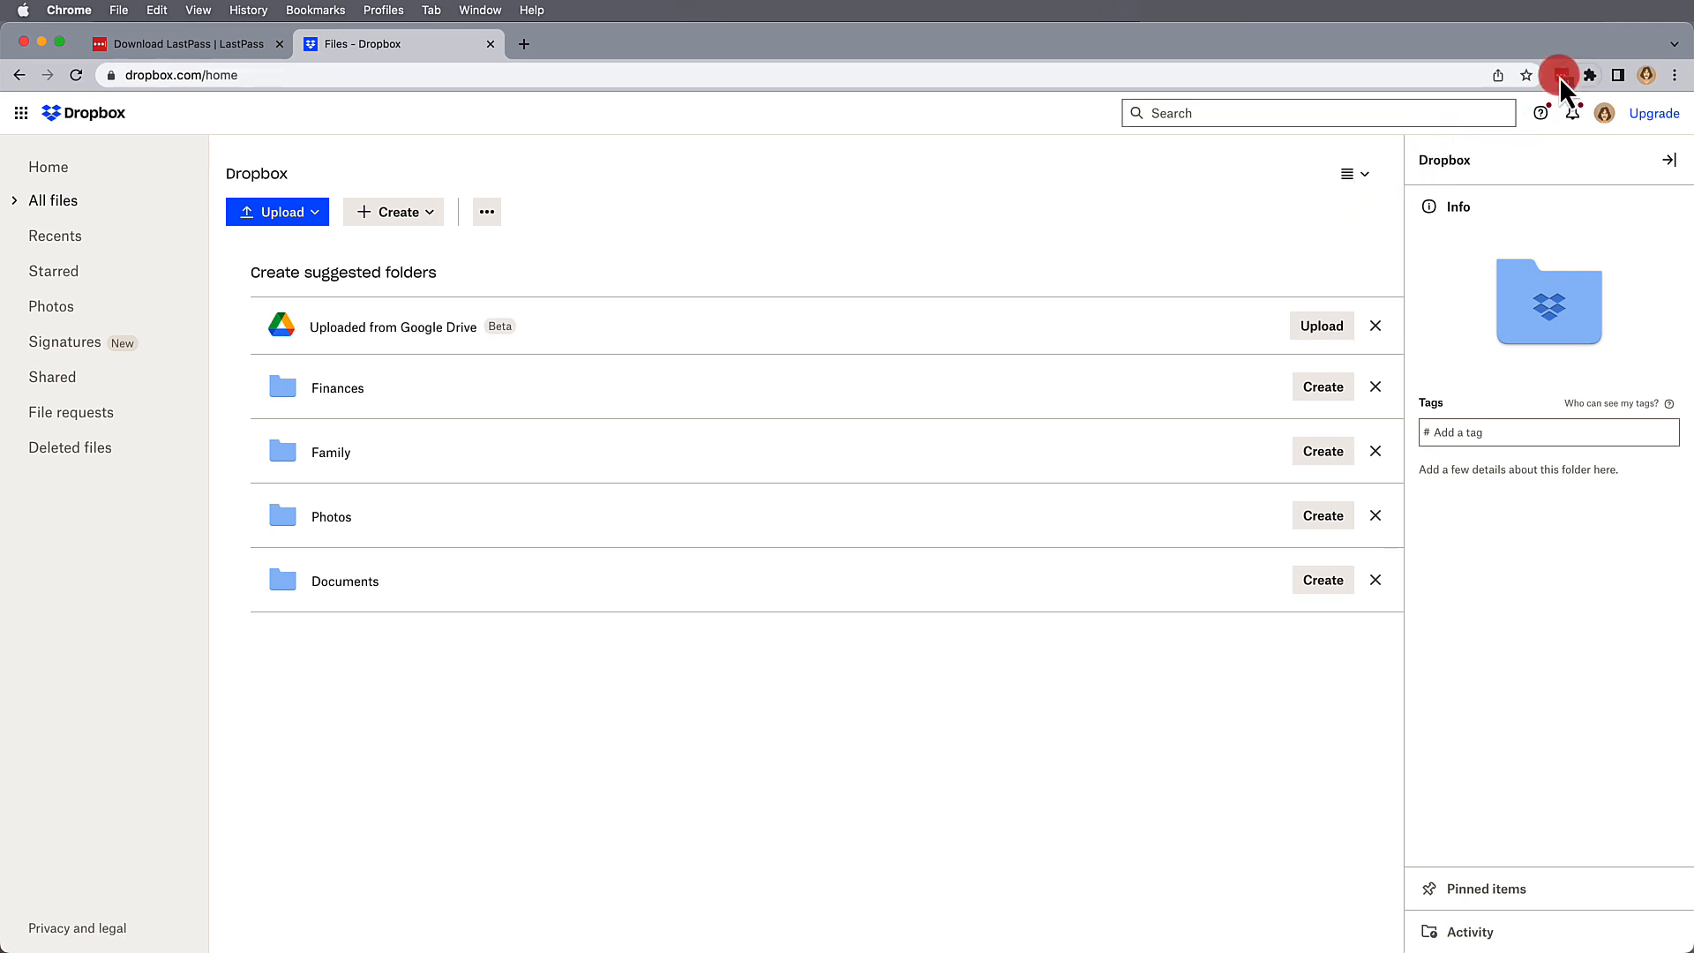
# Step: Browse the LastPass popup's Generator and Alerts sections and end on the Account menu
pyautogui.click(1558, 74)
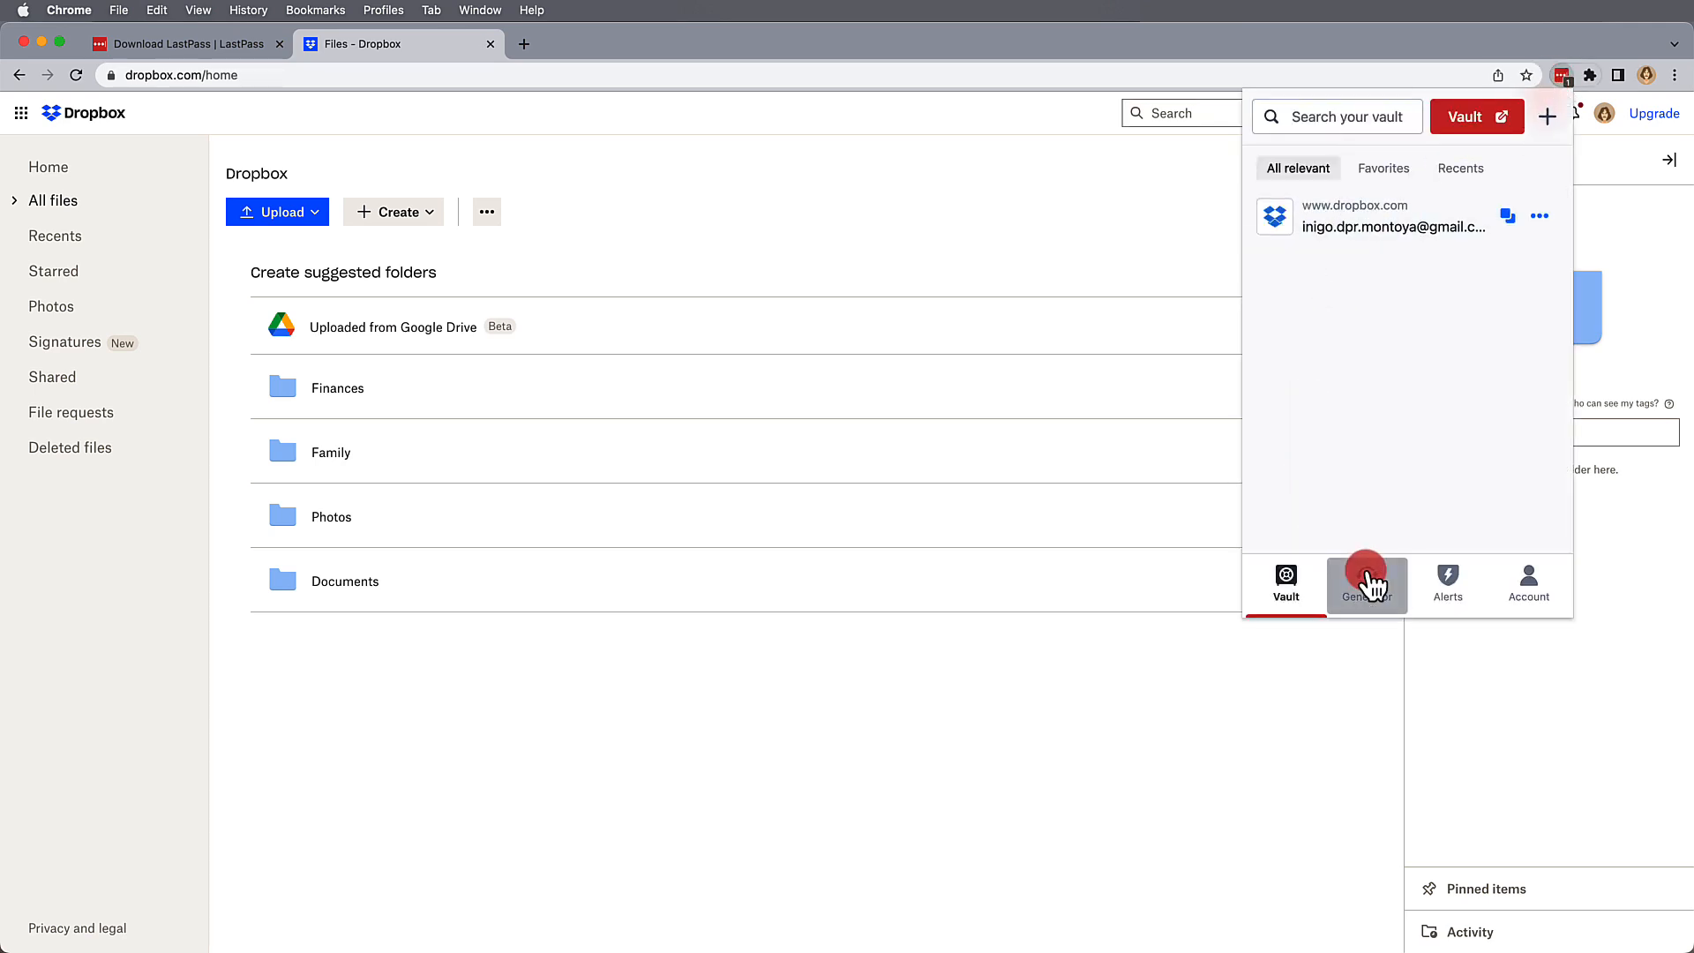
pyautogui.click(1446, 584)
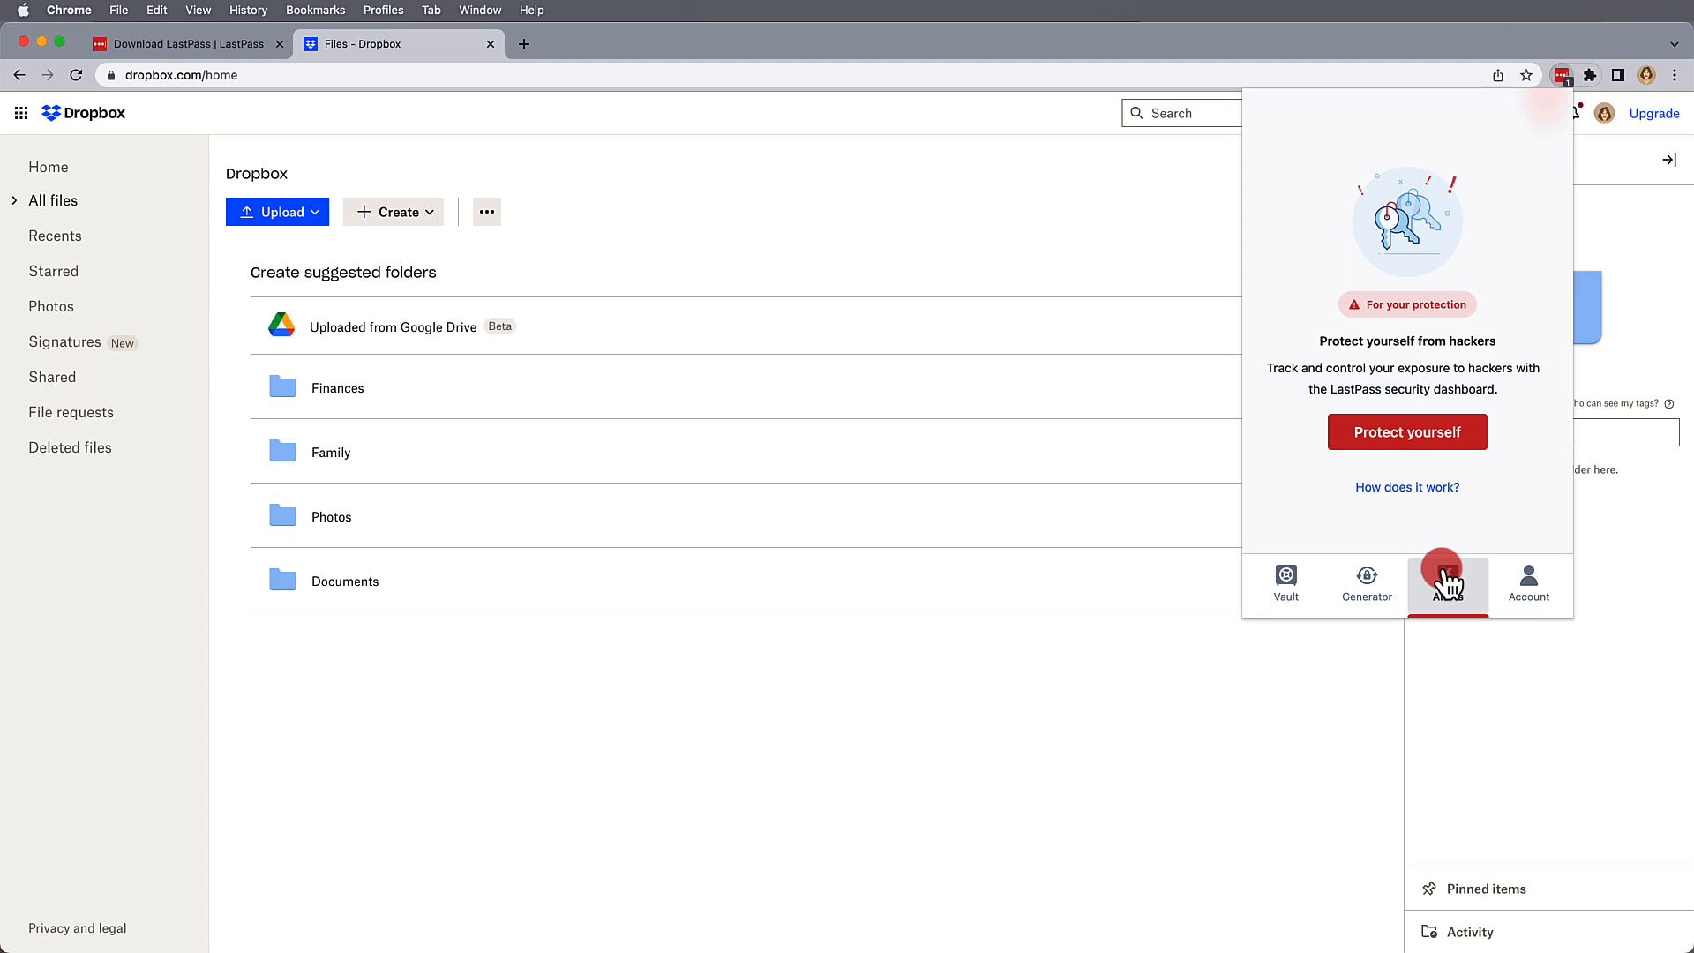
pyautogui.click(1528, 584)
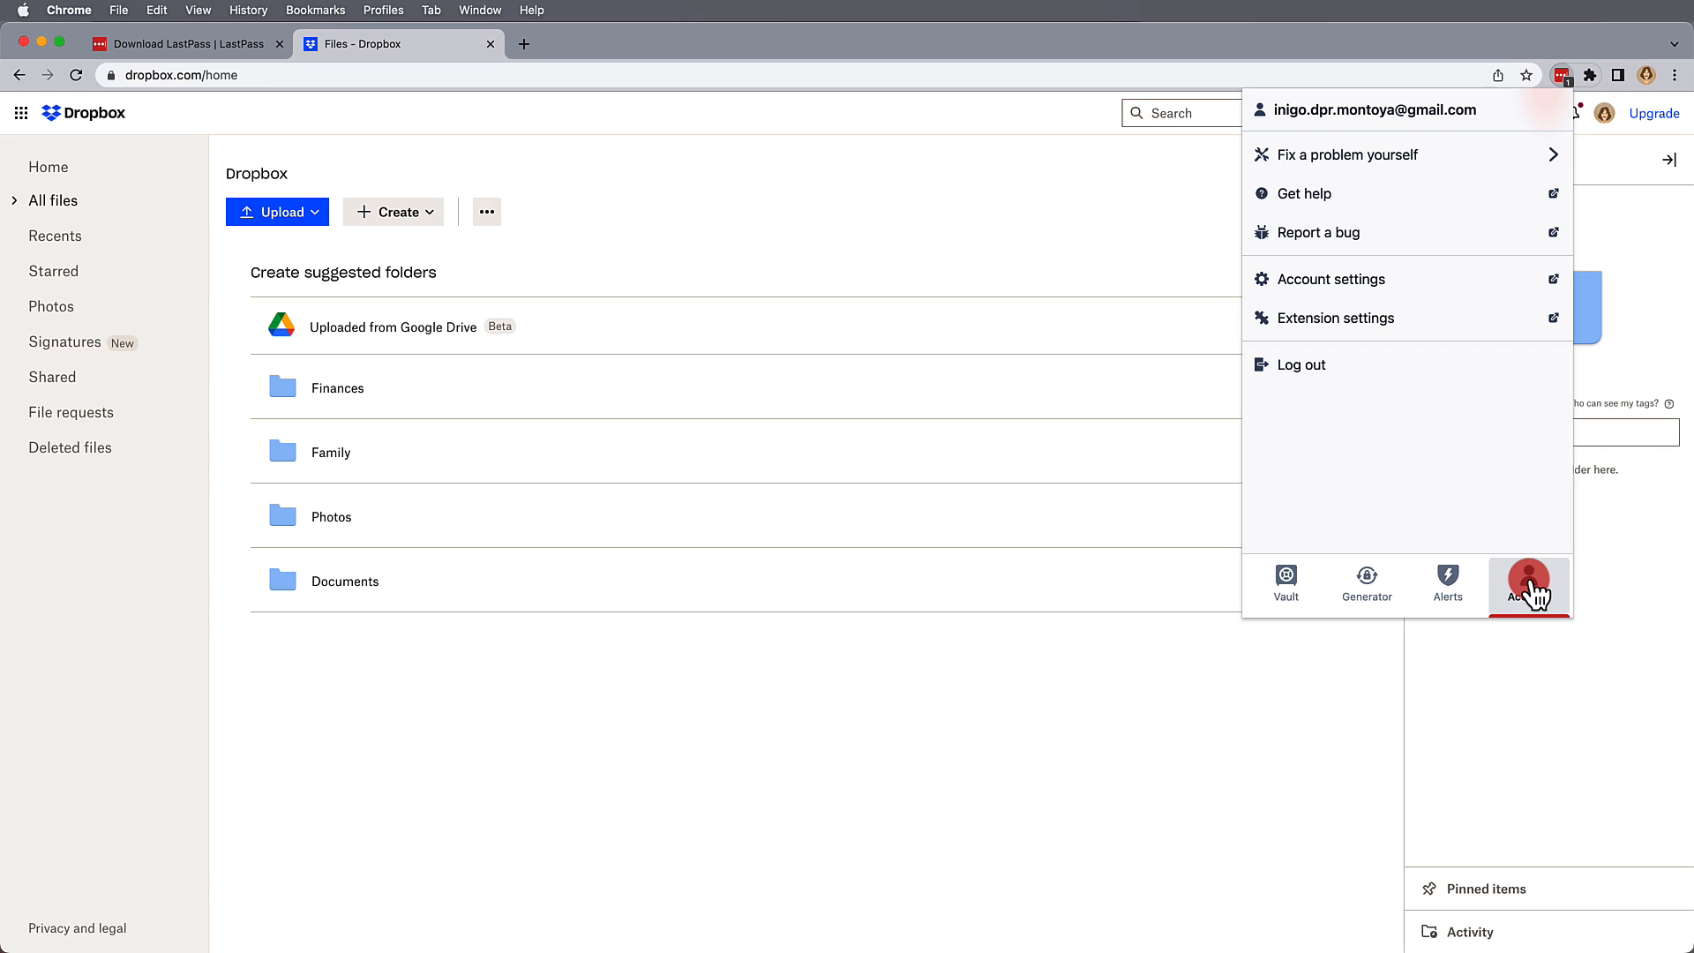
pyautogui.moveTo(1320, 324)
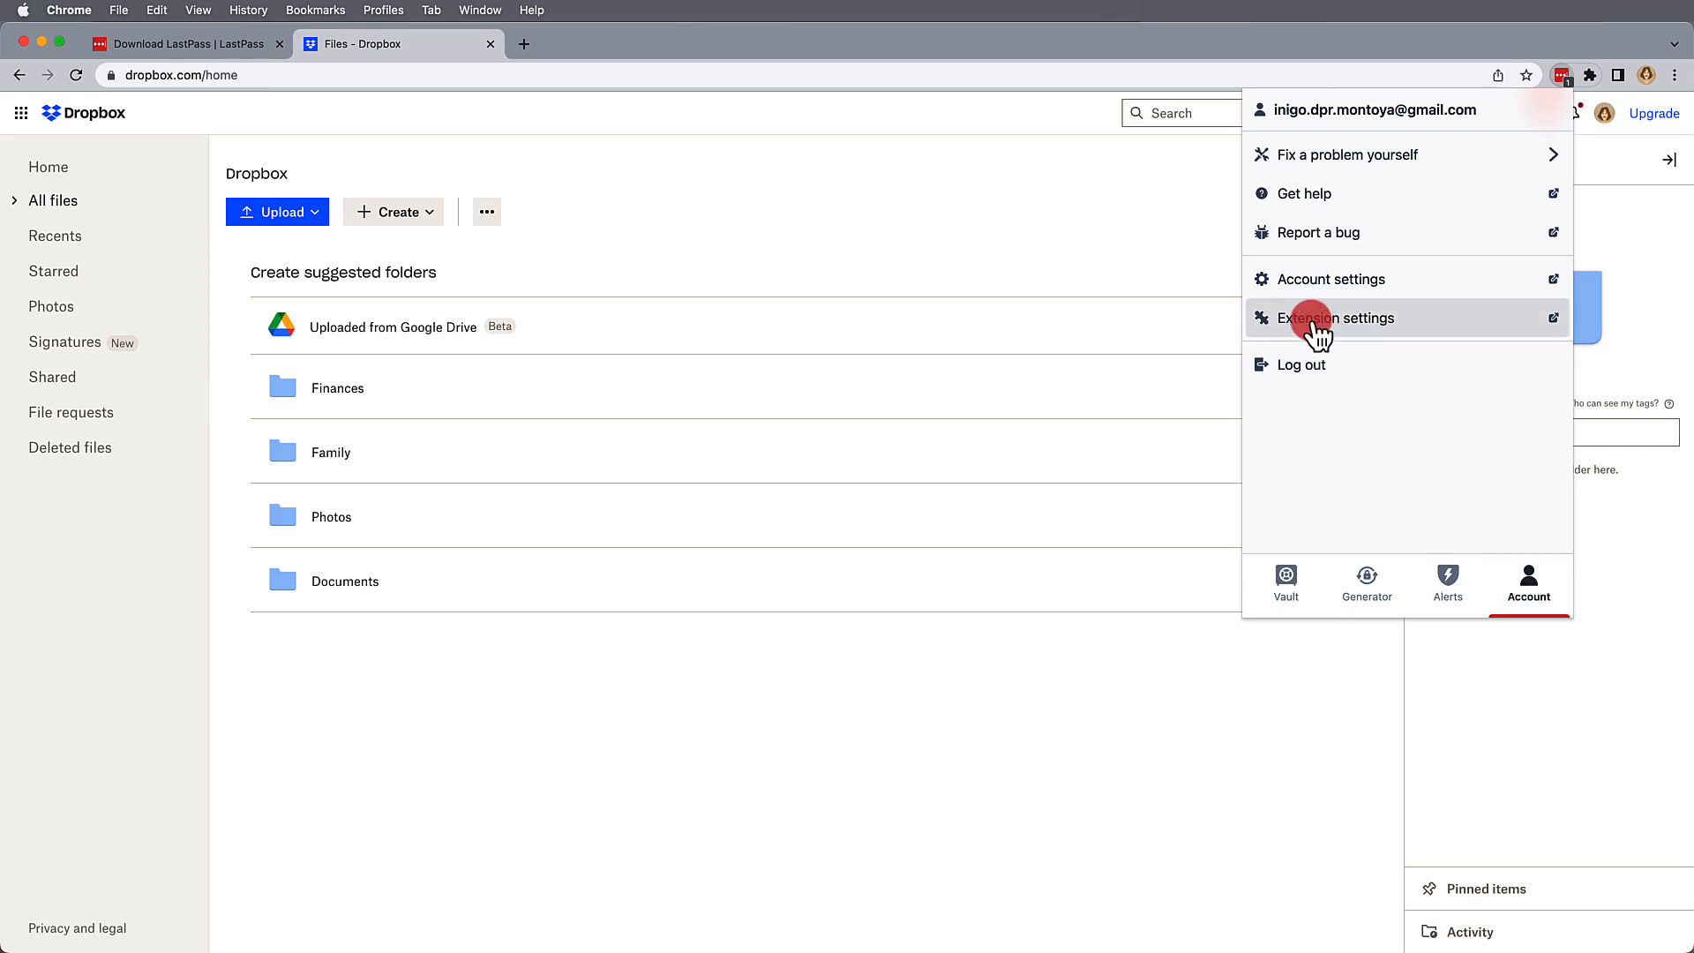
# Step: Open Extension settings in a new tab, then reopen the popup's Account menu
pyautogui.click(1335, 318)
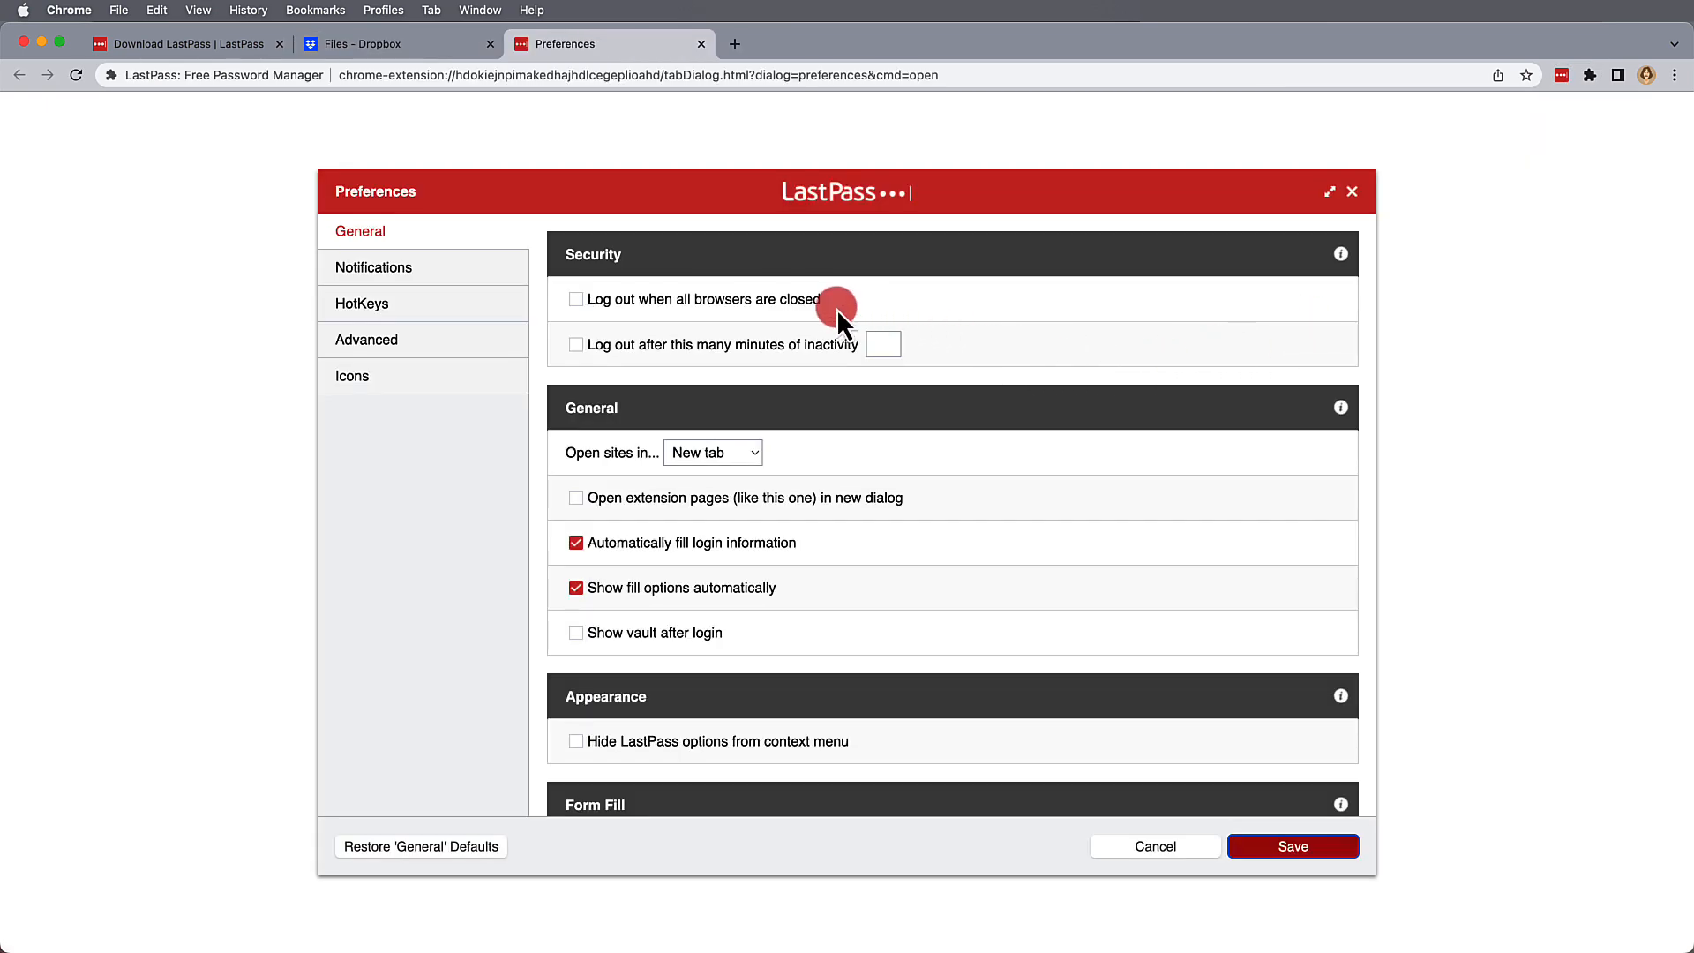
pyautogui.moveTo(864, 351)
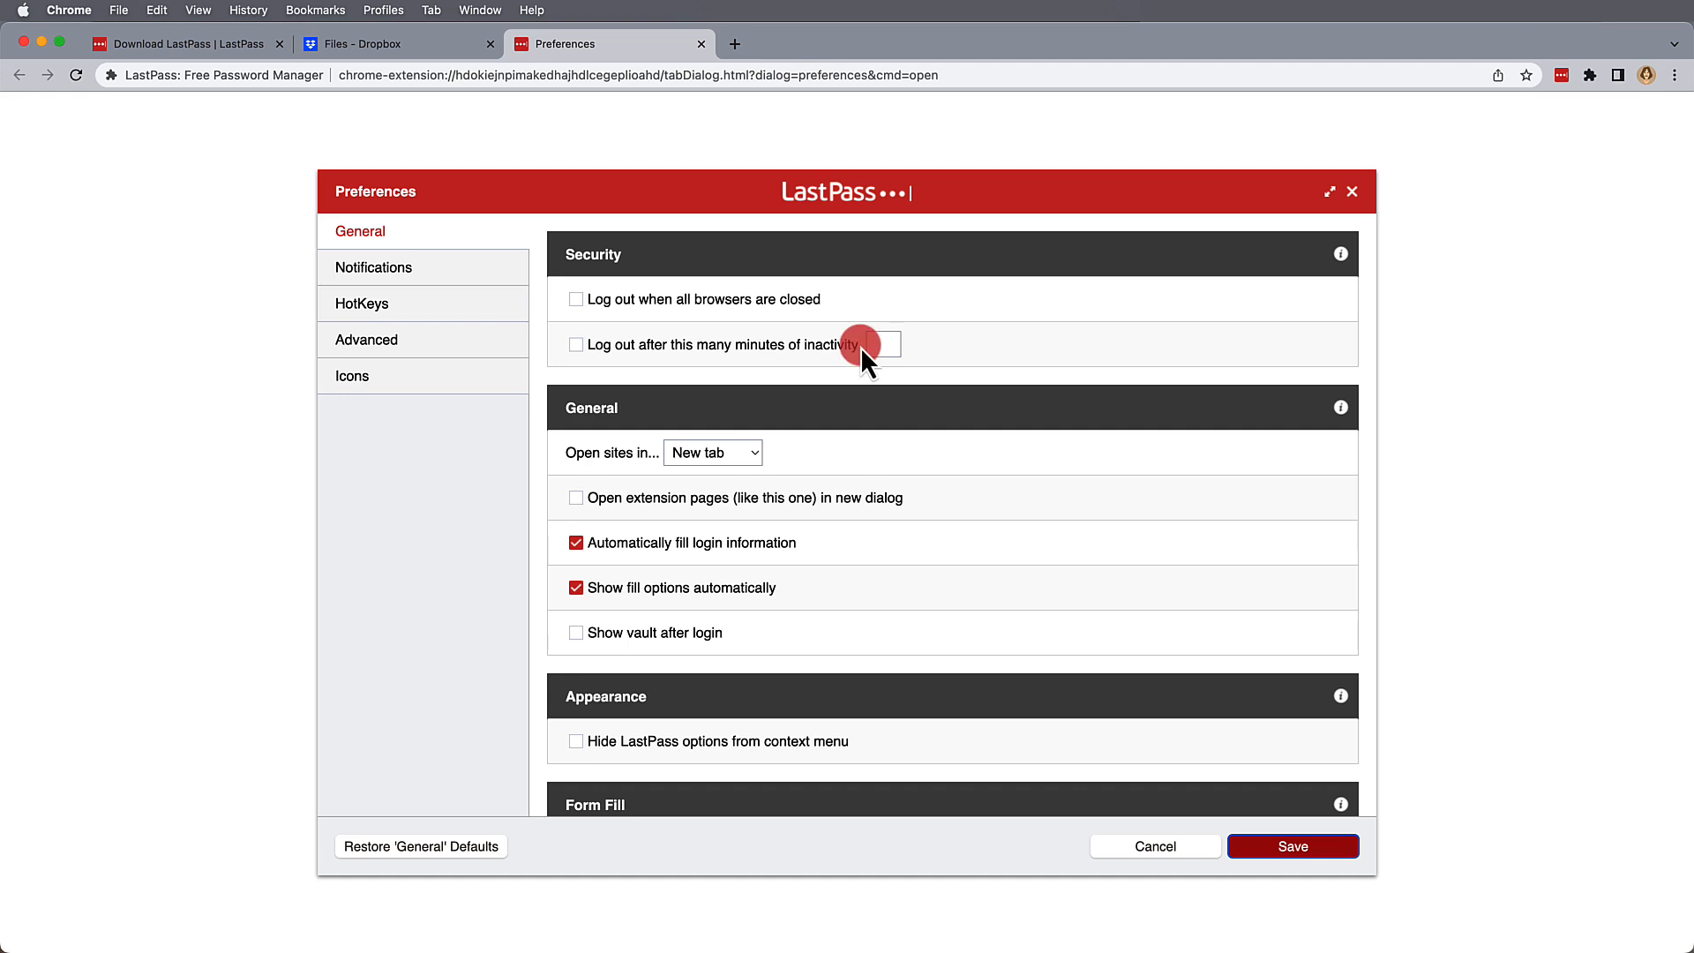
pyautogui.click(1561, 74)
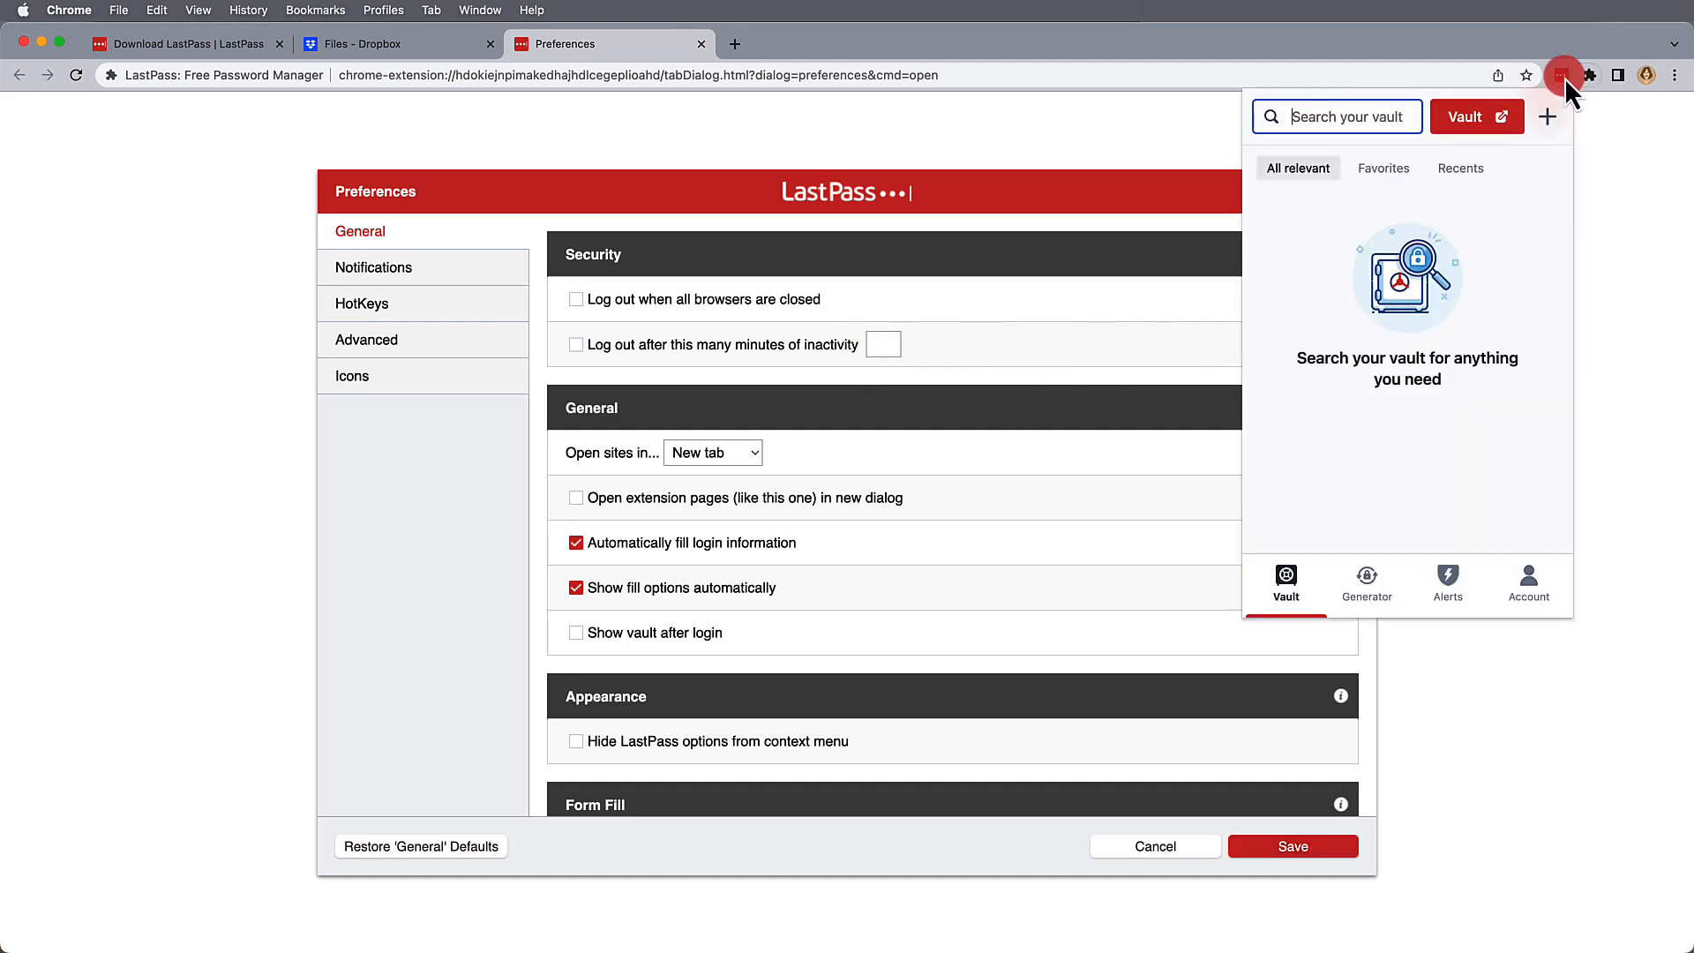
pyautogui.click(1528, 584)
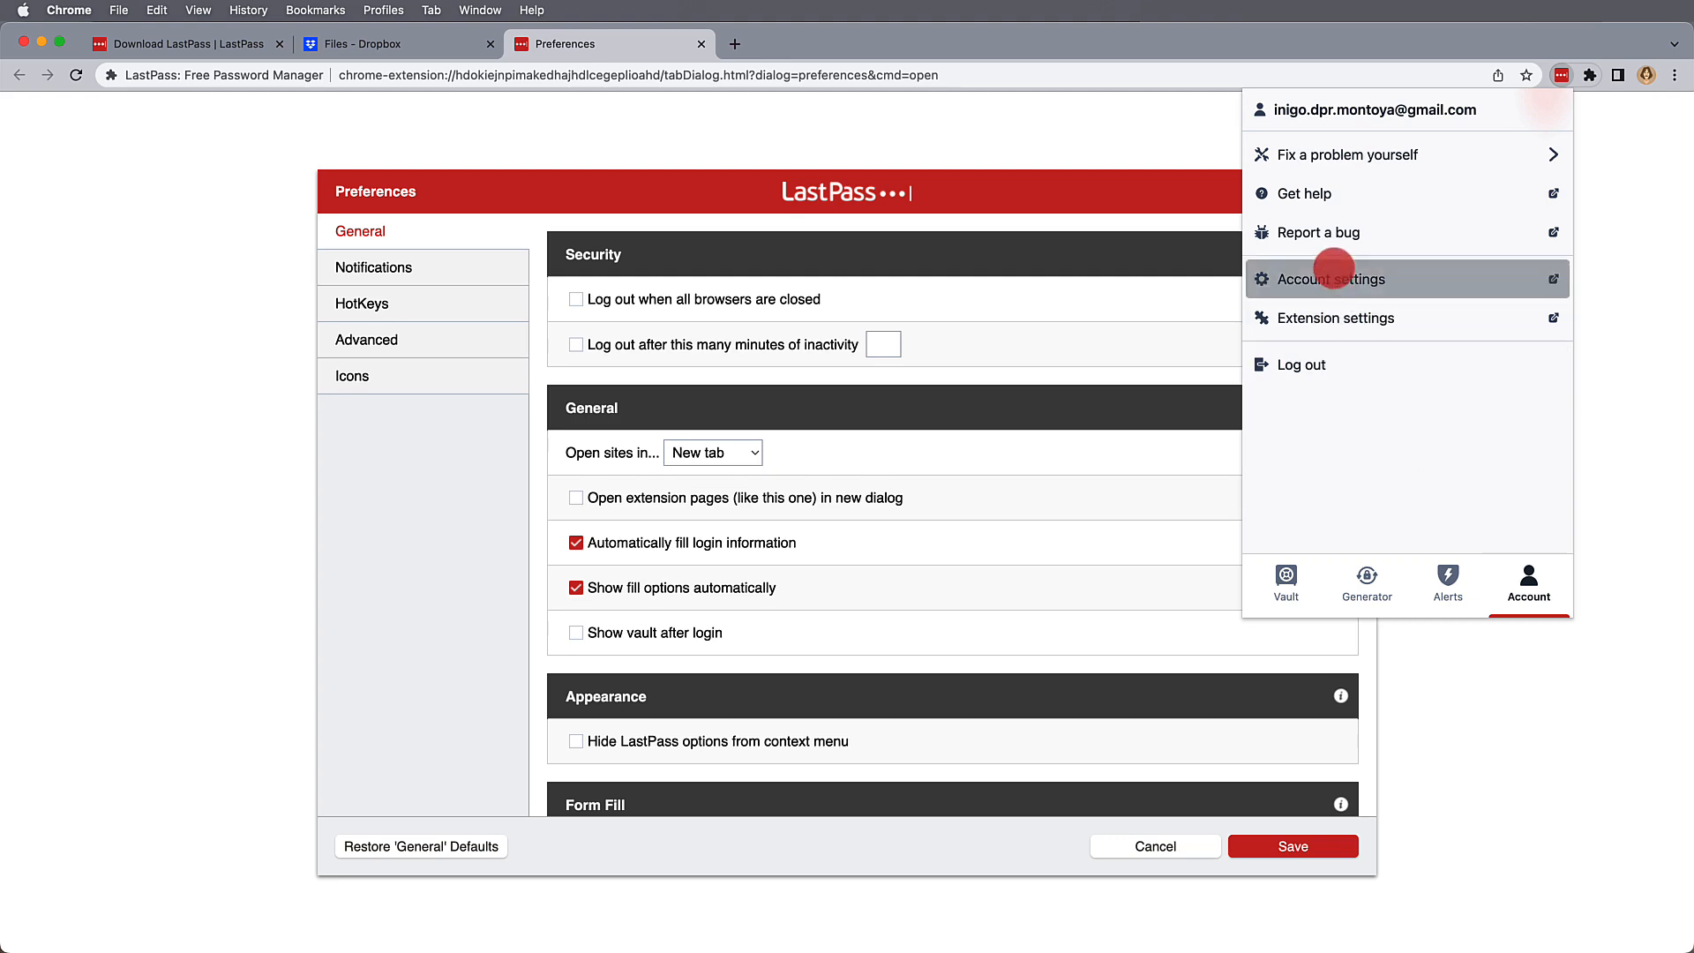
# Step: Open Account Settings, review Passwordless Options, return to General and scroll to SMS Account Recovery
pyautogui.click(1330, 279)
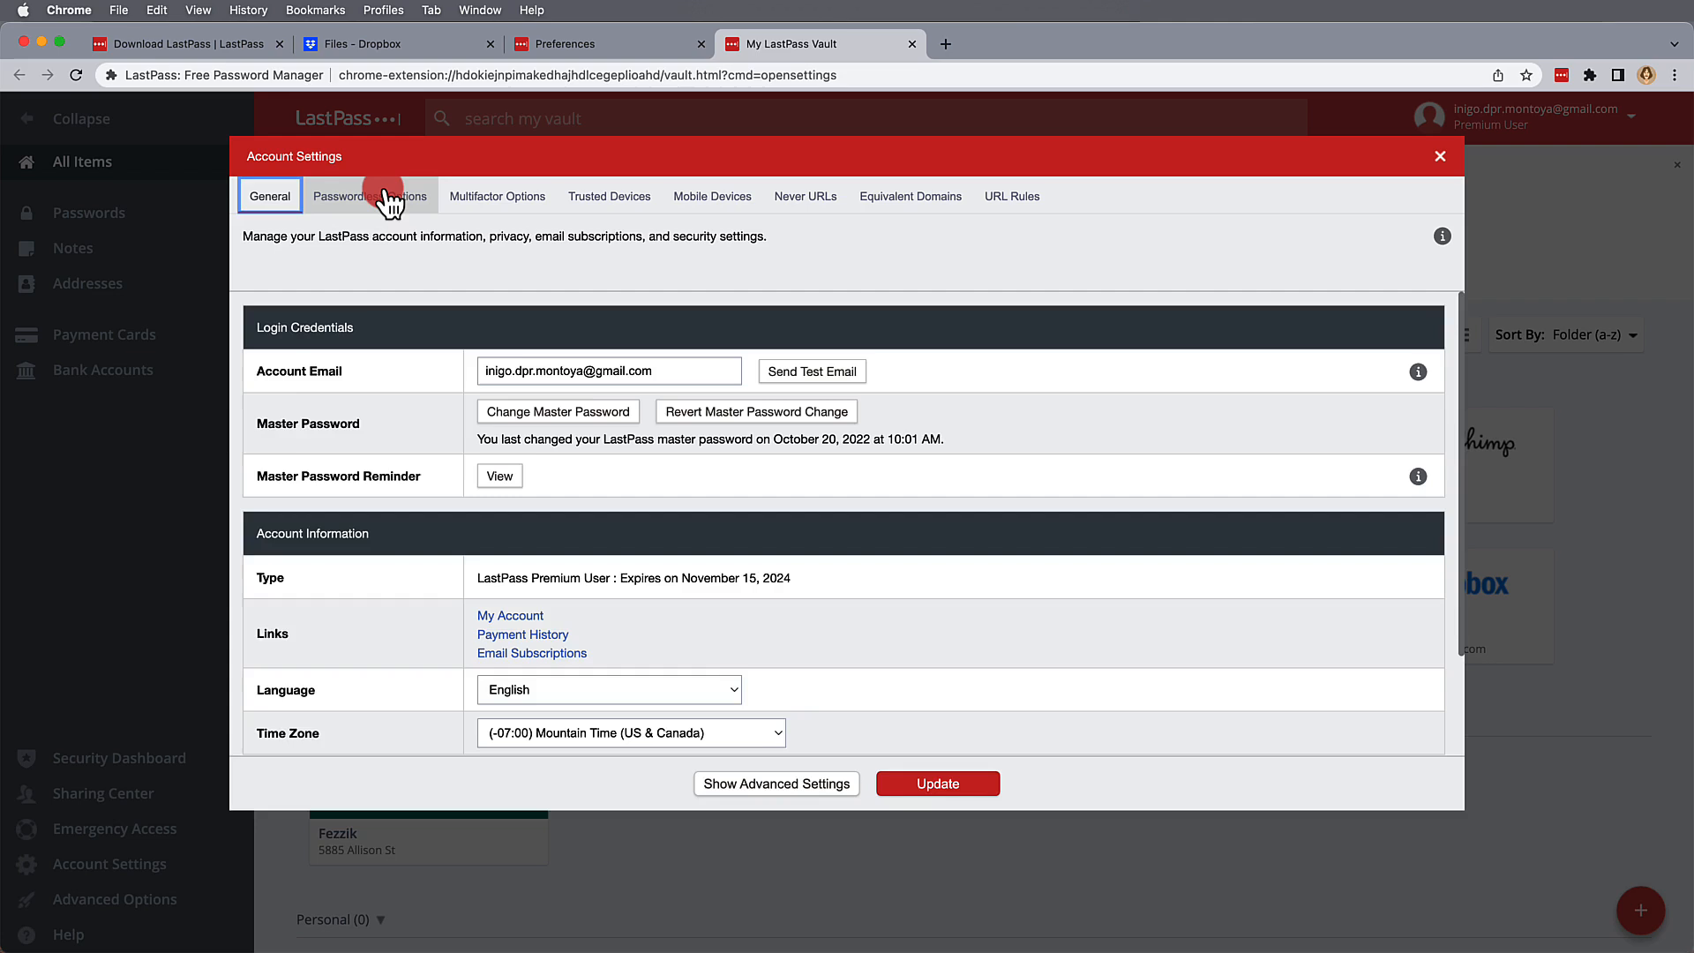
pyautogui.click(369, 196)
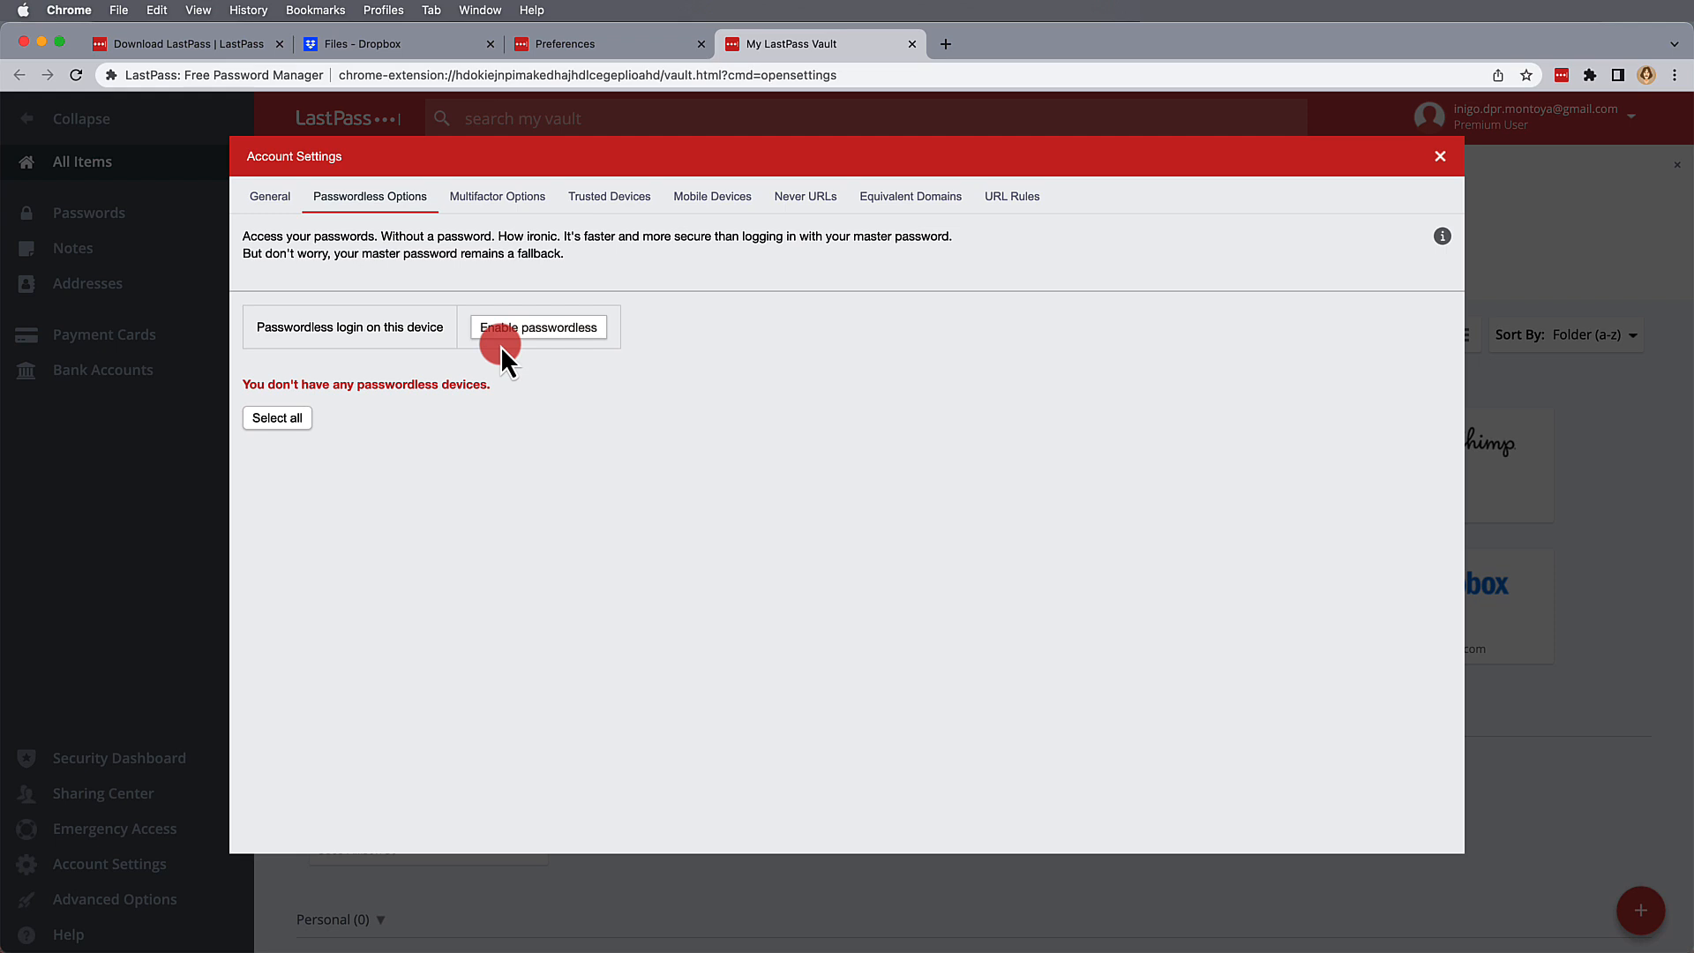
pyautogui.click(268, 196)
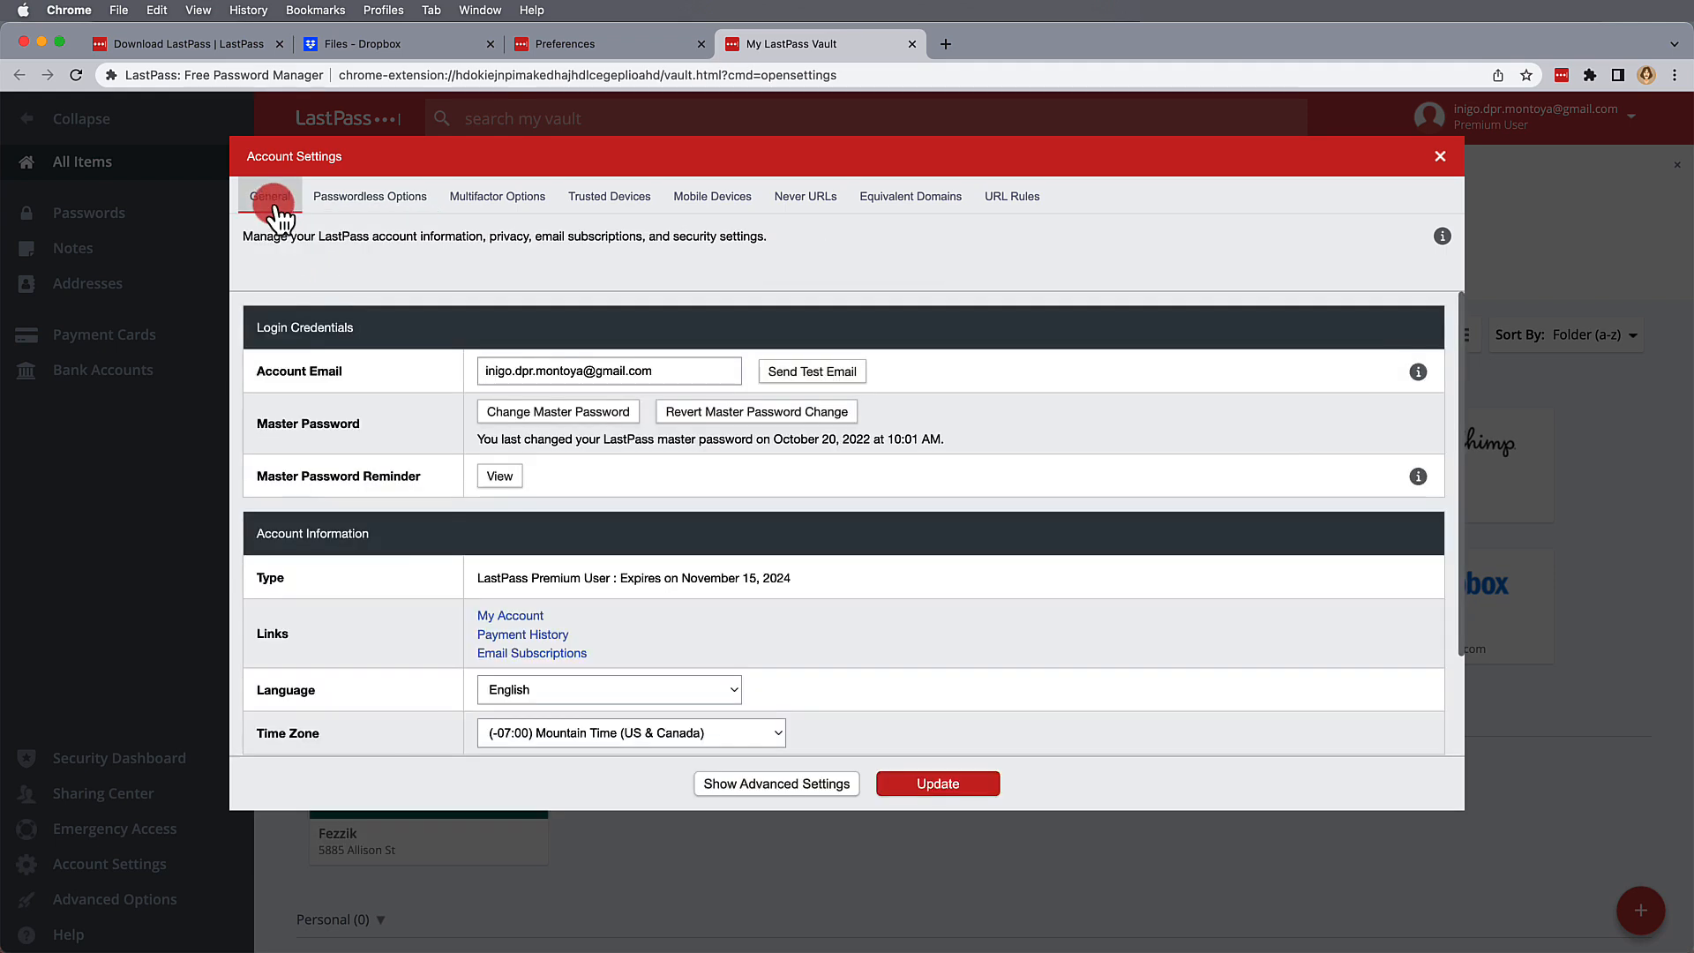
pyautogui.scroll(-3)
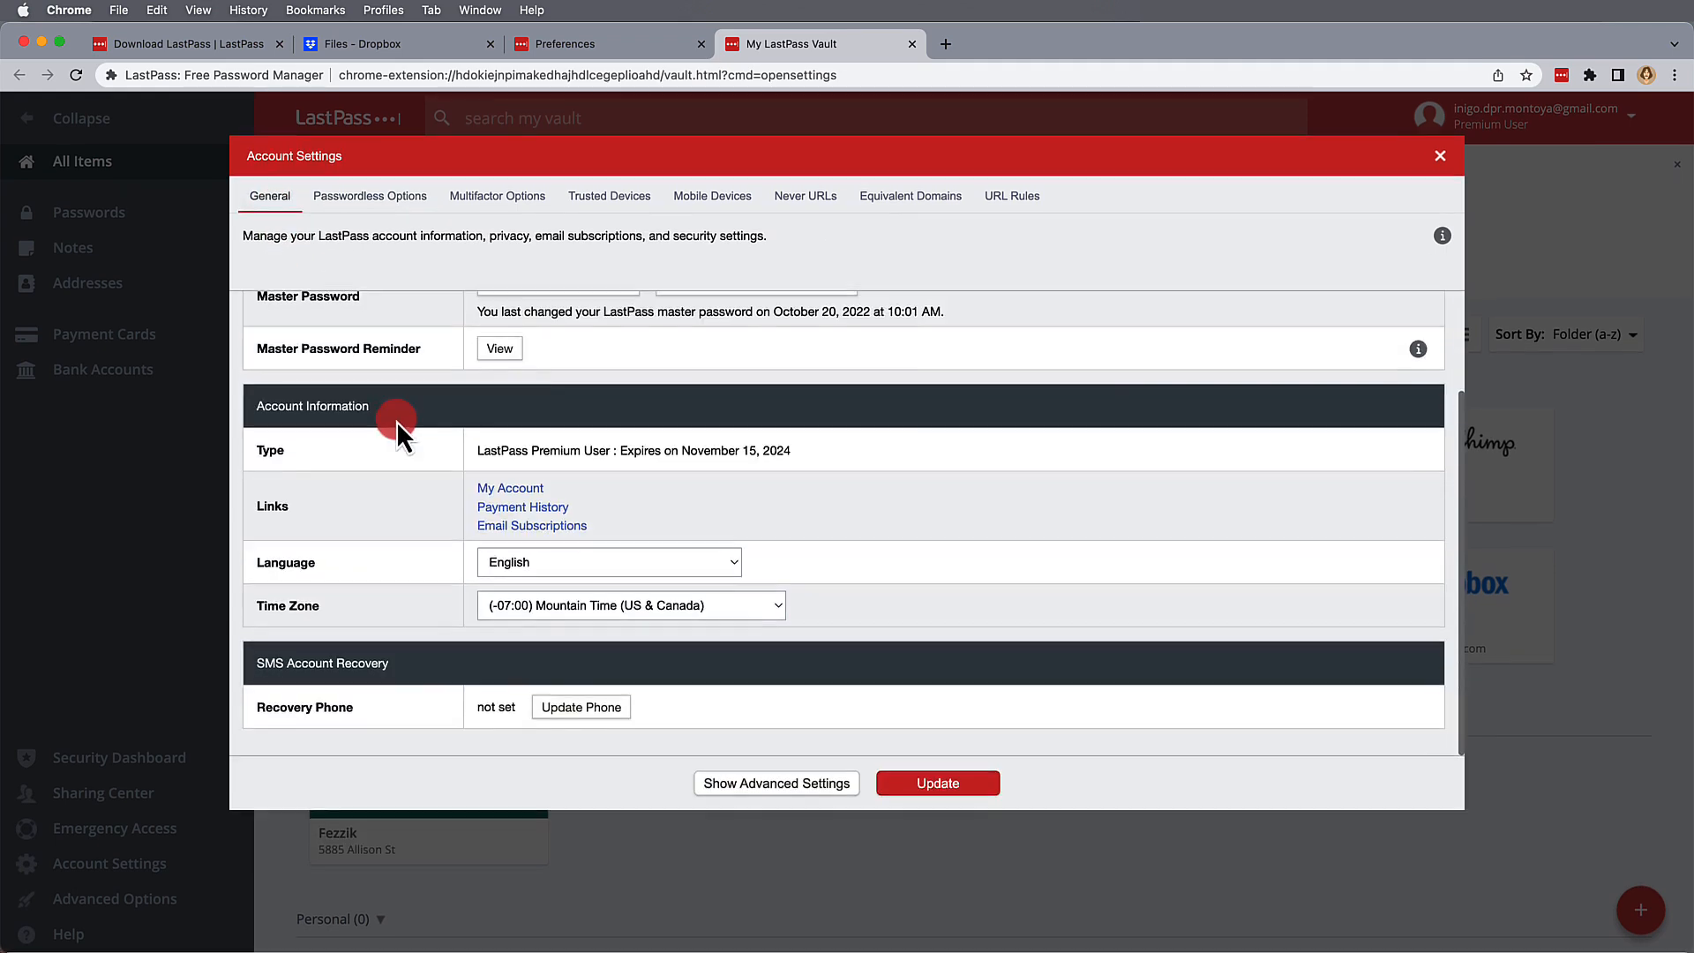
pyautogui.moveTo(268, 734)
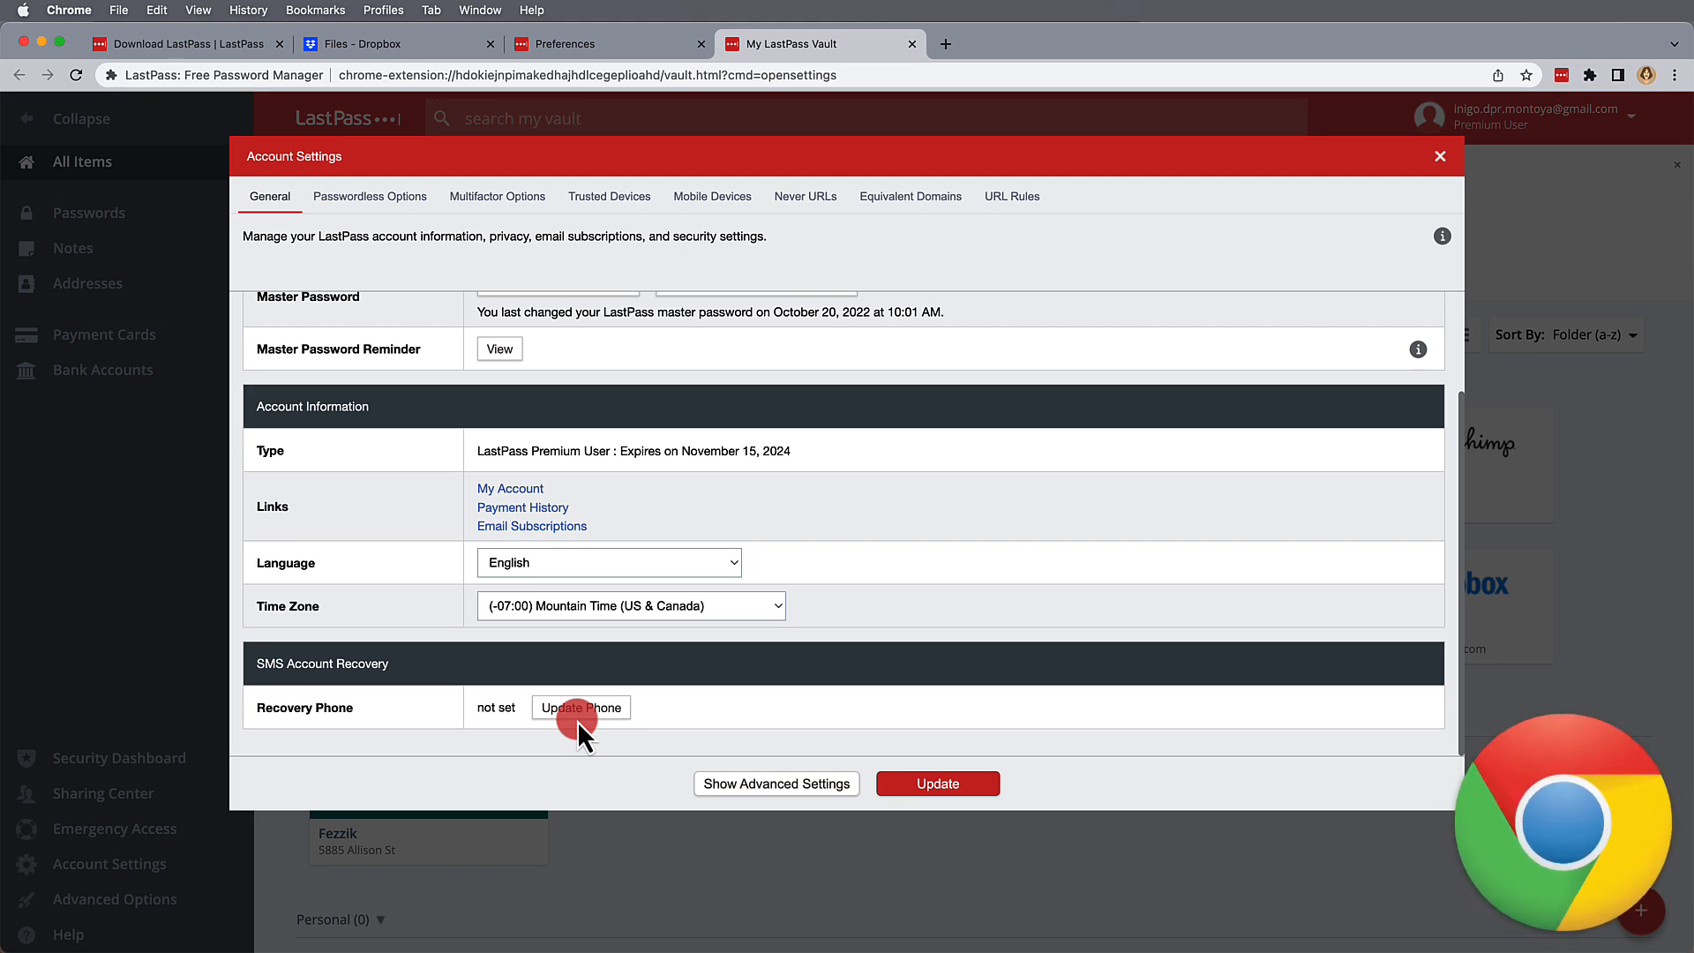
pyautogui.moveTo(1567, 408)
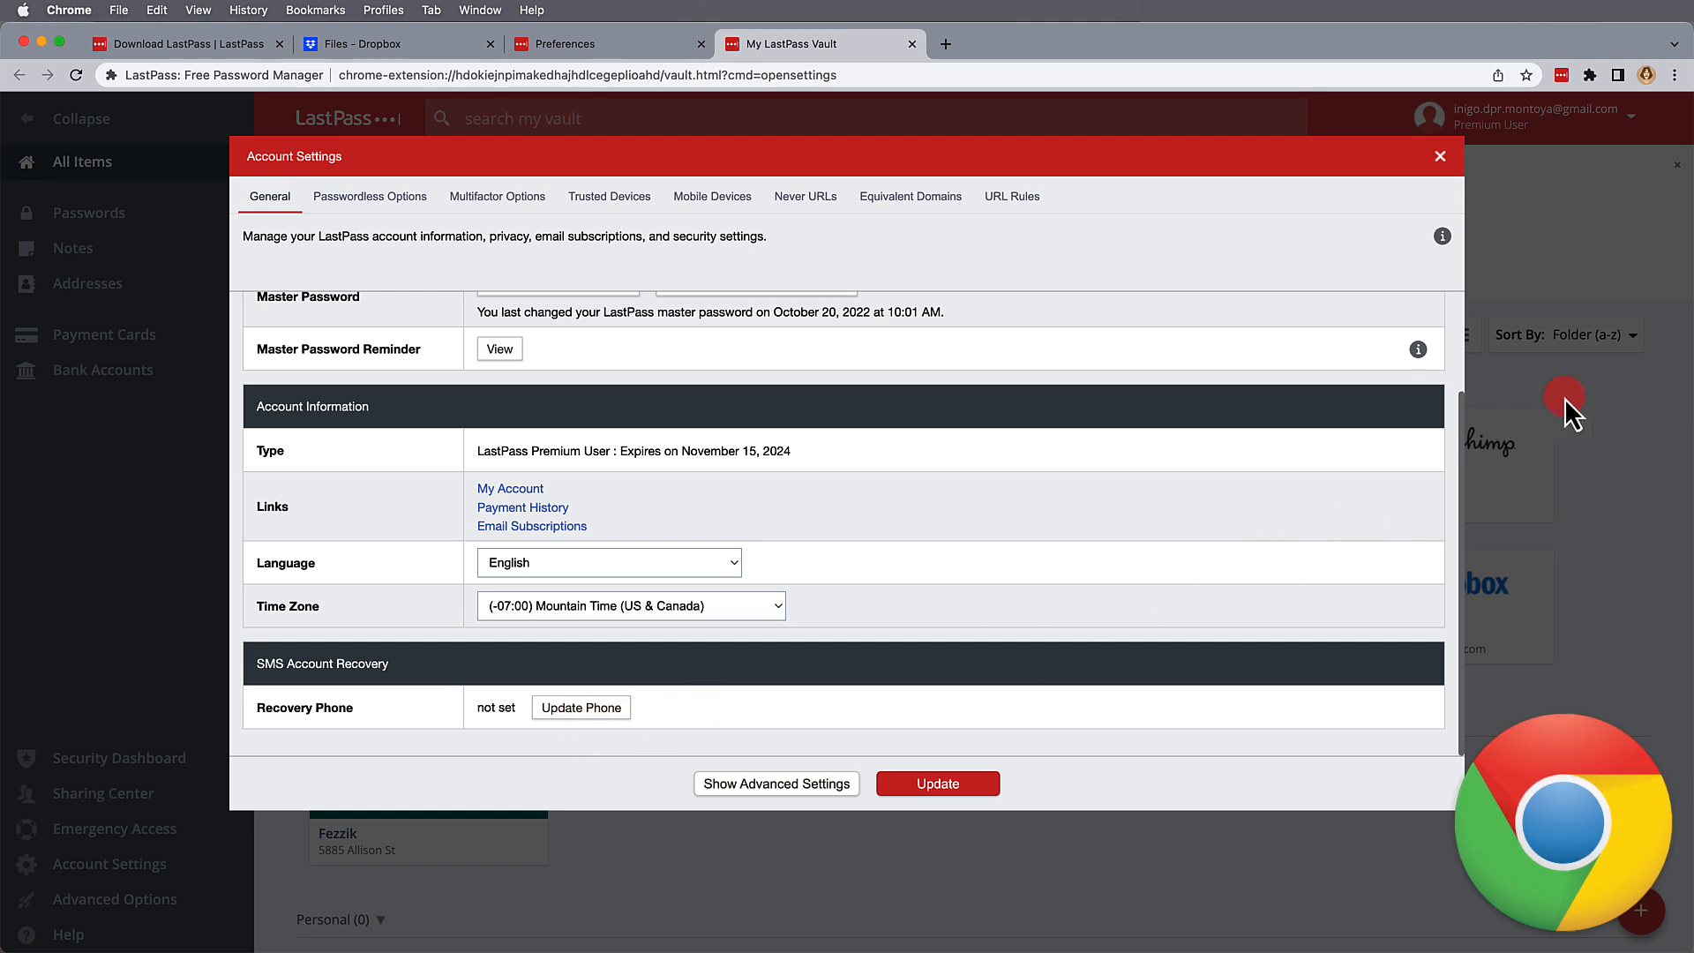
# Step: Go to Chrome Settings and show the Autofill section with Password Manager listed
pyautogui.click(1676, 75)
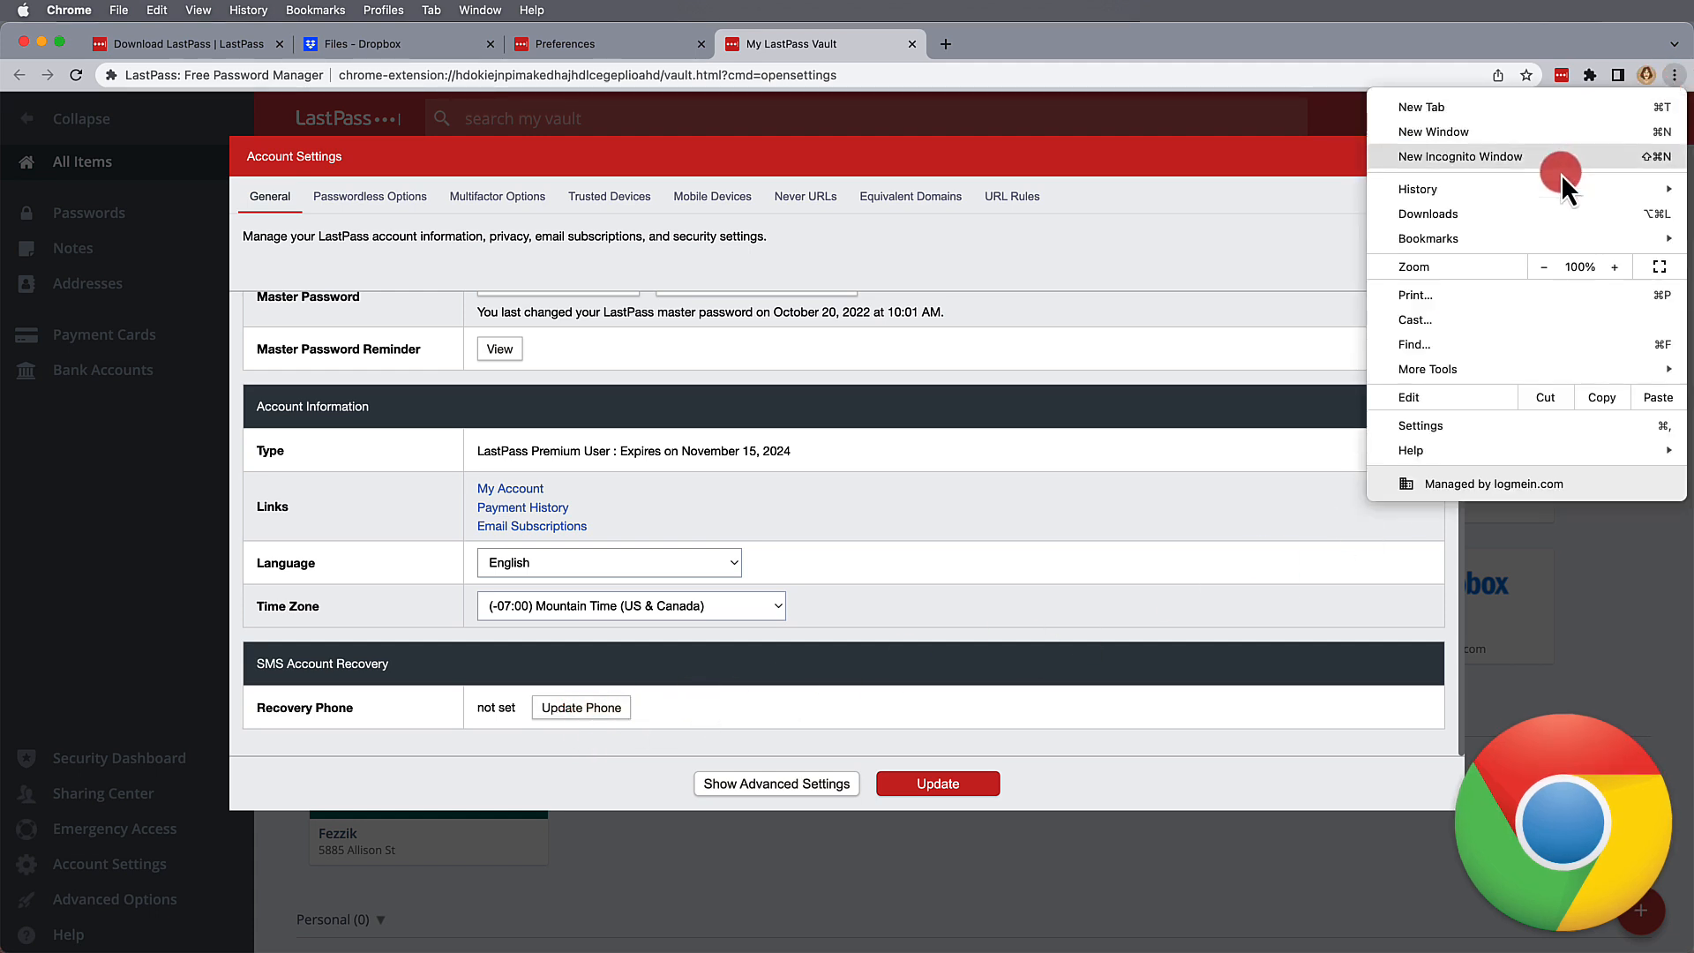
pyautogui.click(1418, 425)
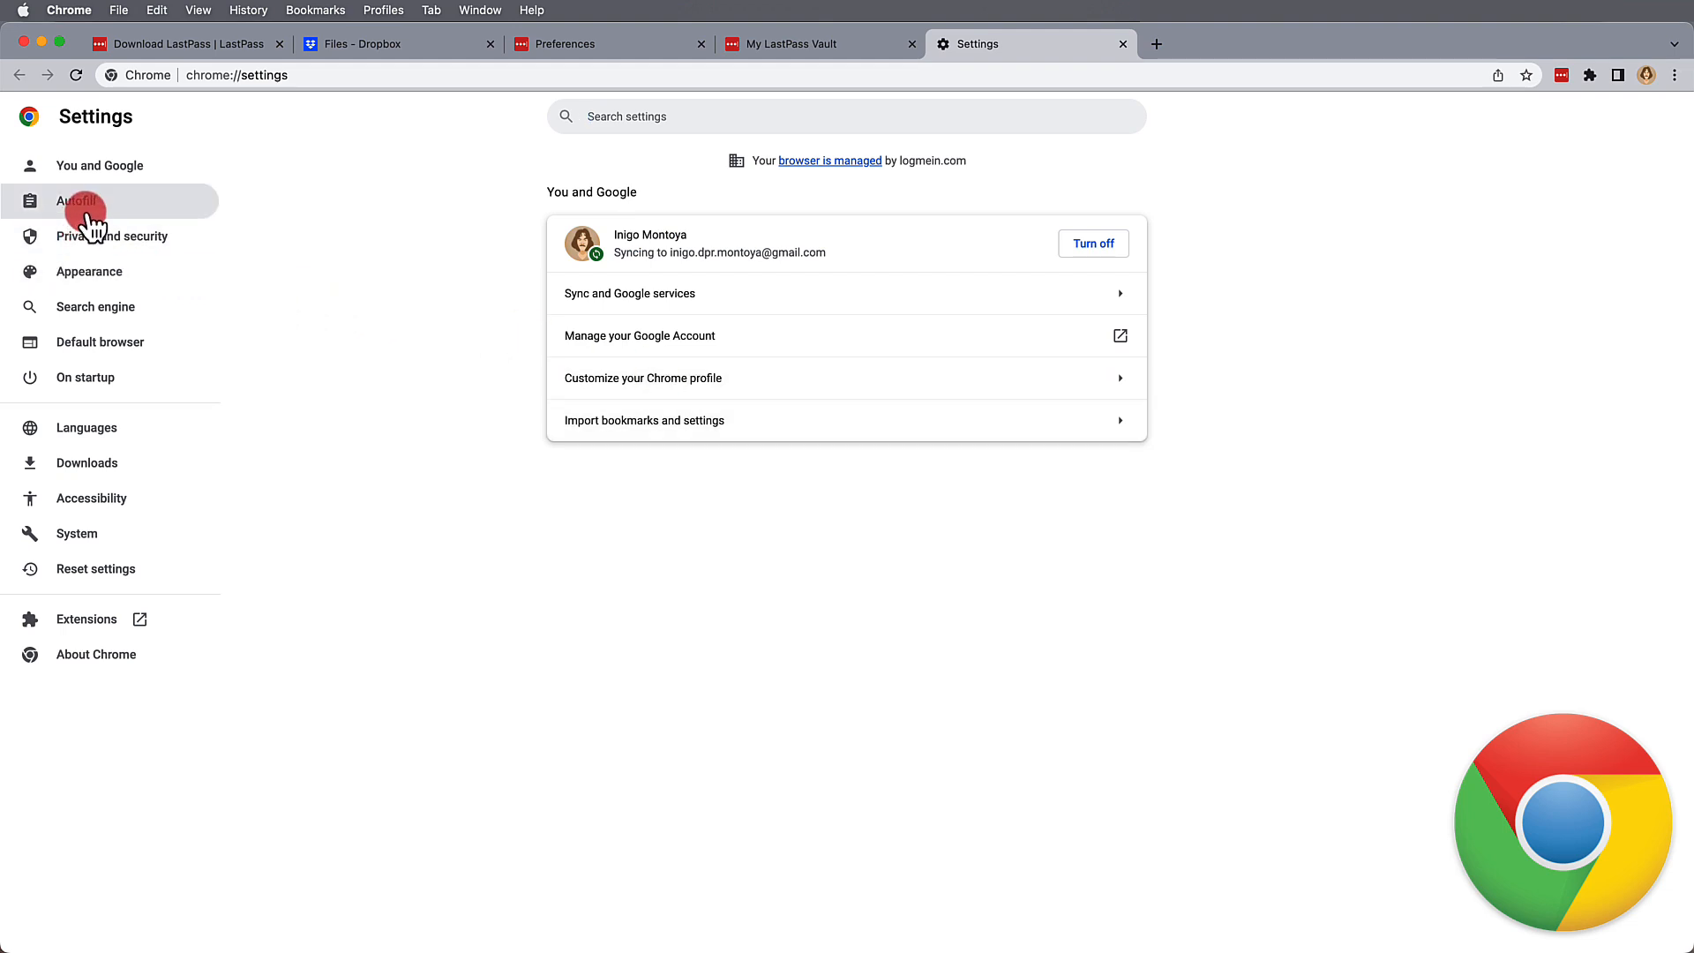
pyautogui.click(76, 201)
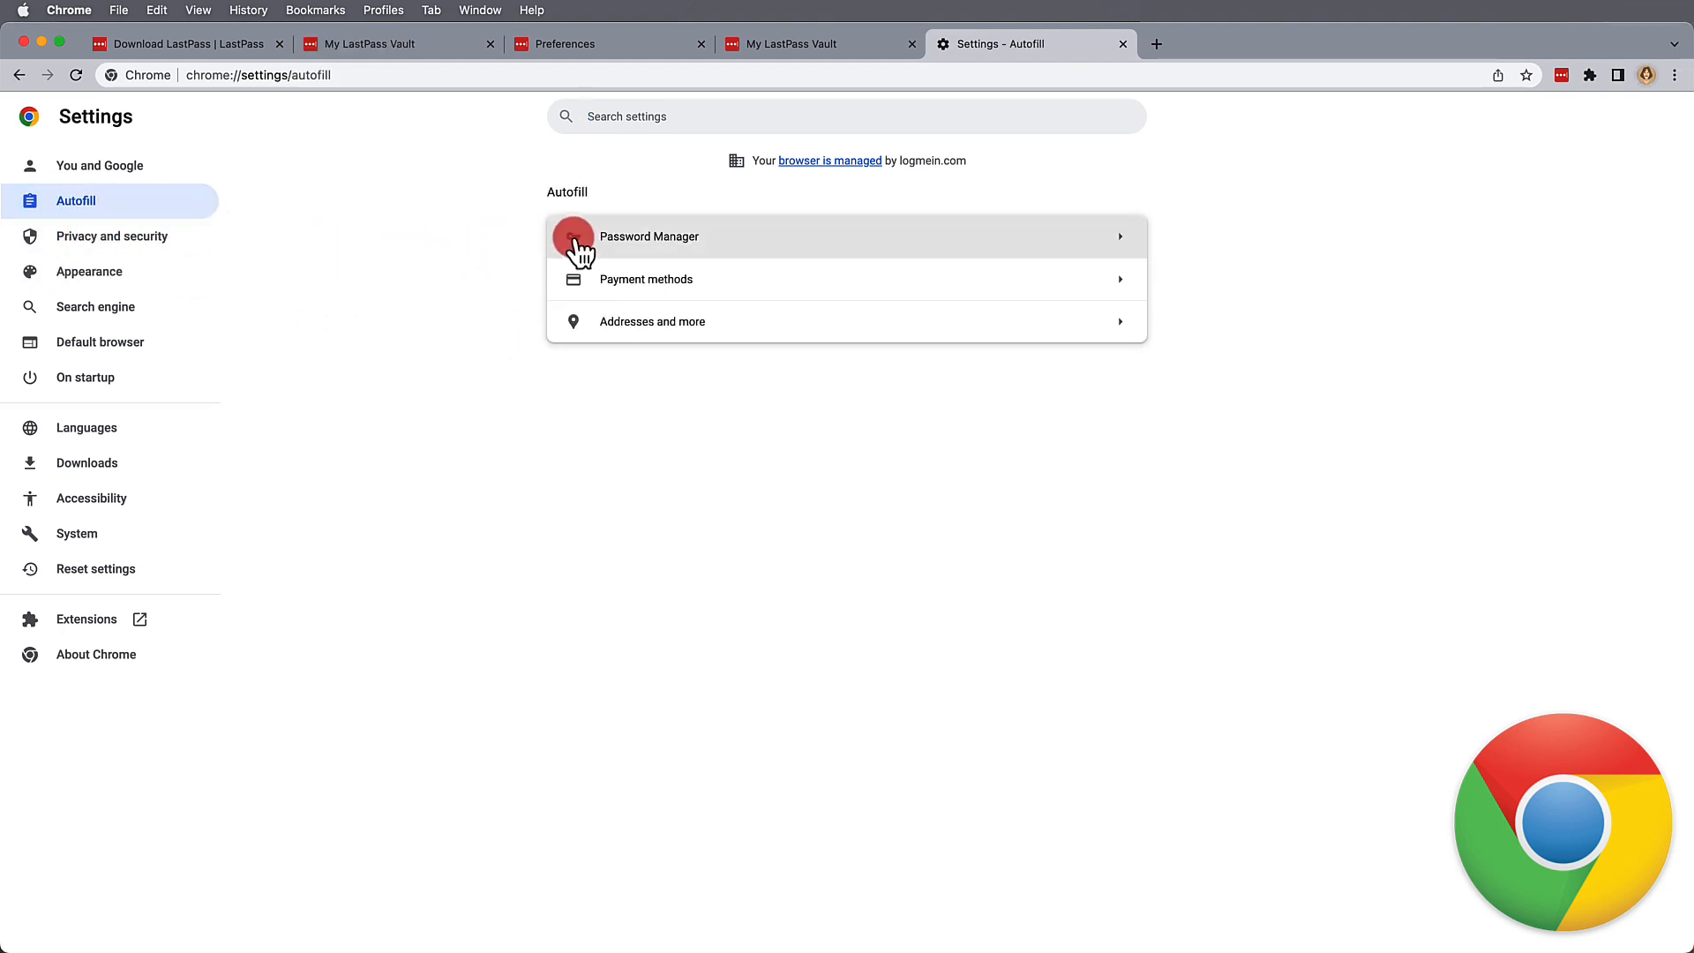
pyautogui.moveTo(701, 279)
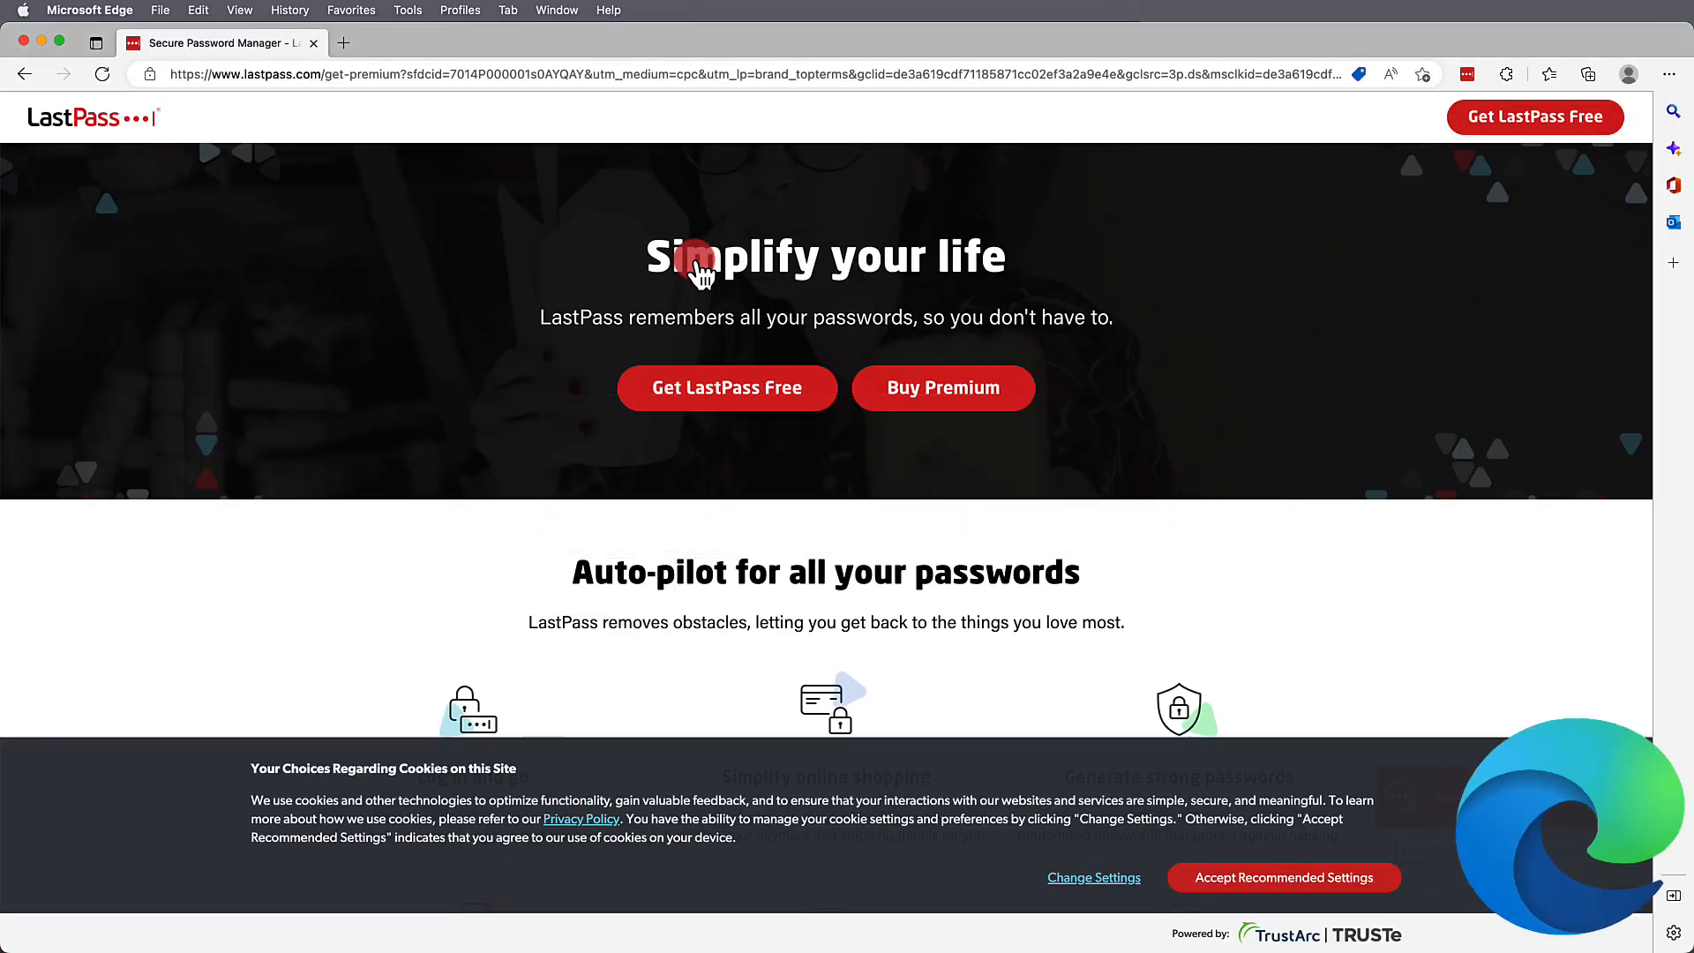
# Step: Go to Edge Settings, landing on the Profiles page with Passwords listed
pyautogui.click(1669, 74)
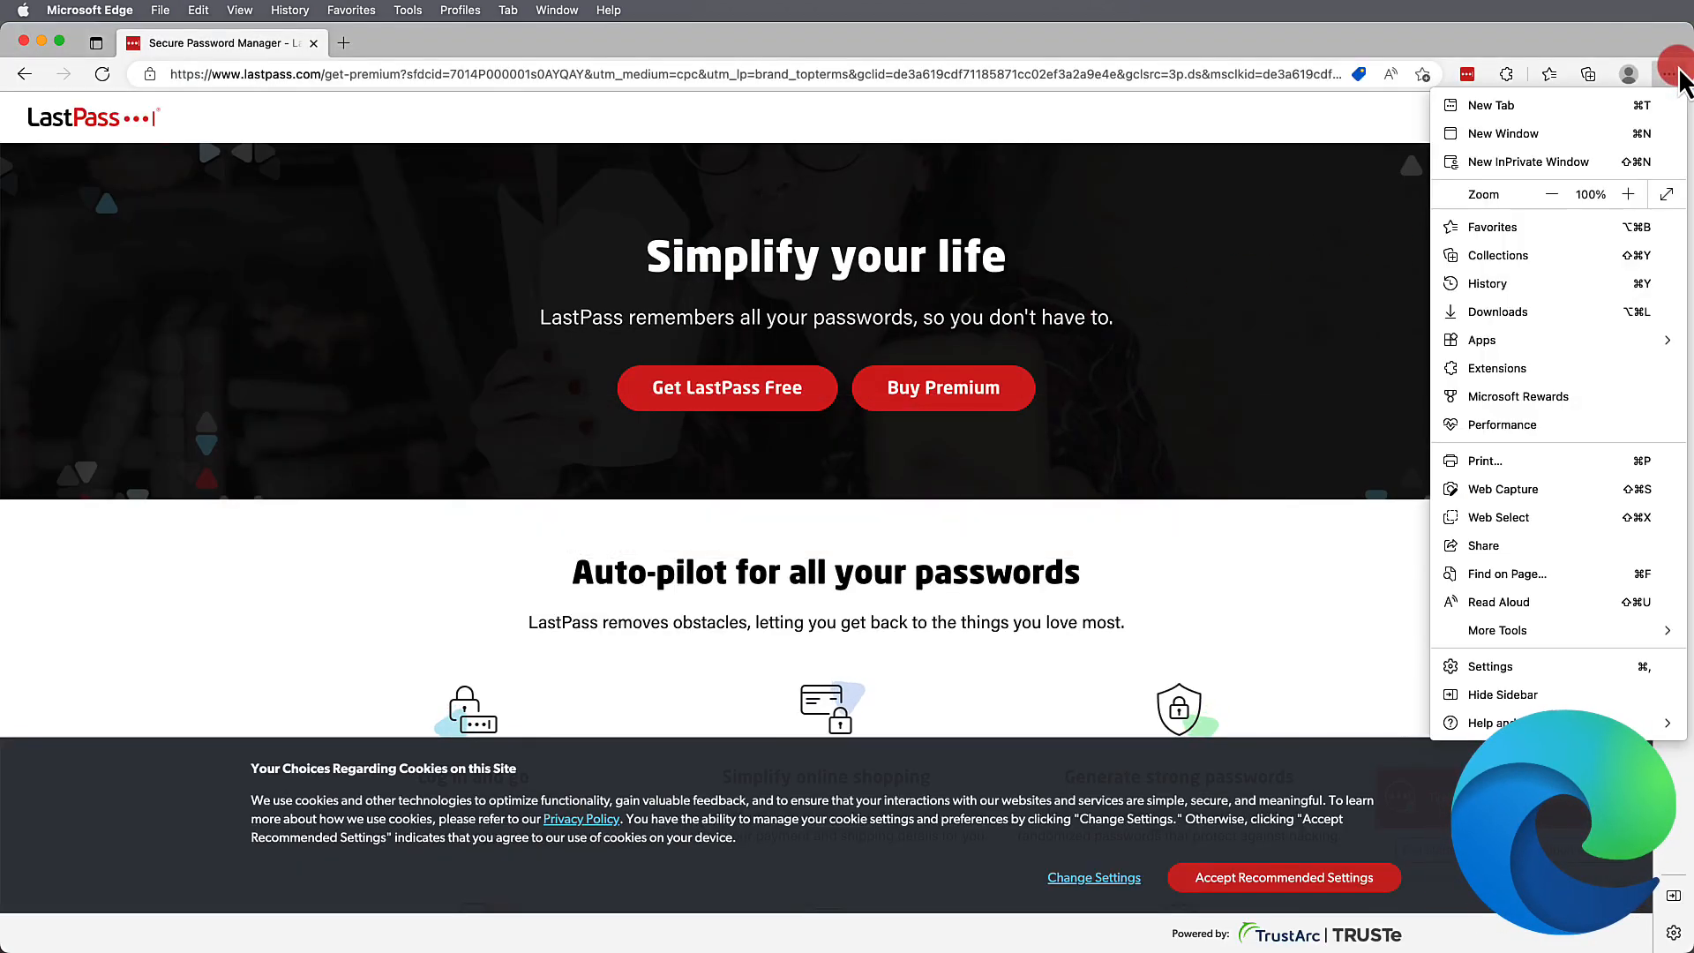
pyautogui.moveTo(1507, 673)
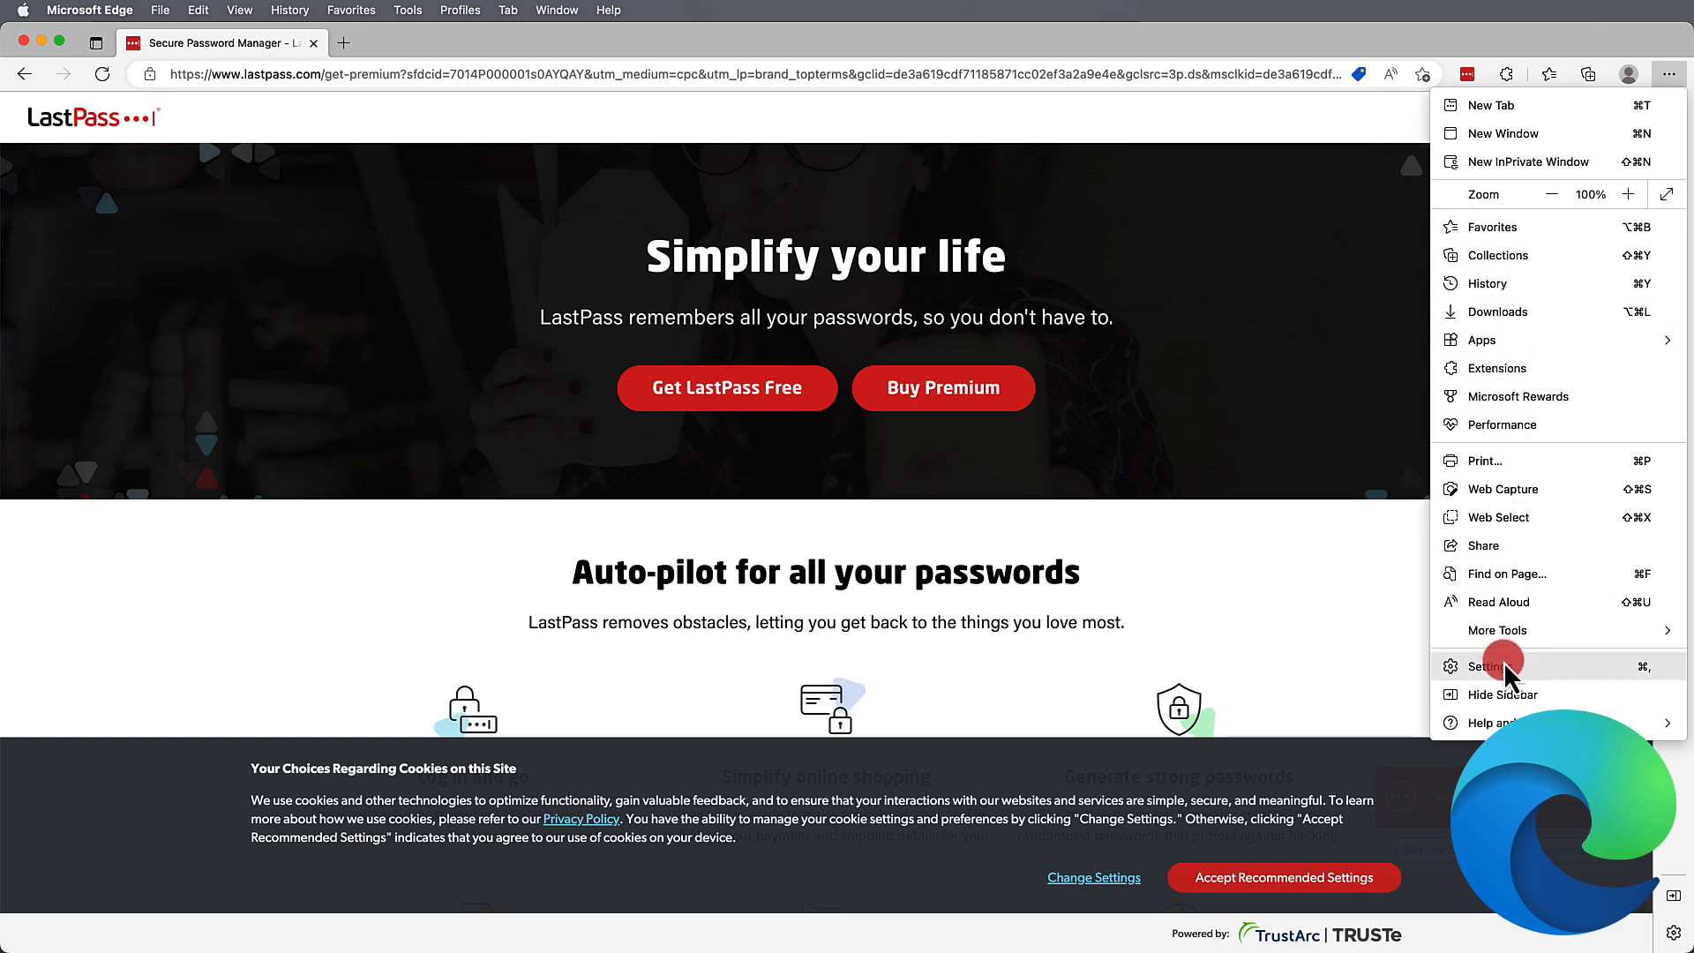
pyautogui.click(1489, 665)
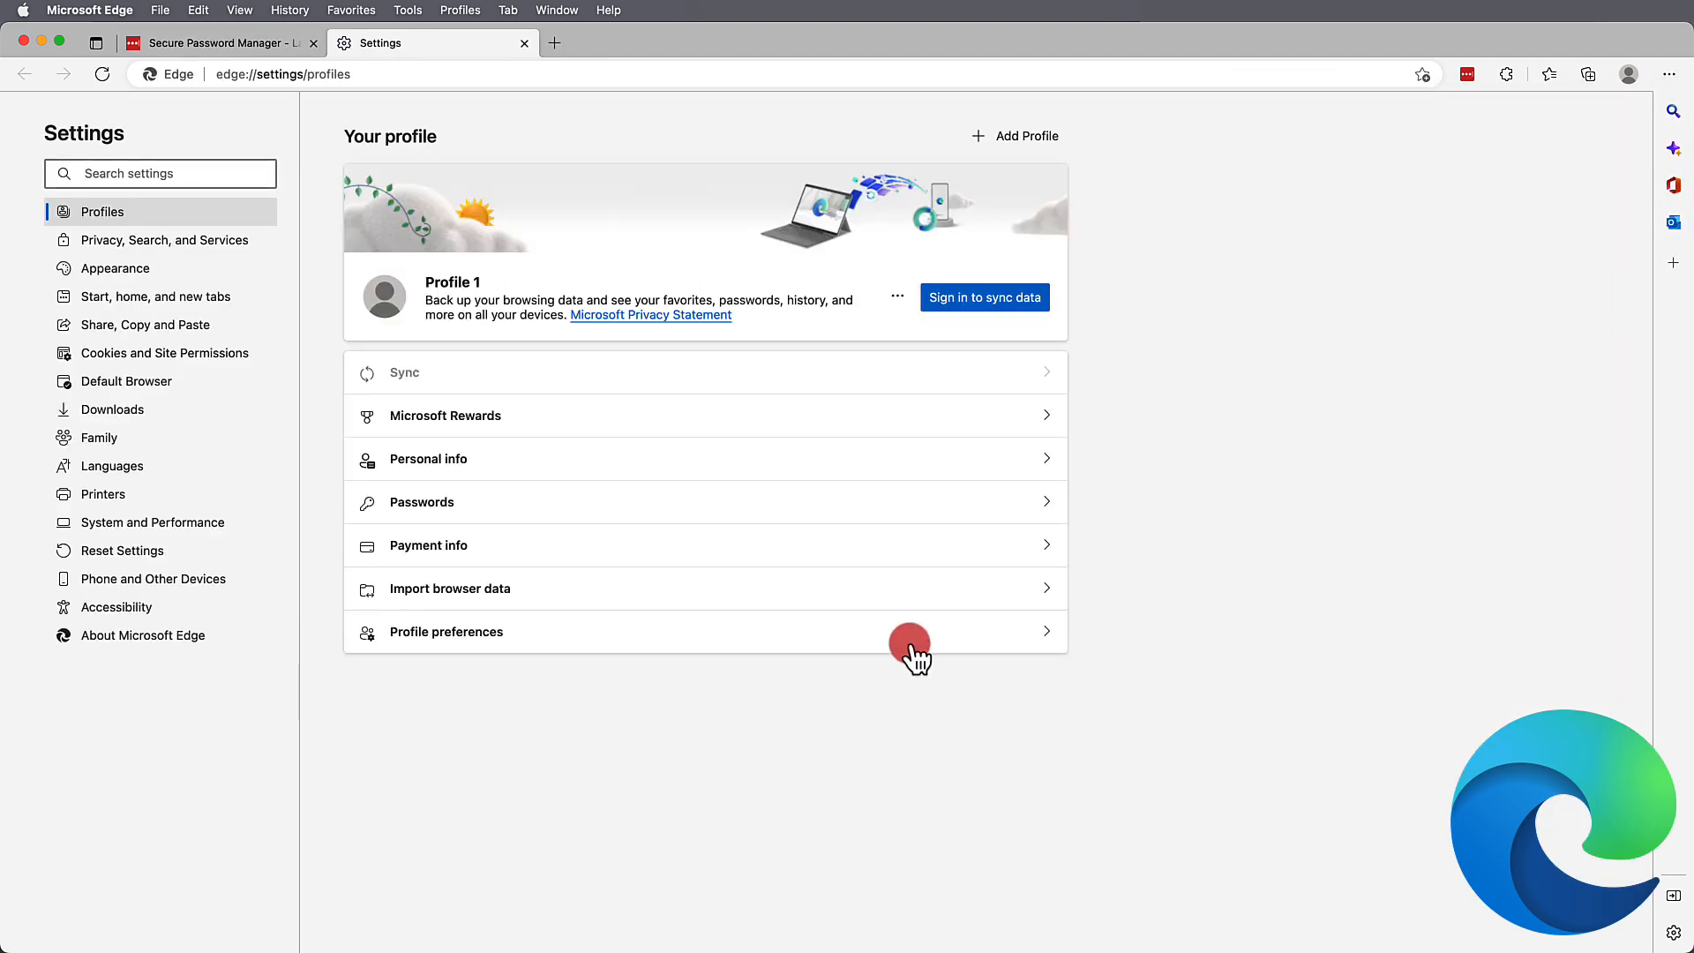
pyautogui.moveTo(524, 519)
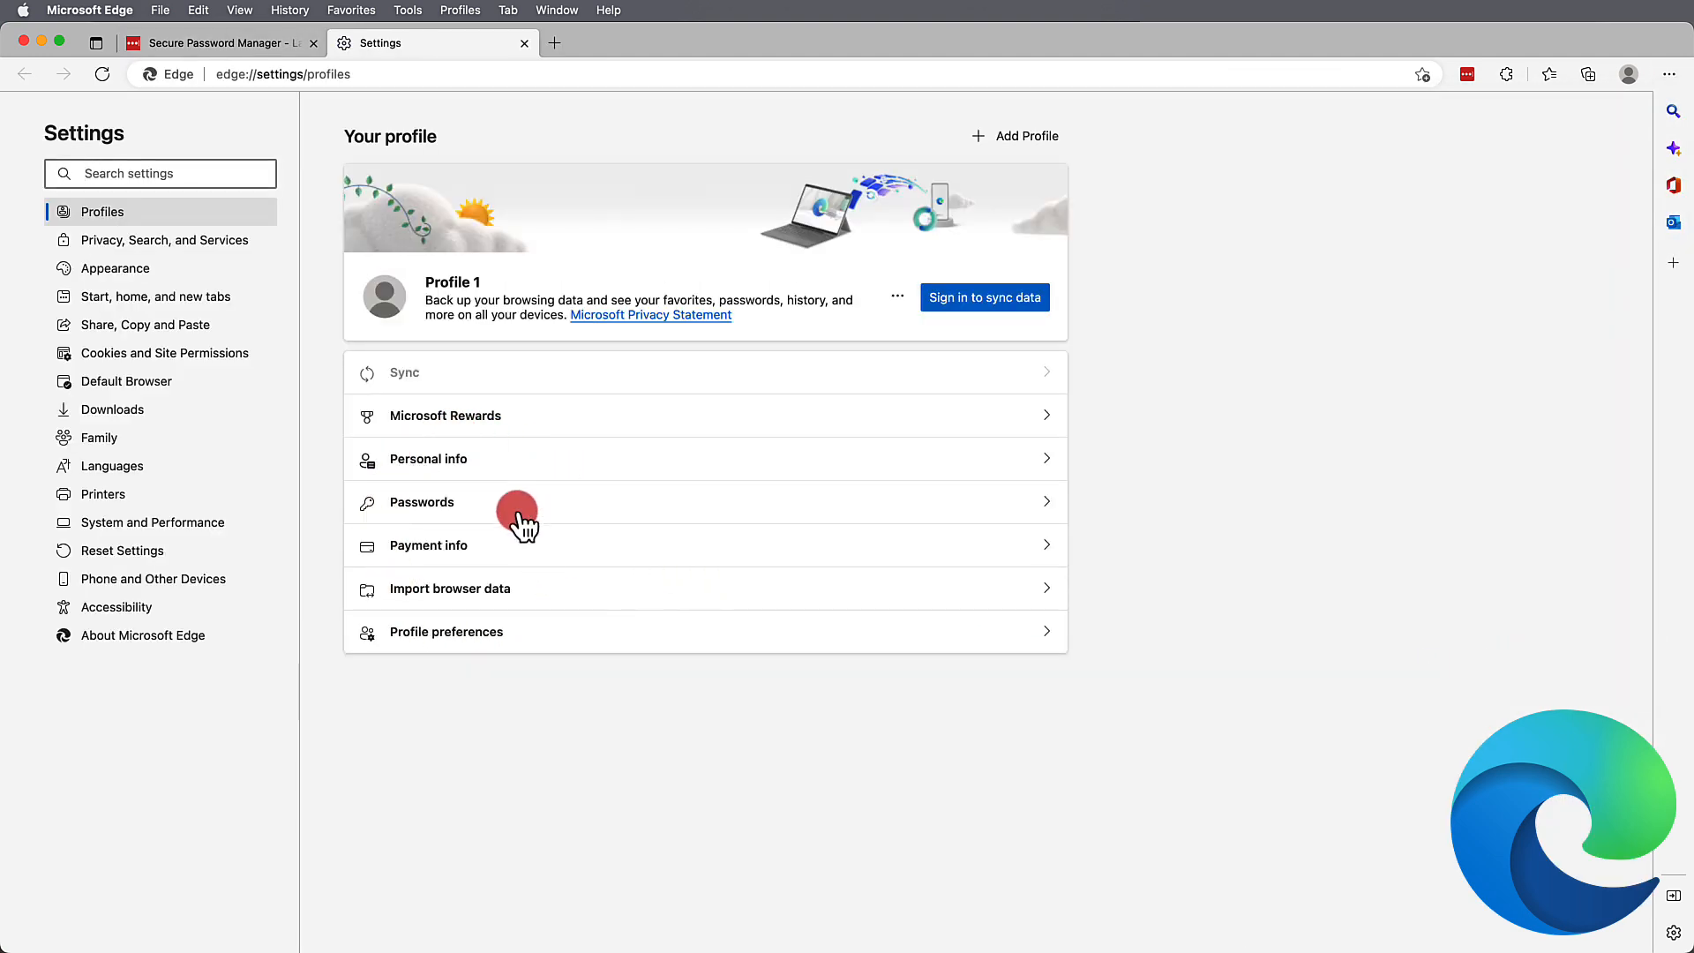
pyautogui.moveTo(430, 552)
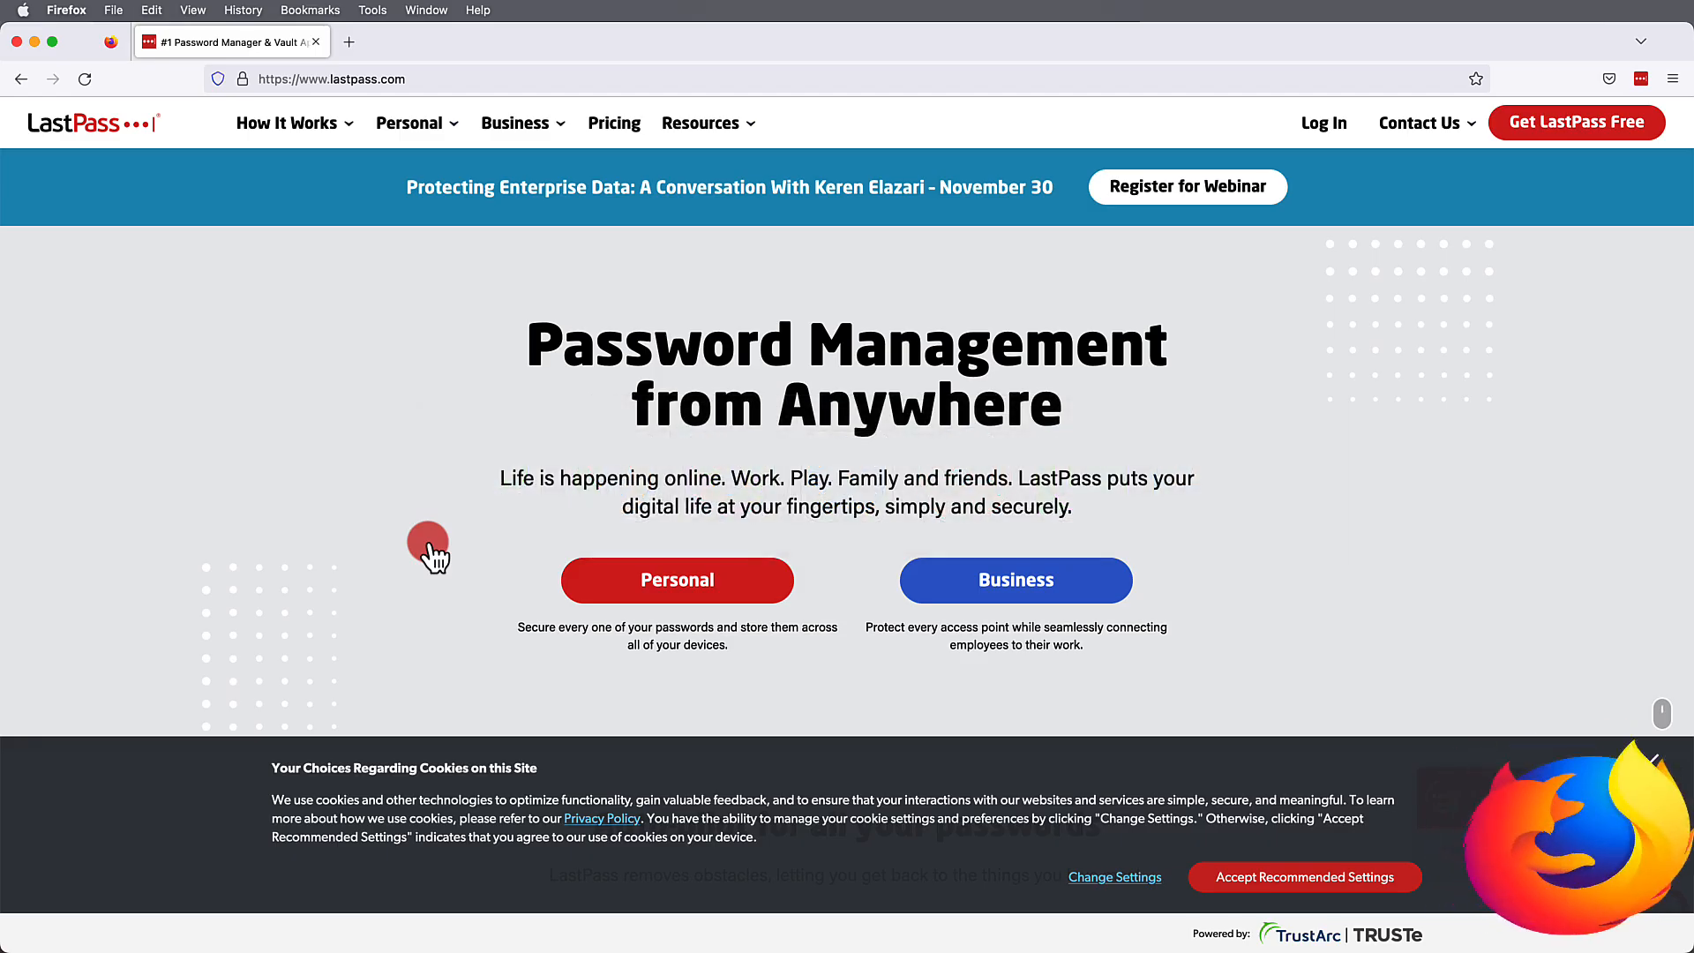
# Step: Go to Firefox Settings, Privacy & Security, and scroll through Logins and Passwords
pyautogui.click(1671, 78)
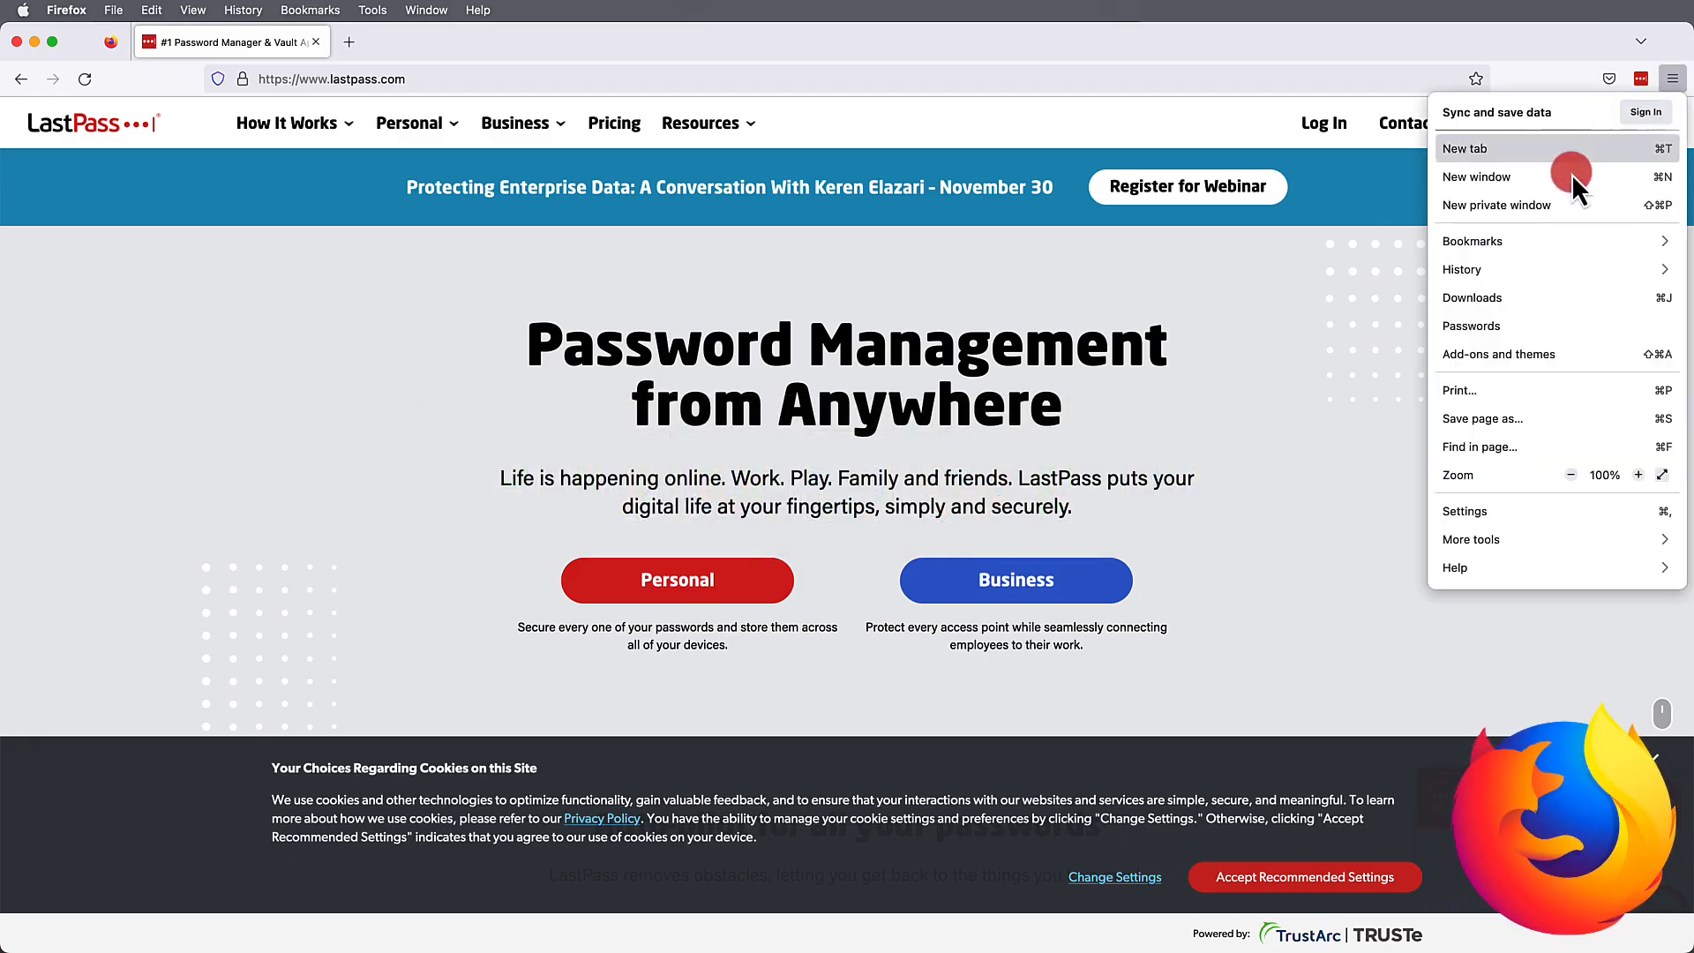
pyautogui.click(1464, 511)
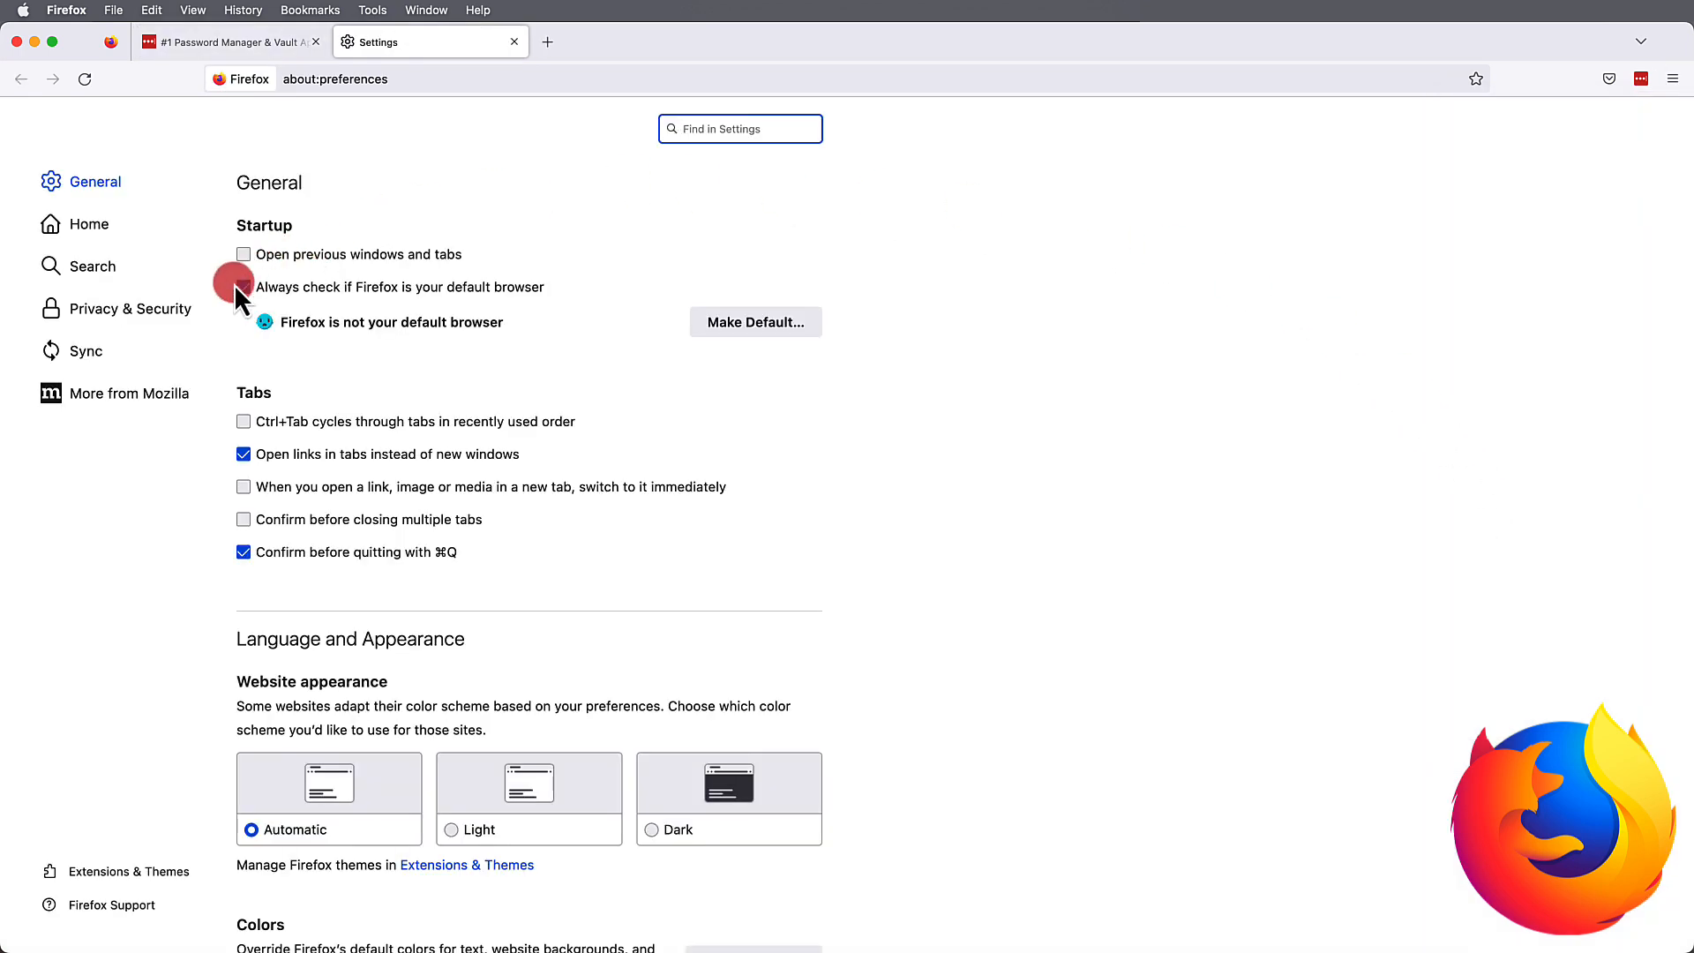
pyautogui.click(129, 307)
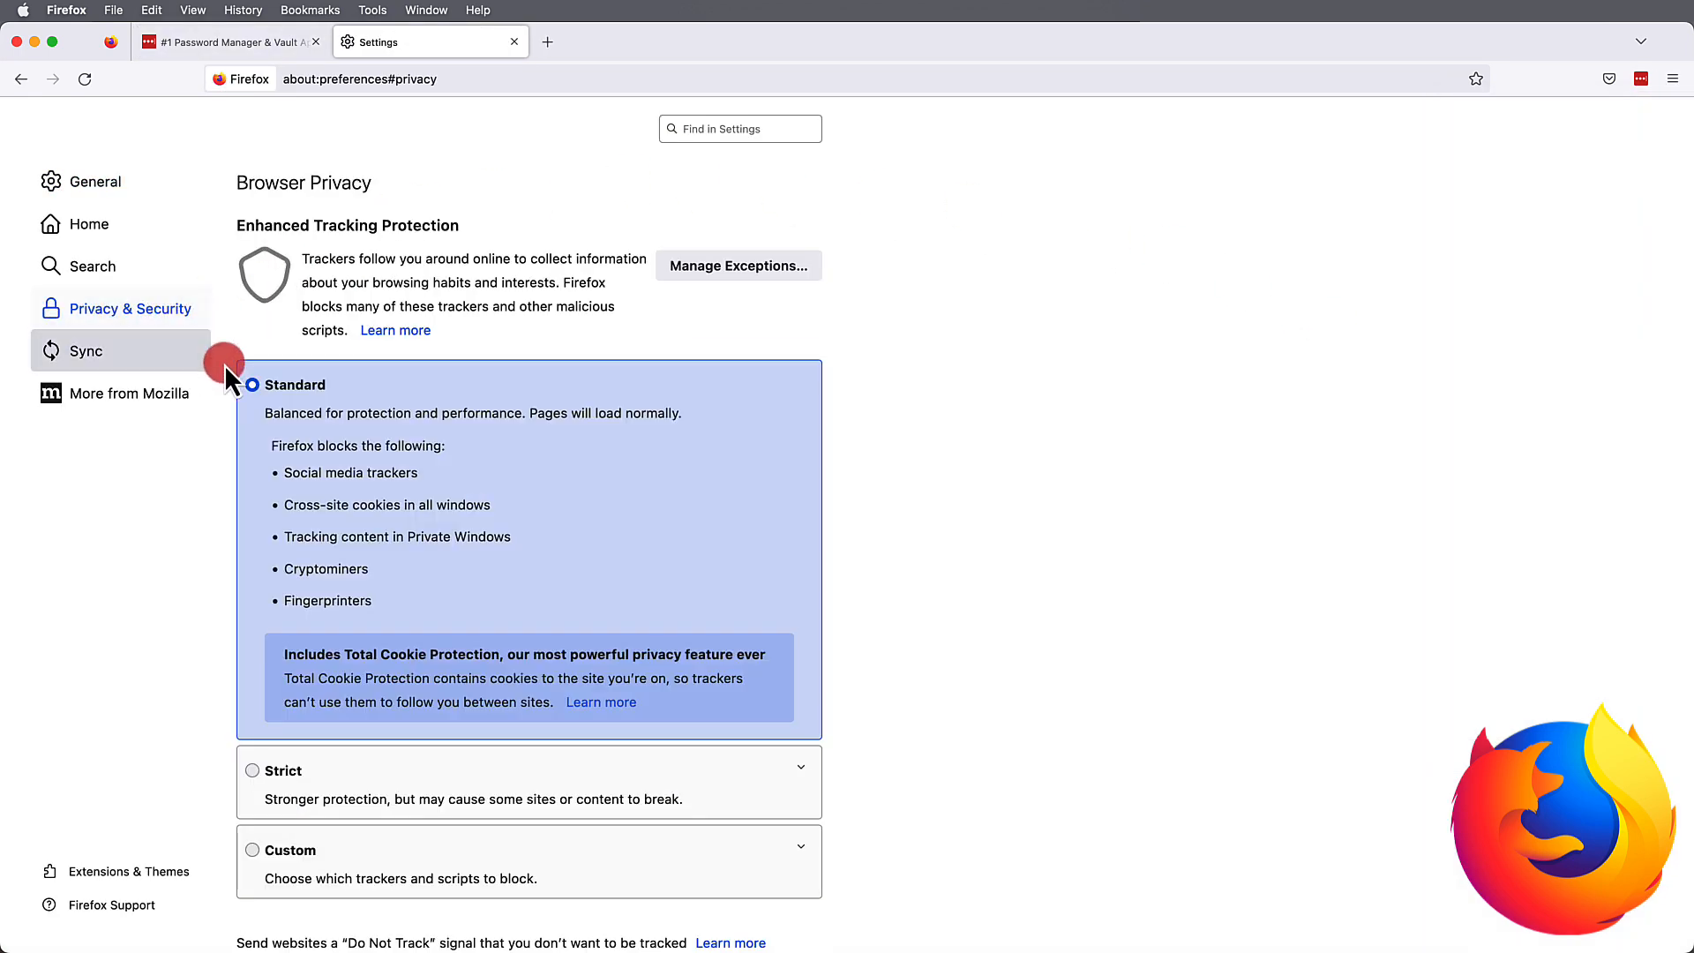
pyautogui.scroll(-3)
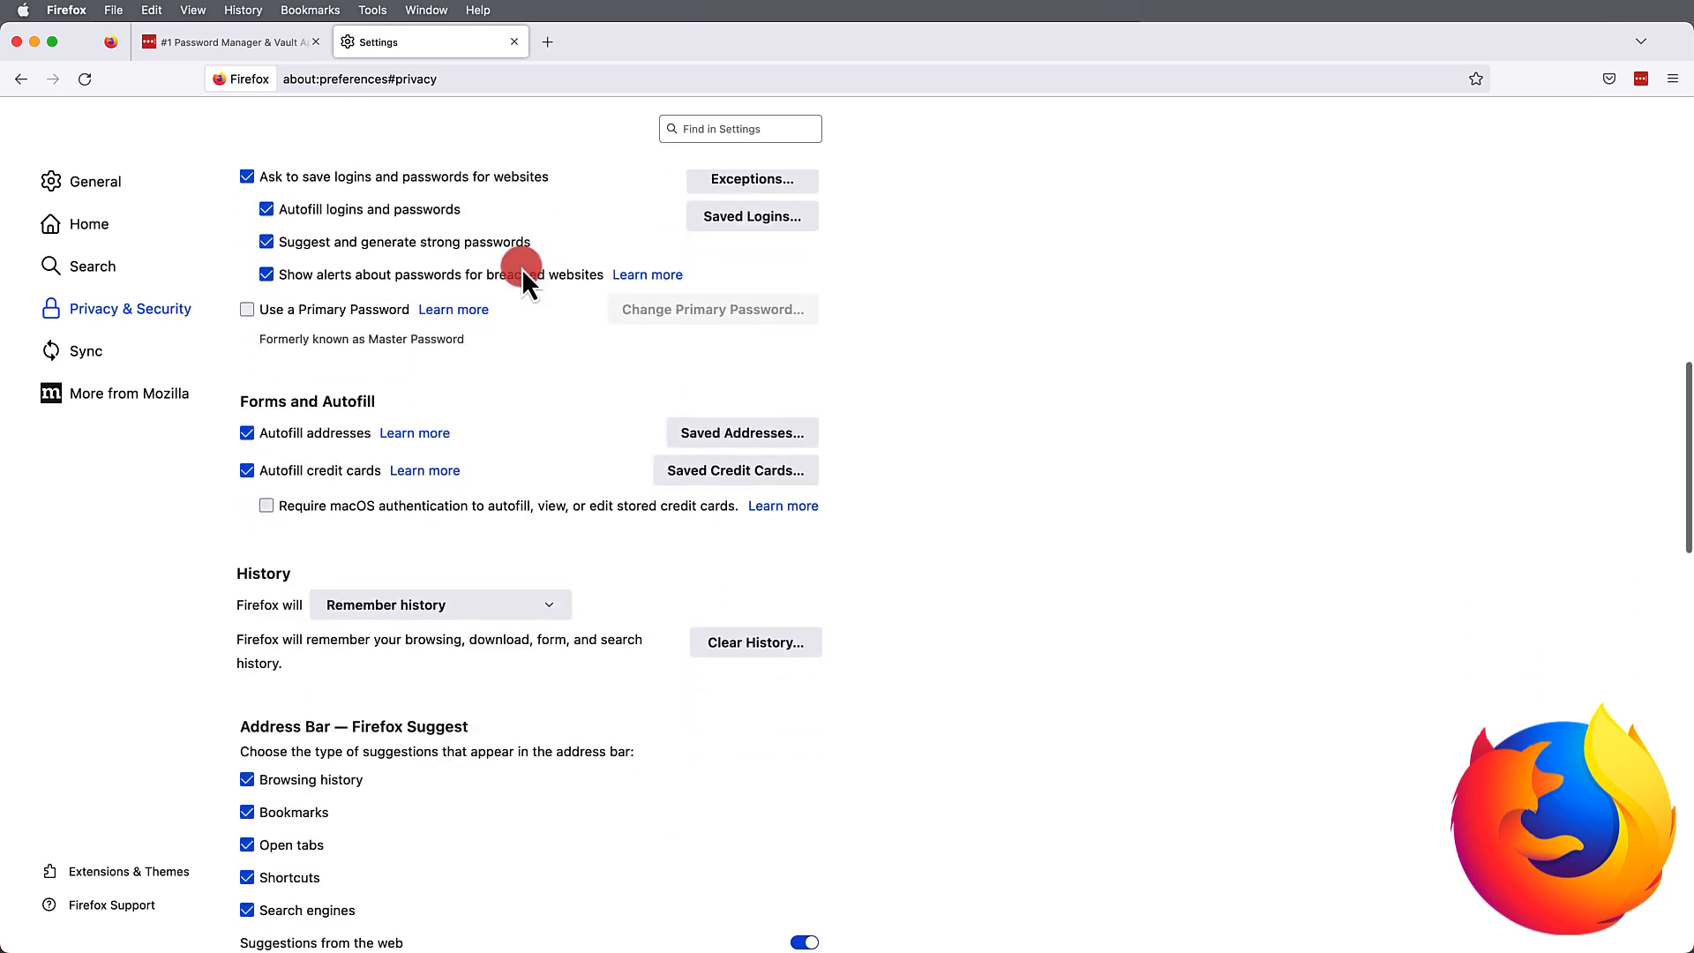
pyautogui.scroll(-3)
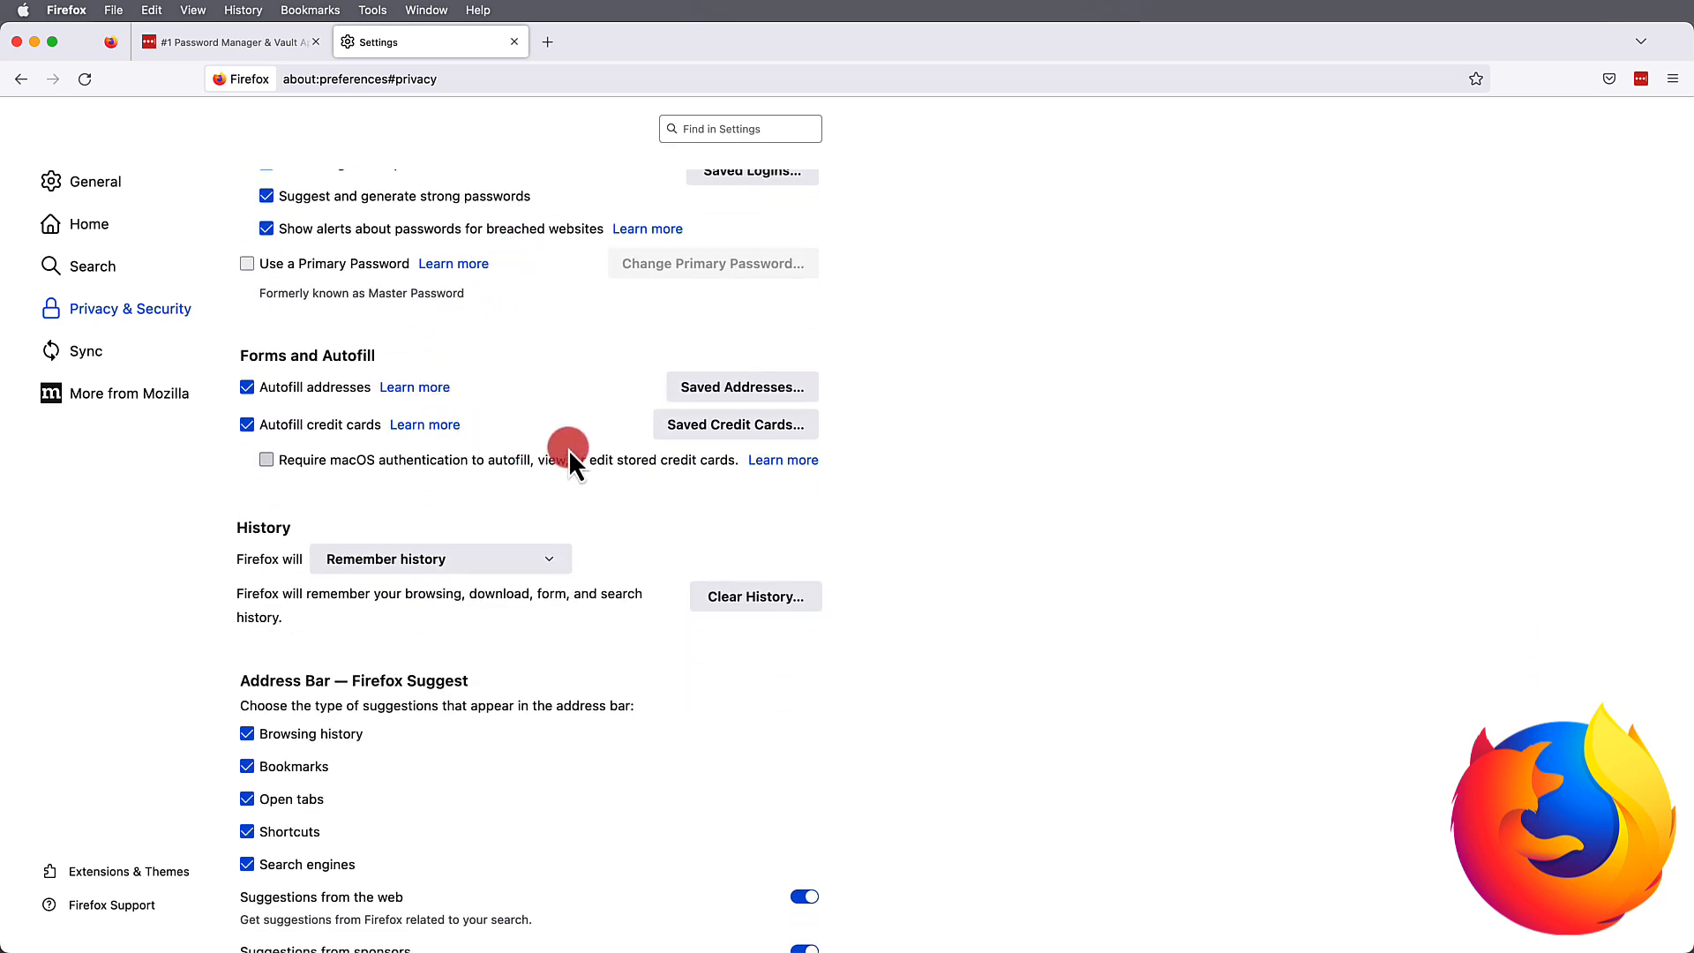
pyautogui.scroll(3)
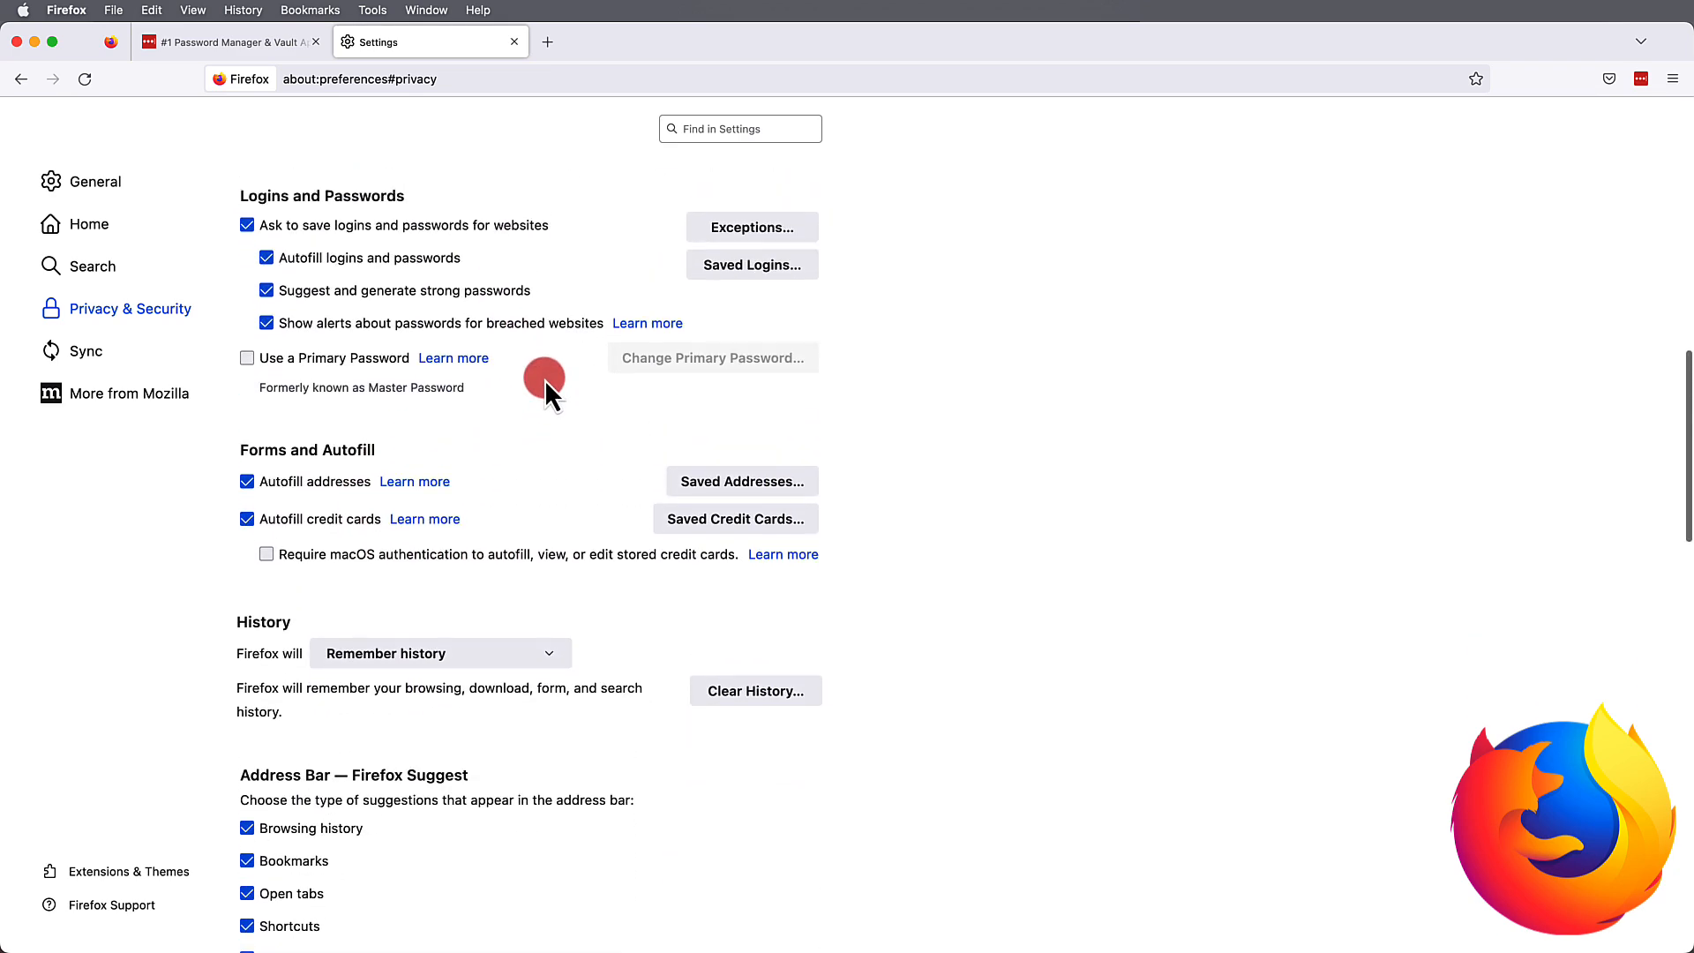
pyautogui.scroll(3)
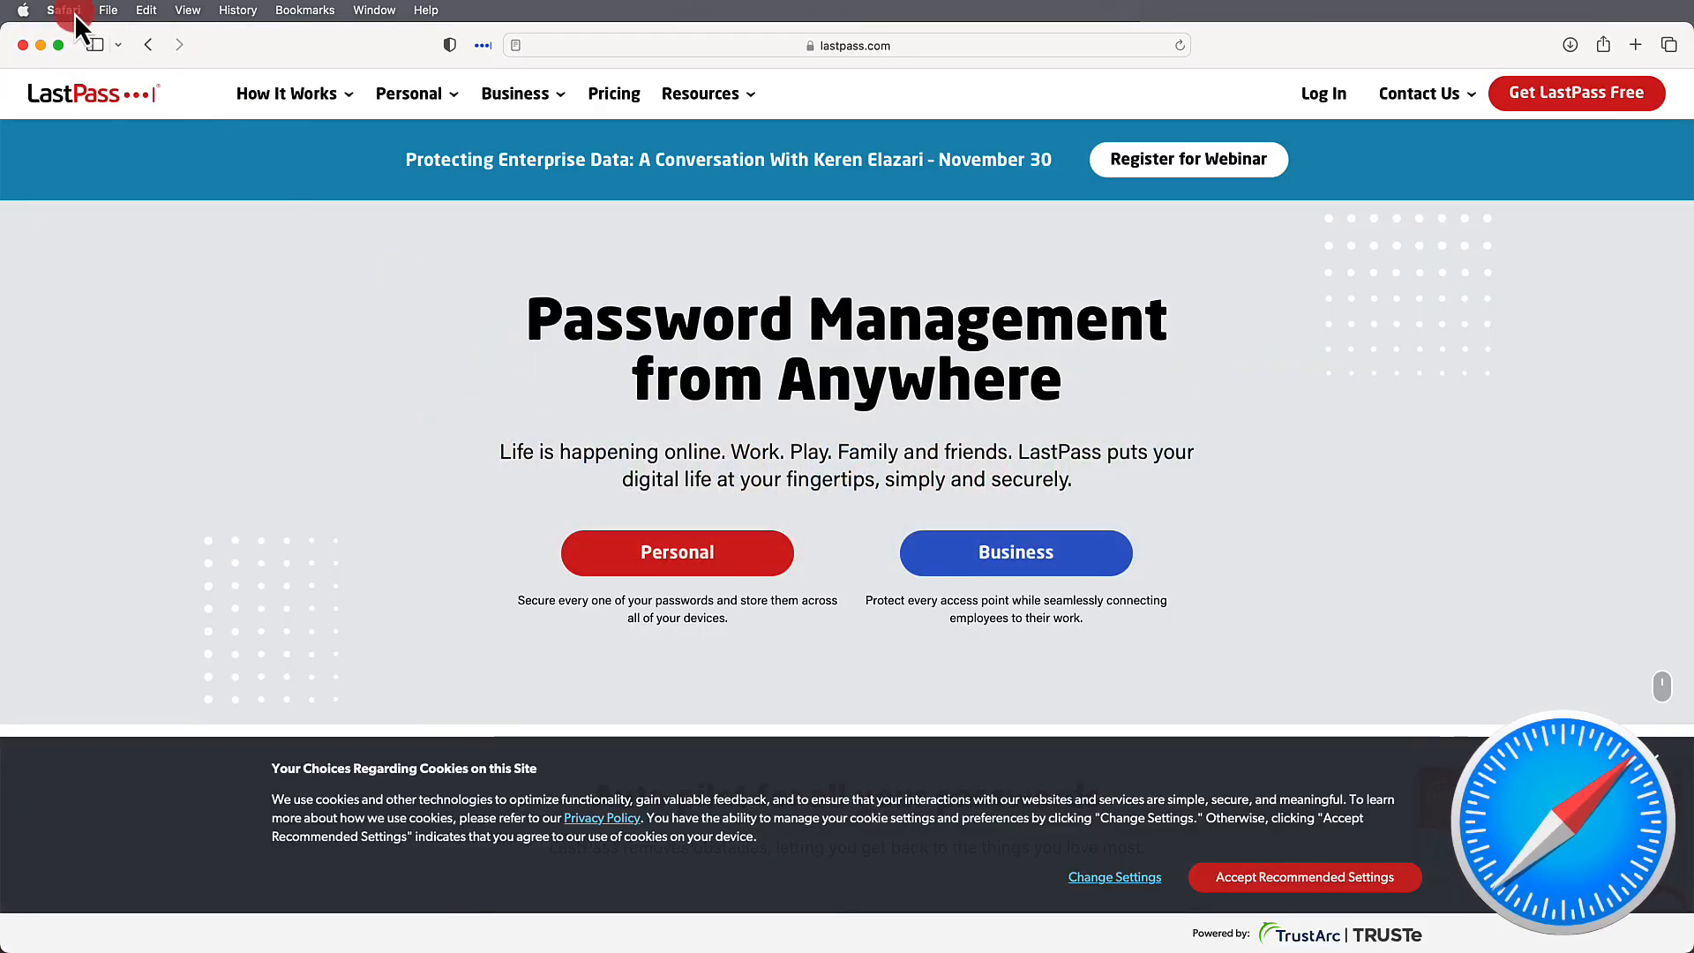
pyautogui.click(63, 10)
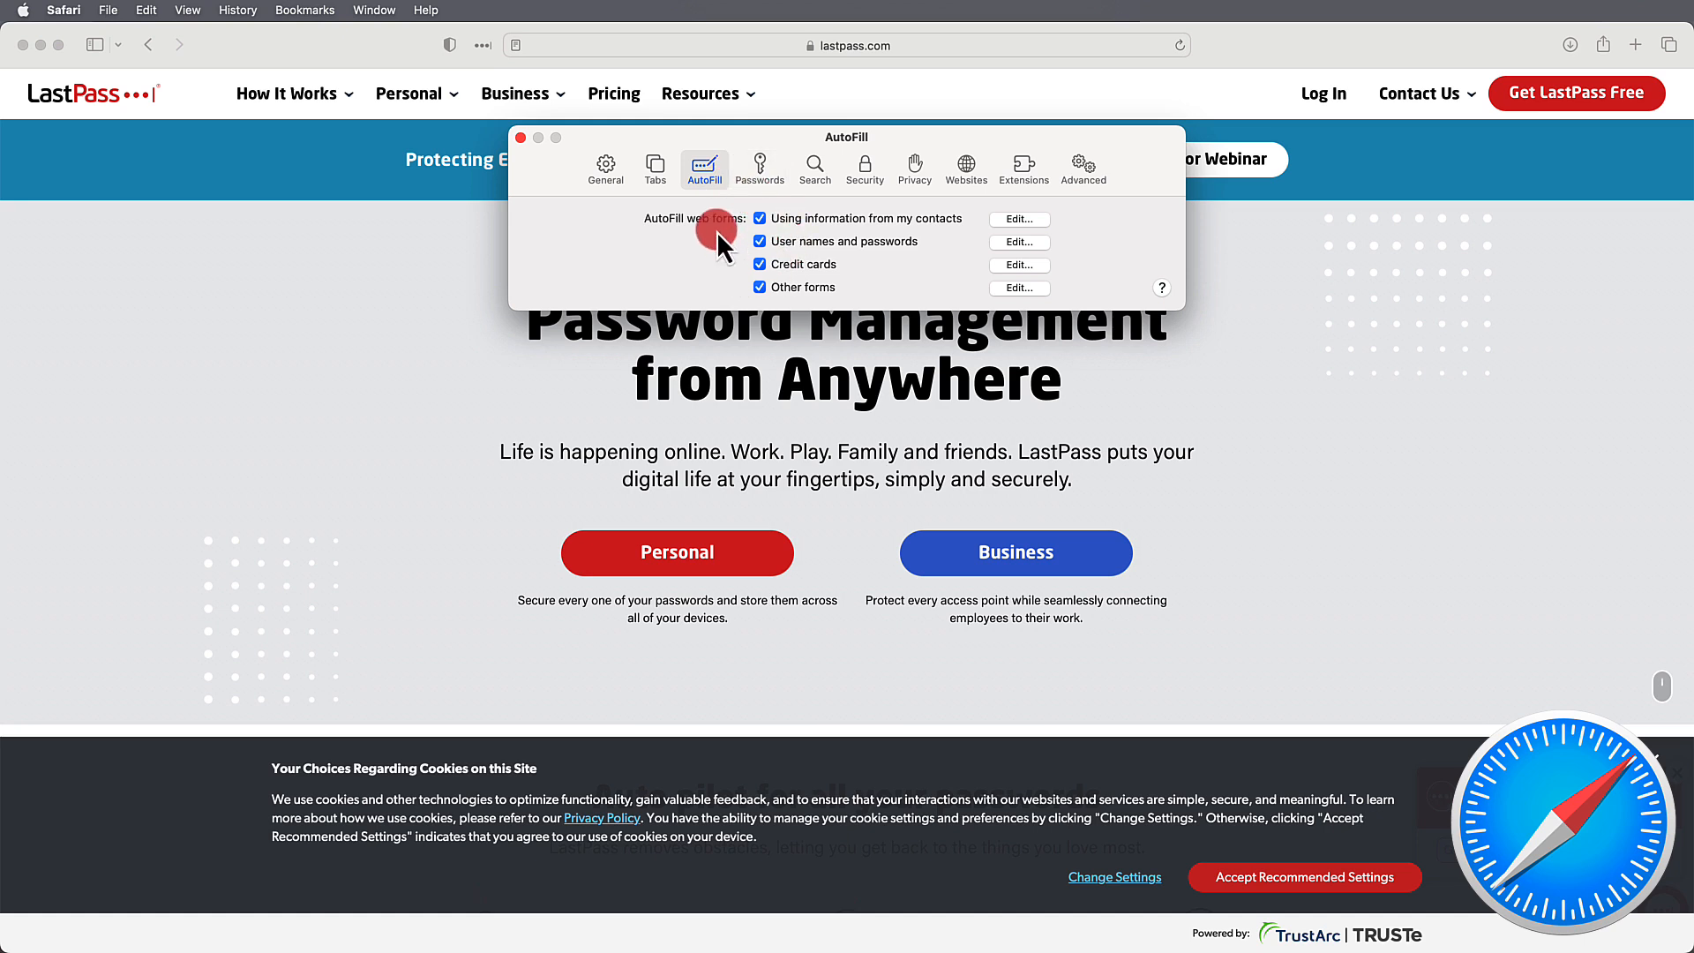
pyautogui.moveTo(609, 228)
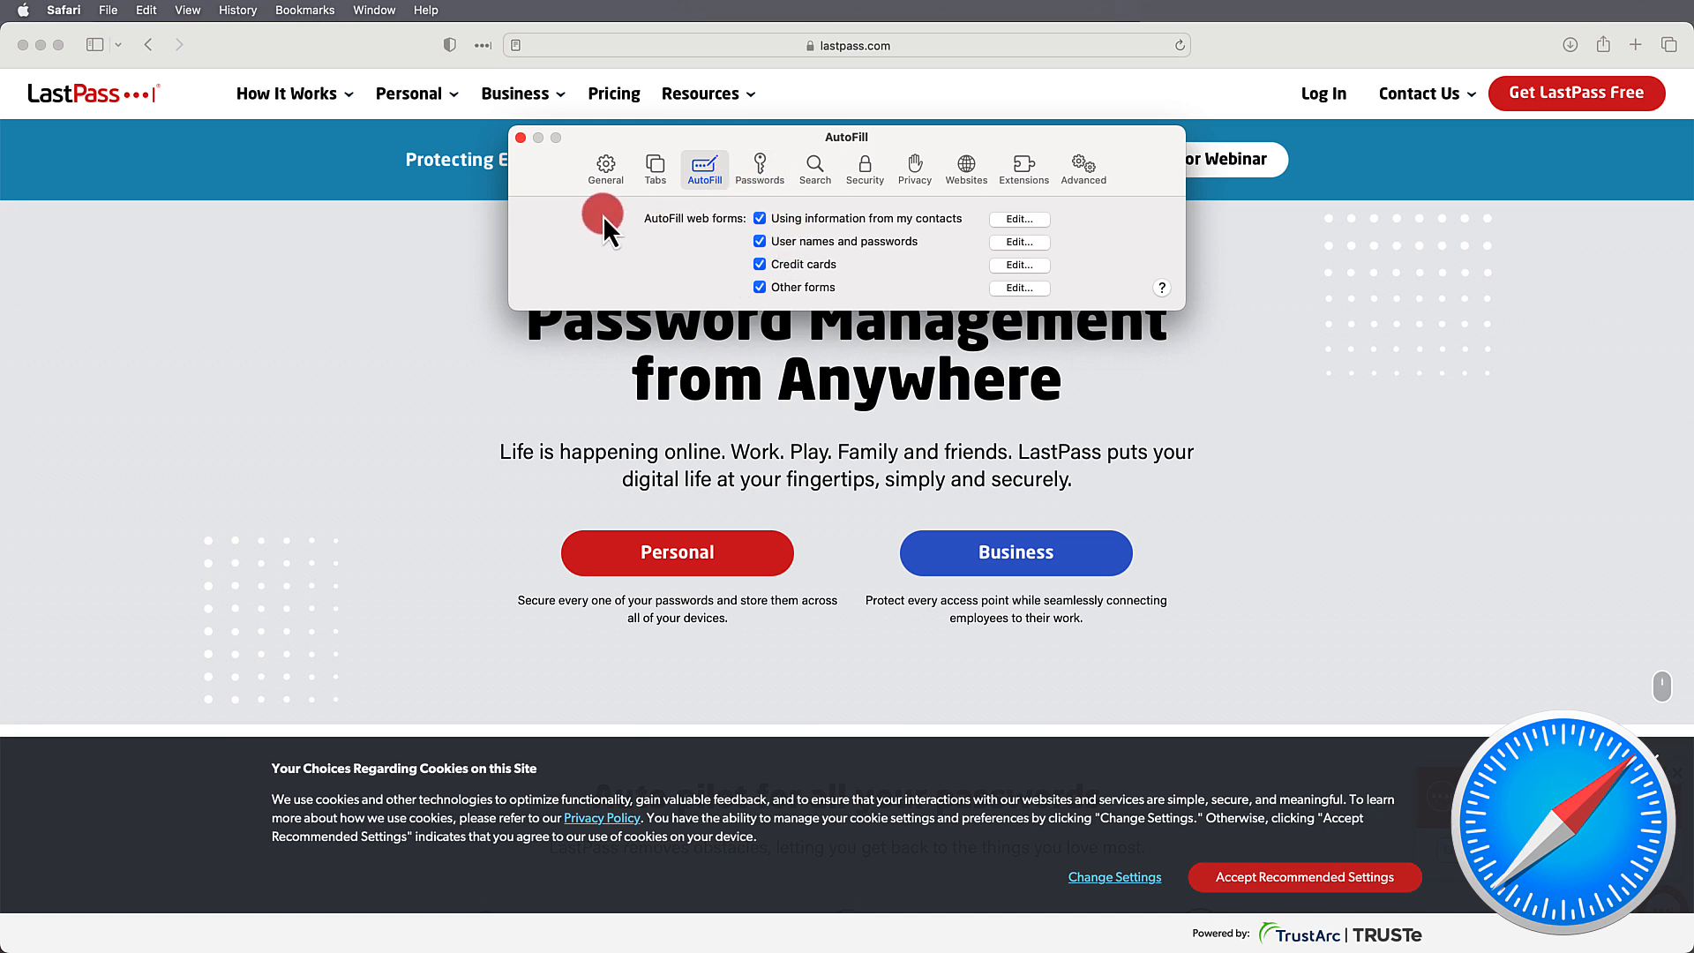
pyautogui.click(520, 138)
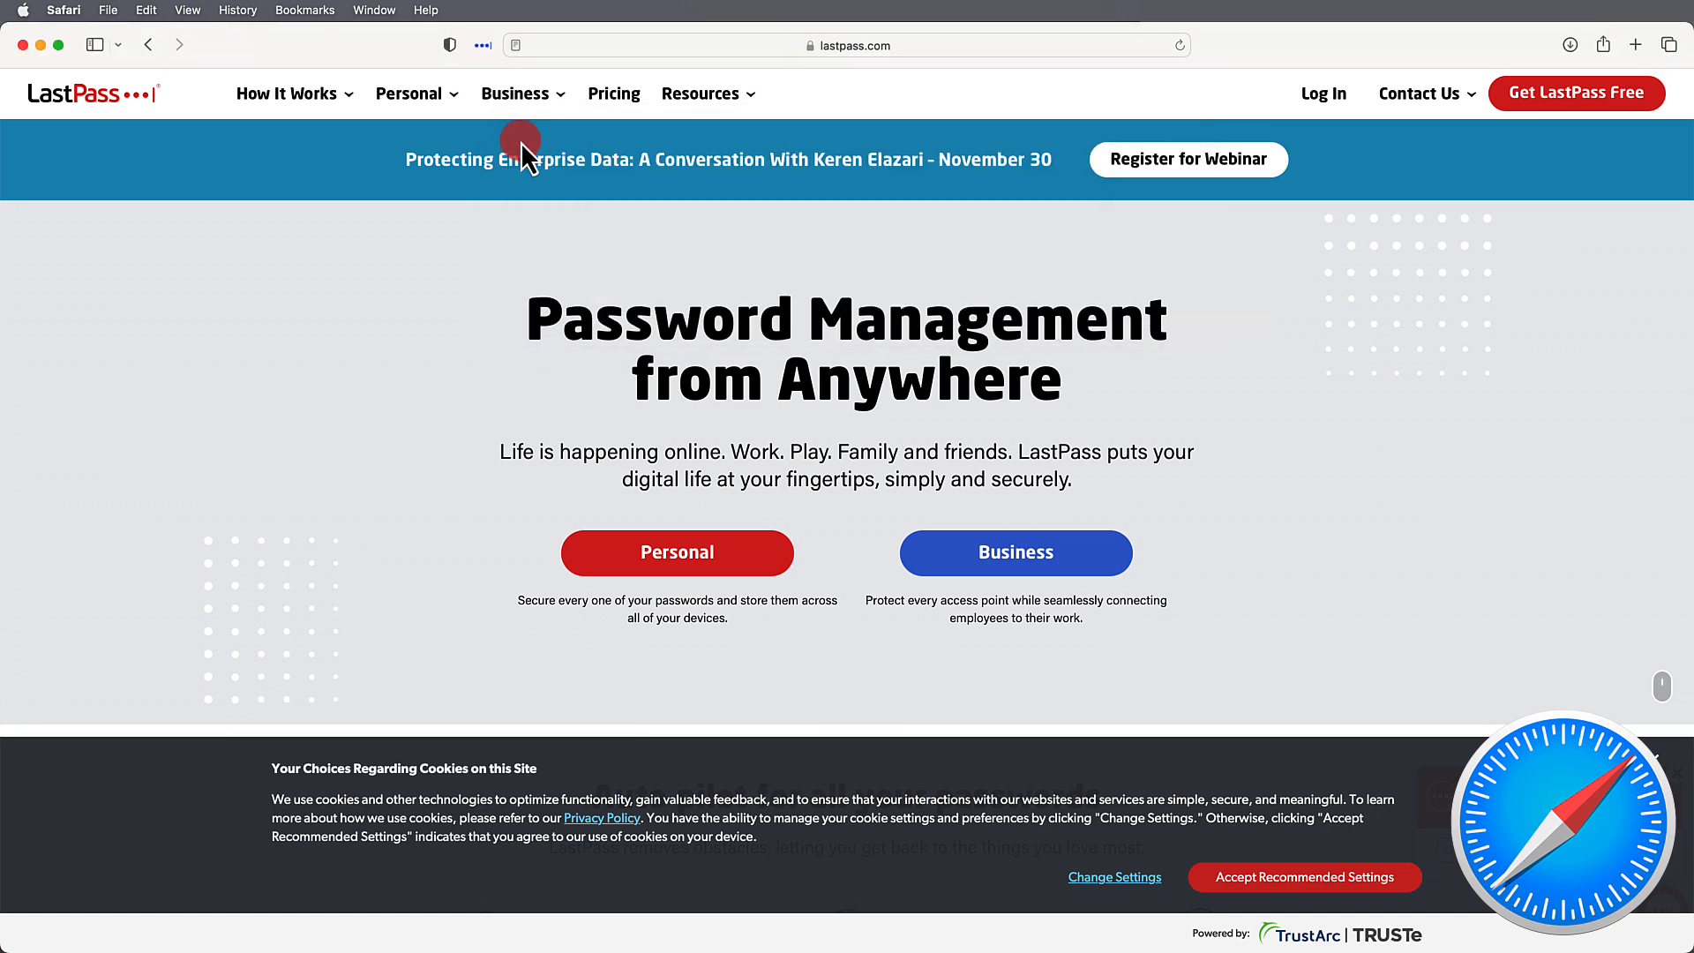